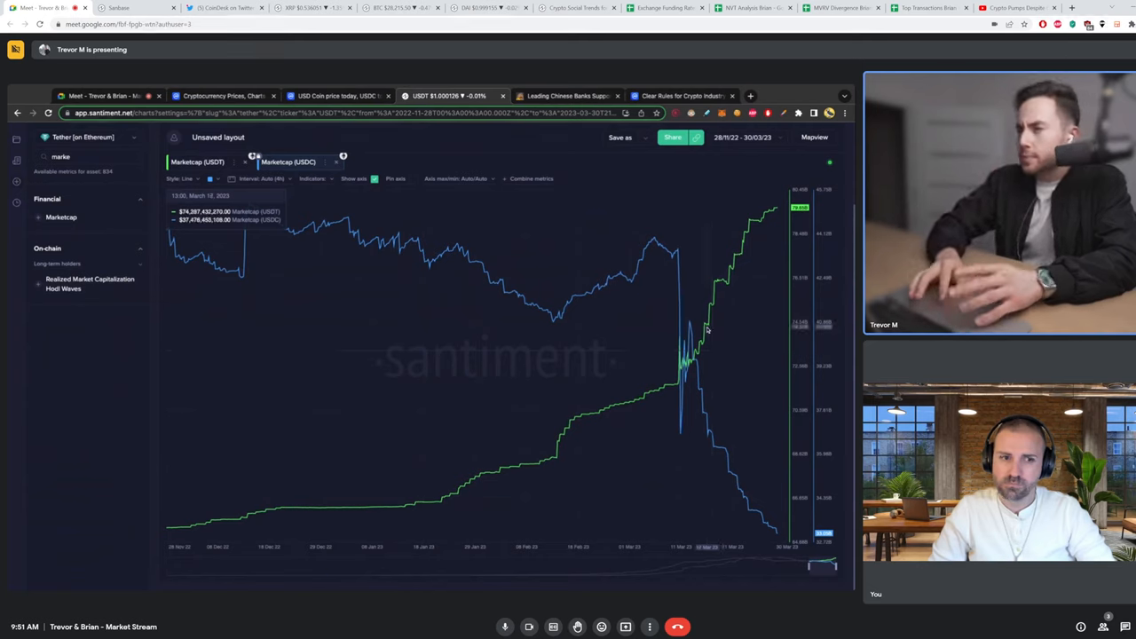
{"action": "mouse_move", "coordinate": [676, 385]}
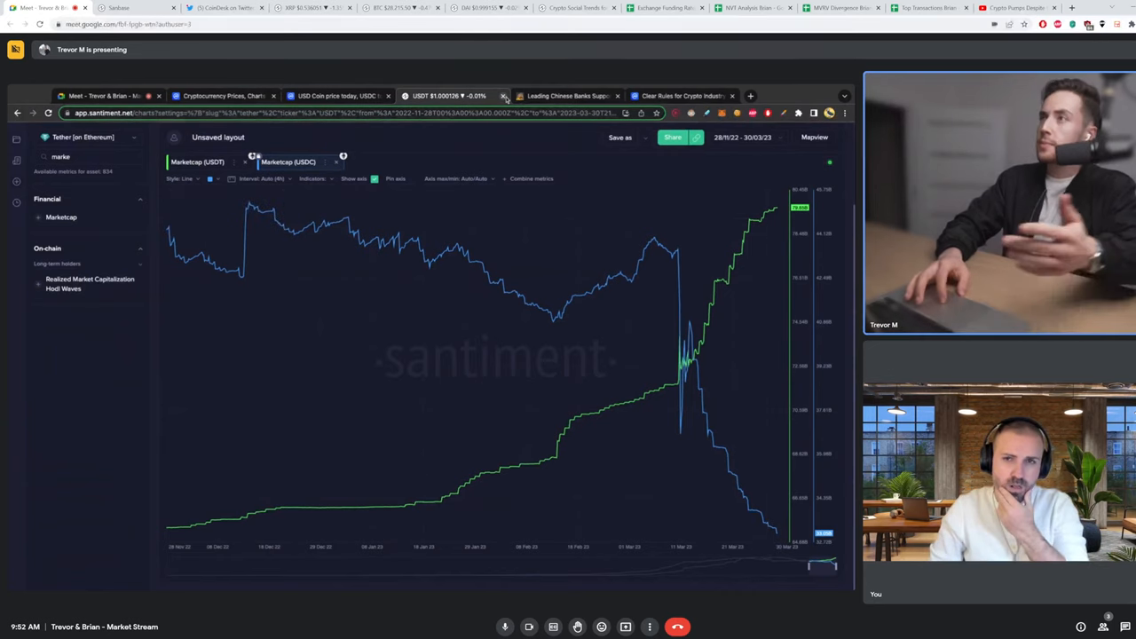
Switch to the 'Leading Chinese Banks Support Hong Kong crypto firms' article tab
{"action": "left_click", "coordinate": [569, 96]}
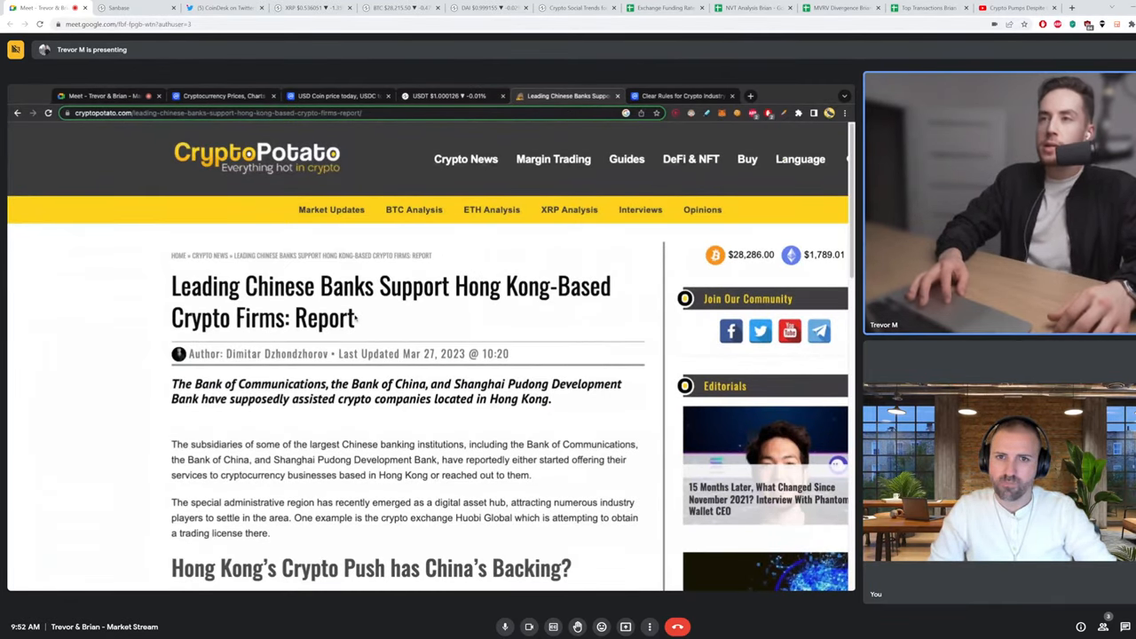
Highlight the CryptoPotato headline about Chinese banks backing Hong Kong crypto firms
{"action": "left_click_drag", "start_coordinate": [171, 285], "coordinate": [357, 318]}
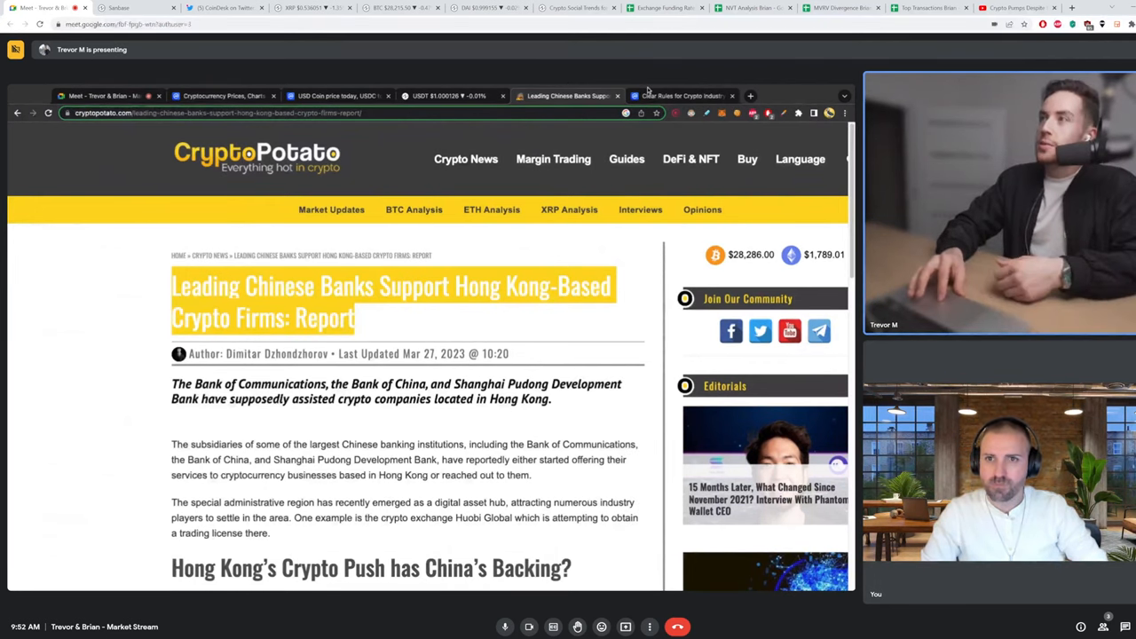
Open the Gensler 'Clear Rules for Crypto Industry' article and read down to 'What's Going On?'
{"action": "left_click", "coordinate": [679, 96]}
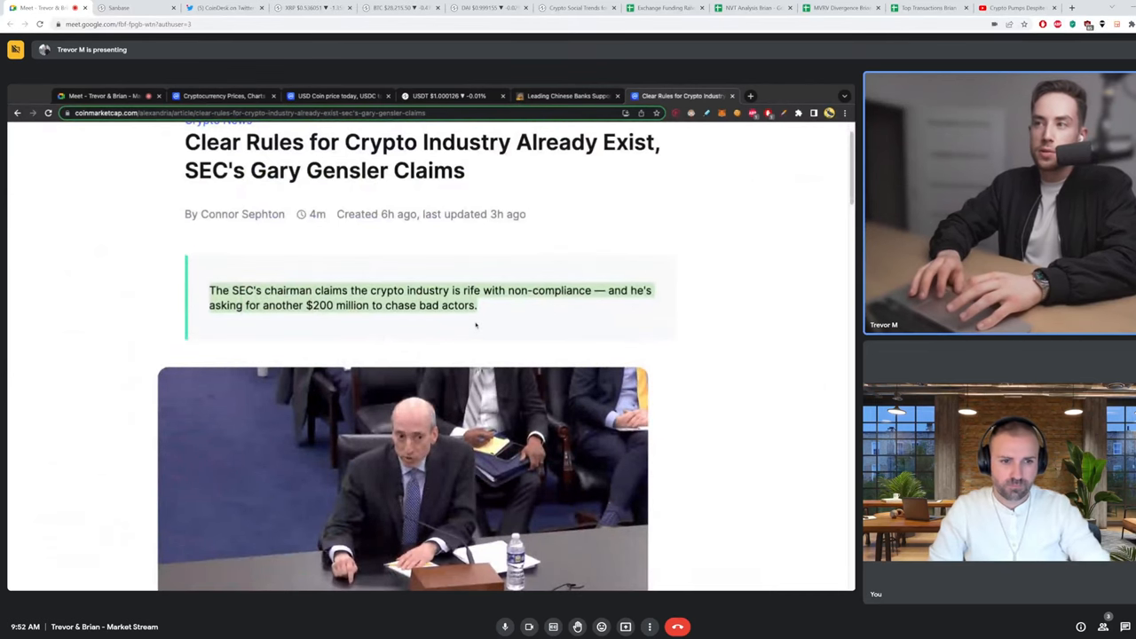
{"action": "scroll", "scroll_direction": "down", "scroll_amount": 3}
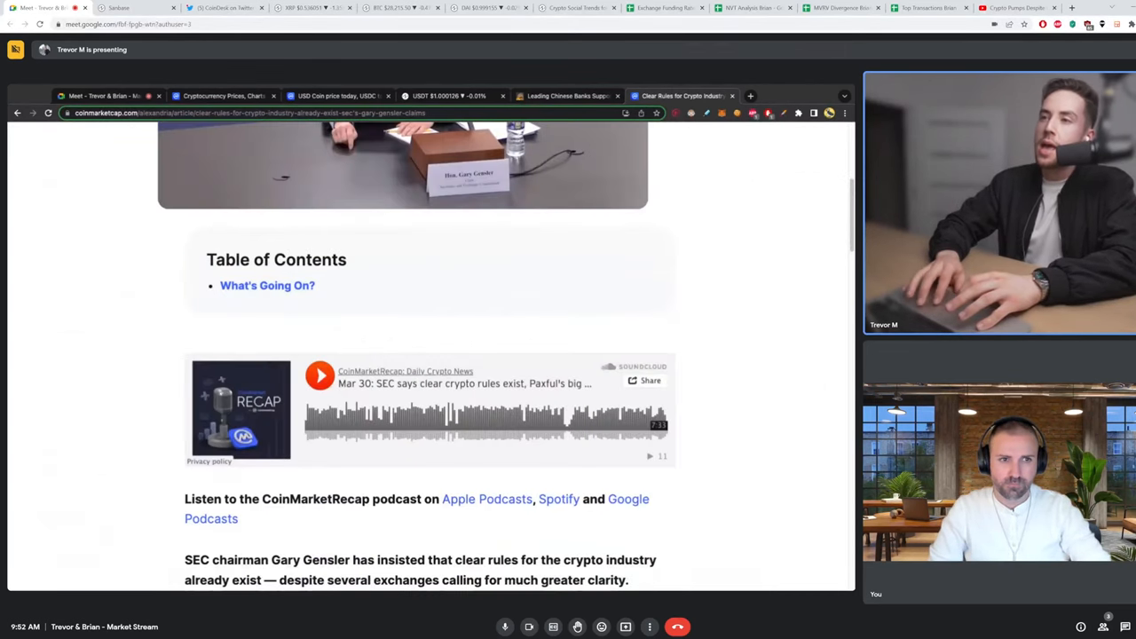
{"action": "scroll", "scroll_direction": "down", "scroll_amount": 3}
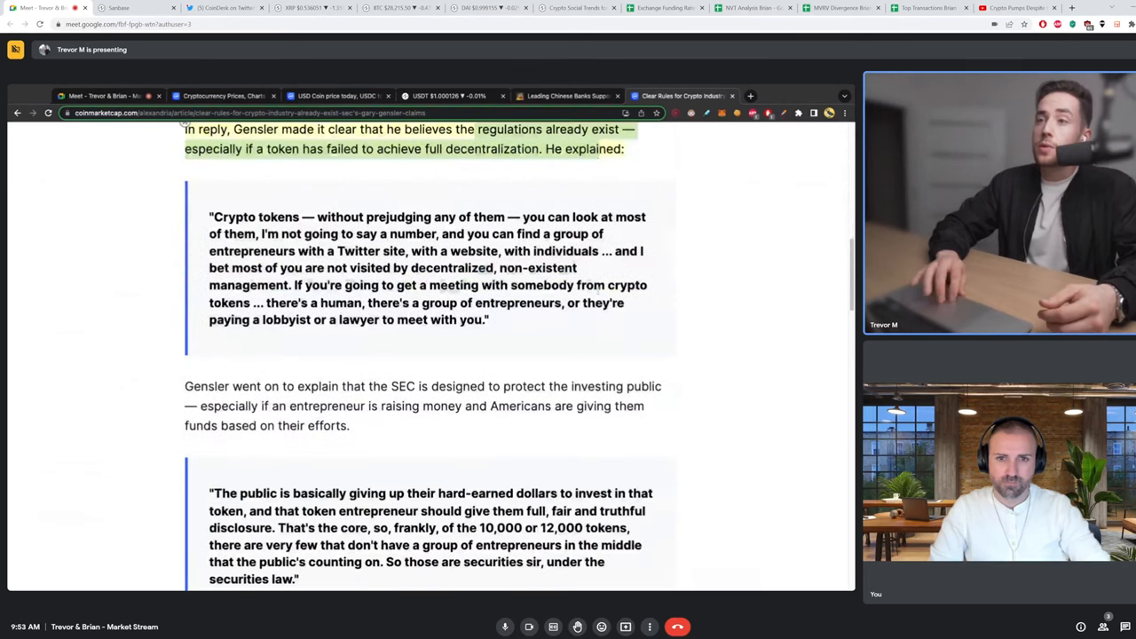
{"action": "scroll", "scroll_direction": "down", "scroll_amount": 3}
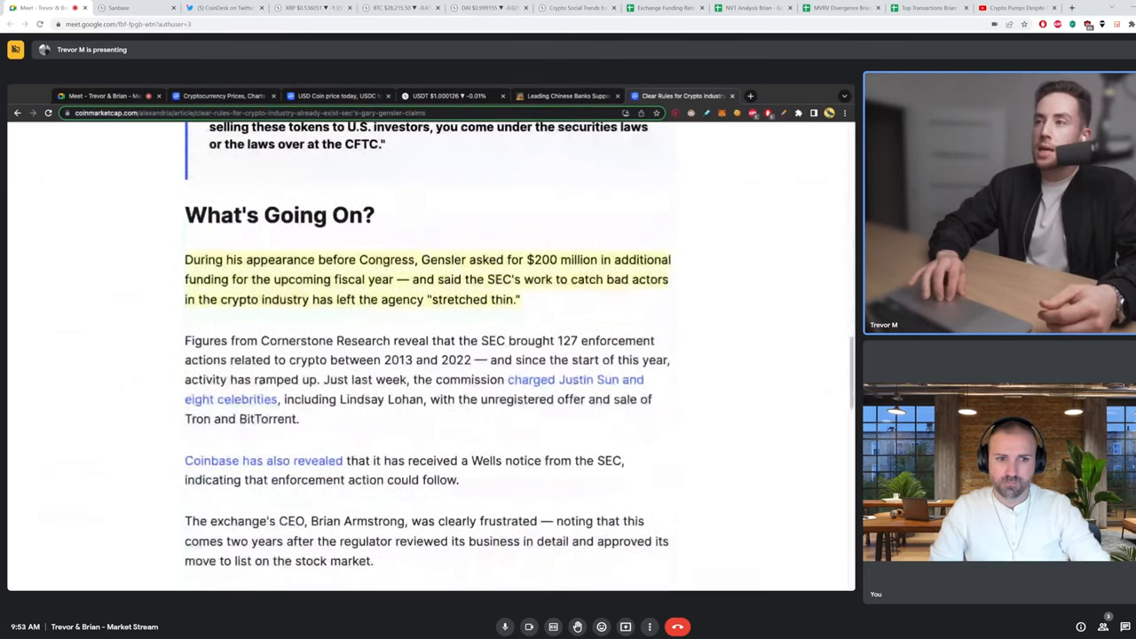
Read through the article's 'What's Going On?' section on Gensler's $200 million funding request
{"action": "scroll", "scroll_direction": "down", "scroll_amount": 3}
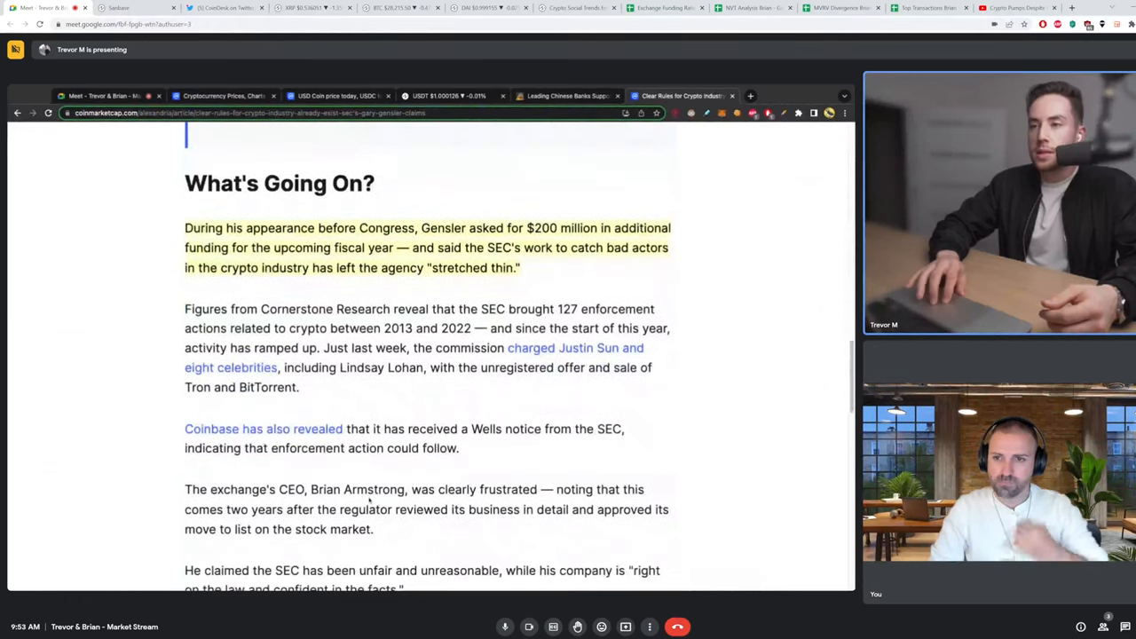
{"action": "scroll", "scroll_direction": "down", "scroll_amount": 3}
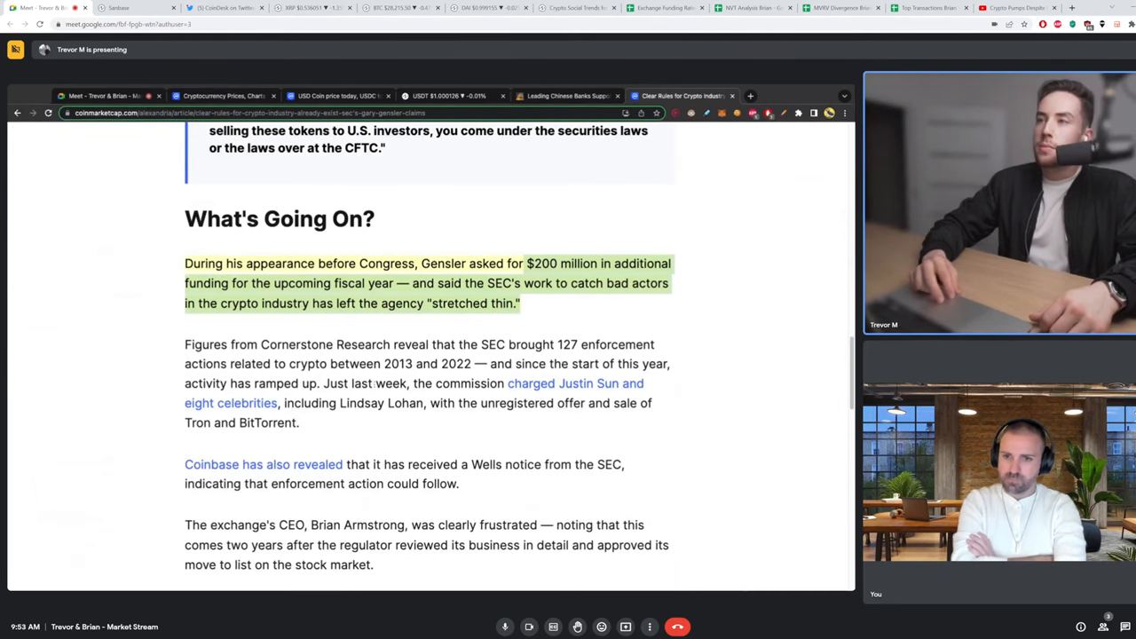
{"action": "scroll", "scroll_direction": "down", "scroll_amount": 3}
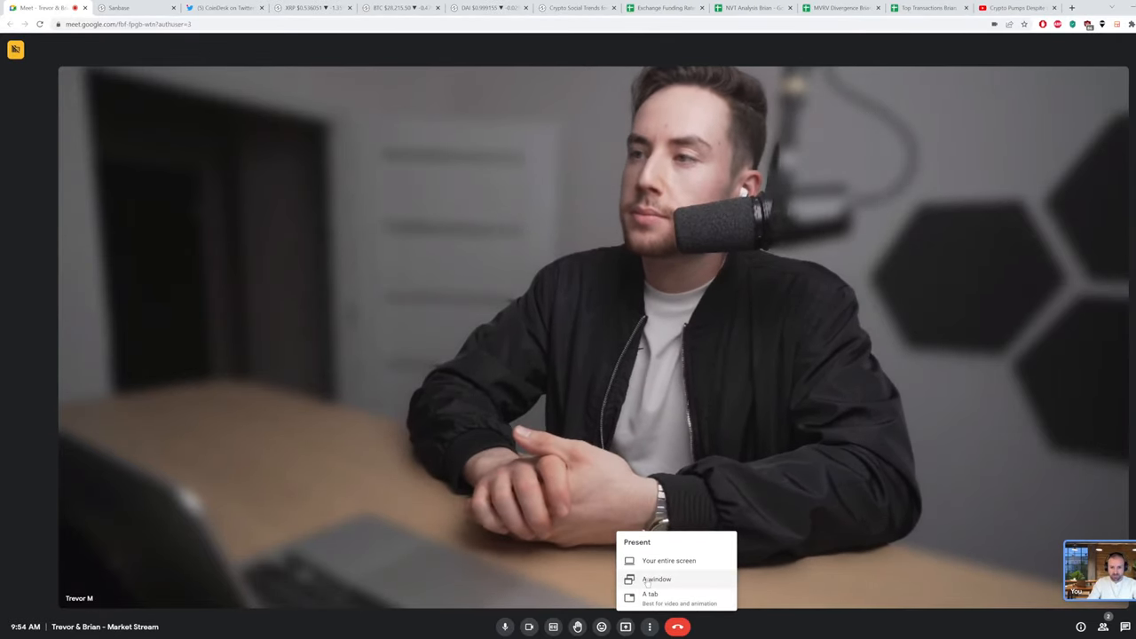
Present the Chrome browser window to the Meet as a single shared window
{"action": "left_click", "coordinate": [656, 578]}
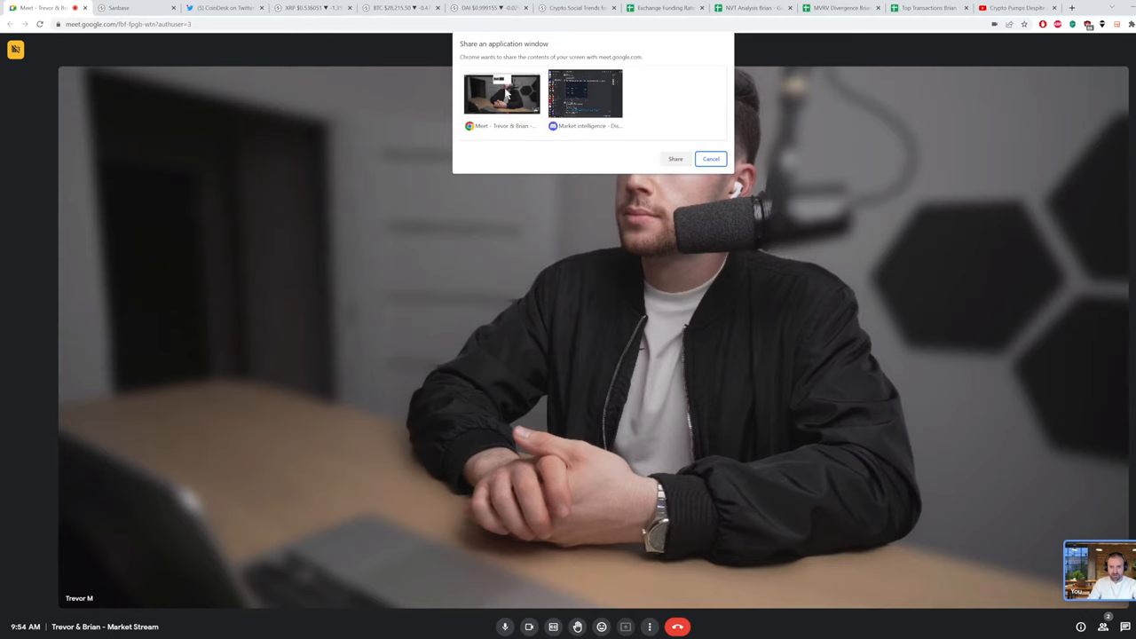
{"action": "left_click", "coordinate": [502, 93]}
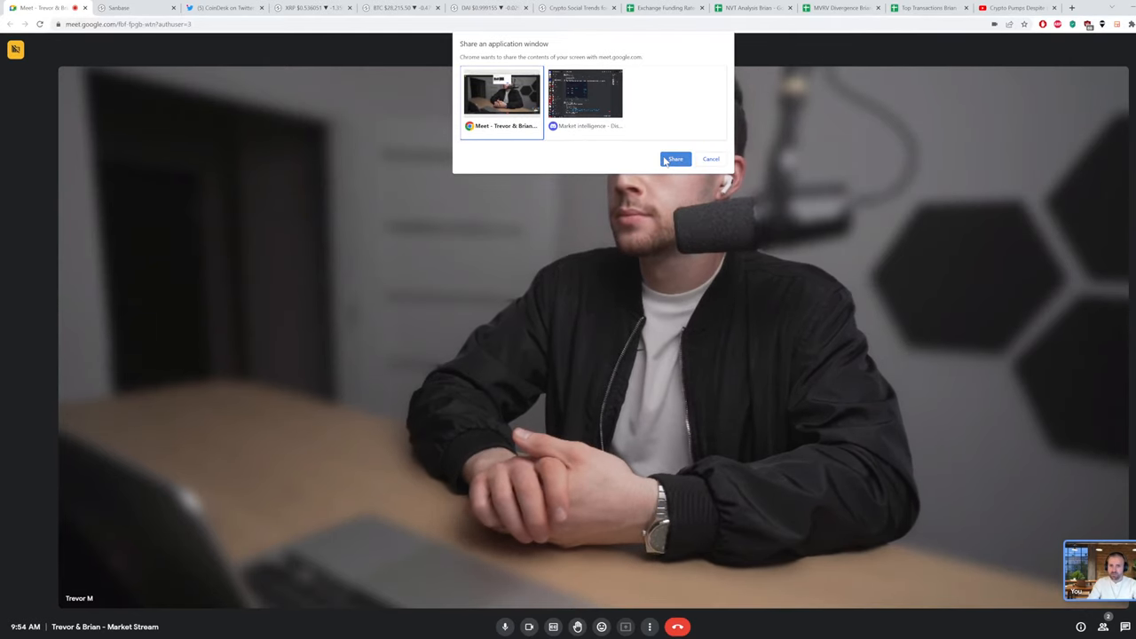
{"action": "left_click", "coordinate": [674, 159]}
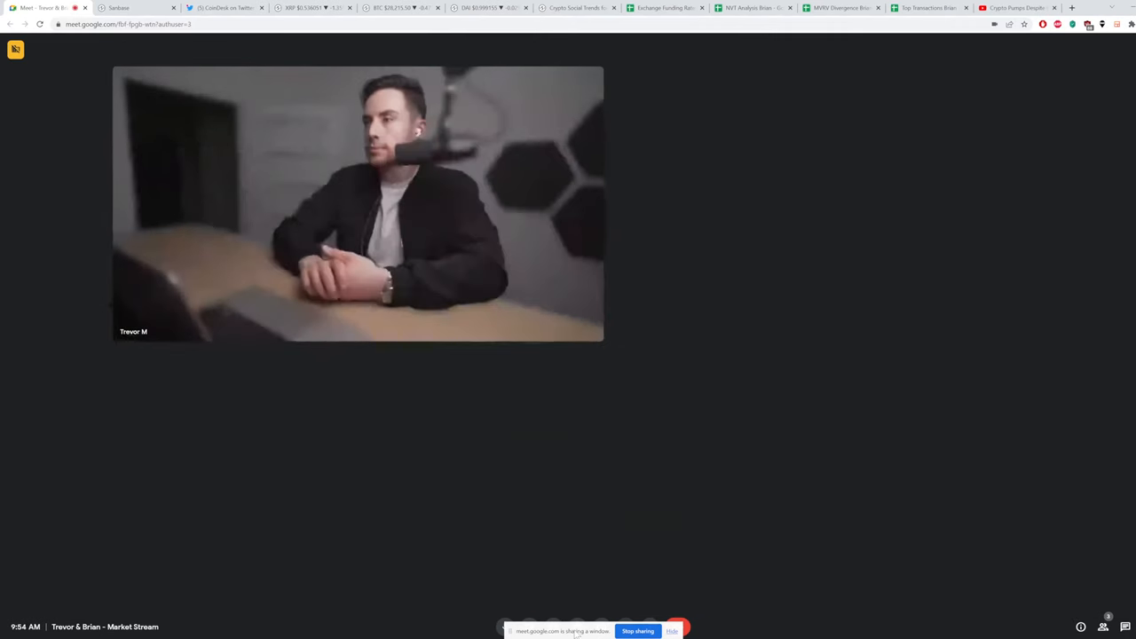
{"action": "left_click", "coordinate": [133, 8]}
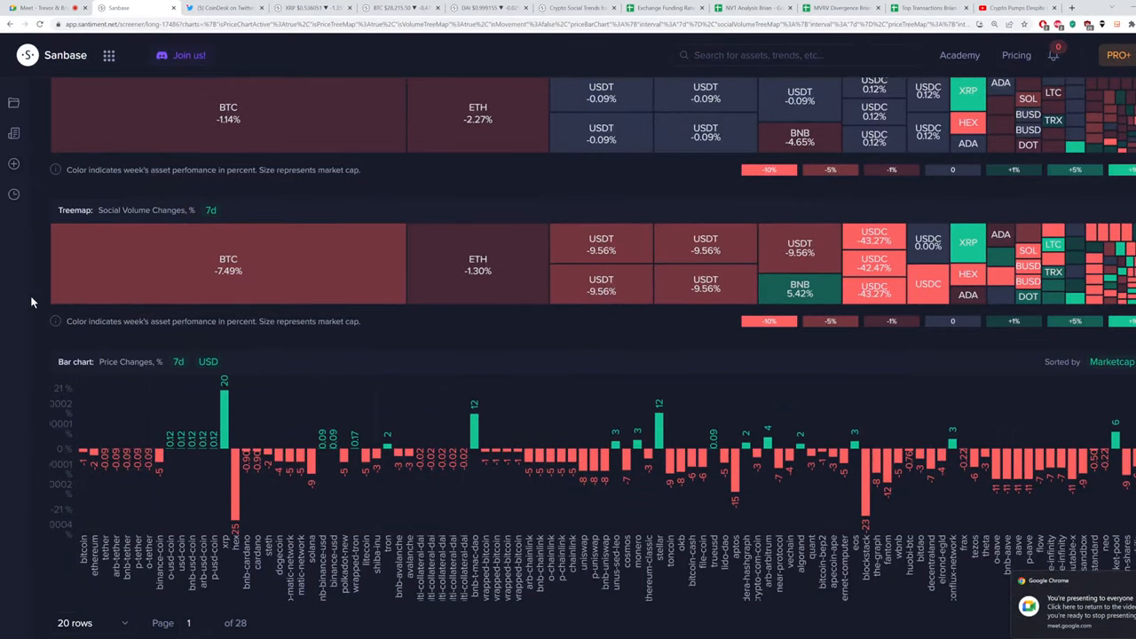
{"action": "mouse_move", "coordinate": [224, 417]}
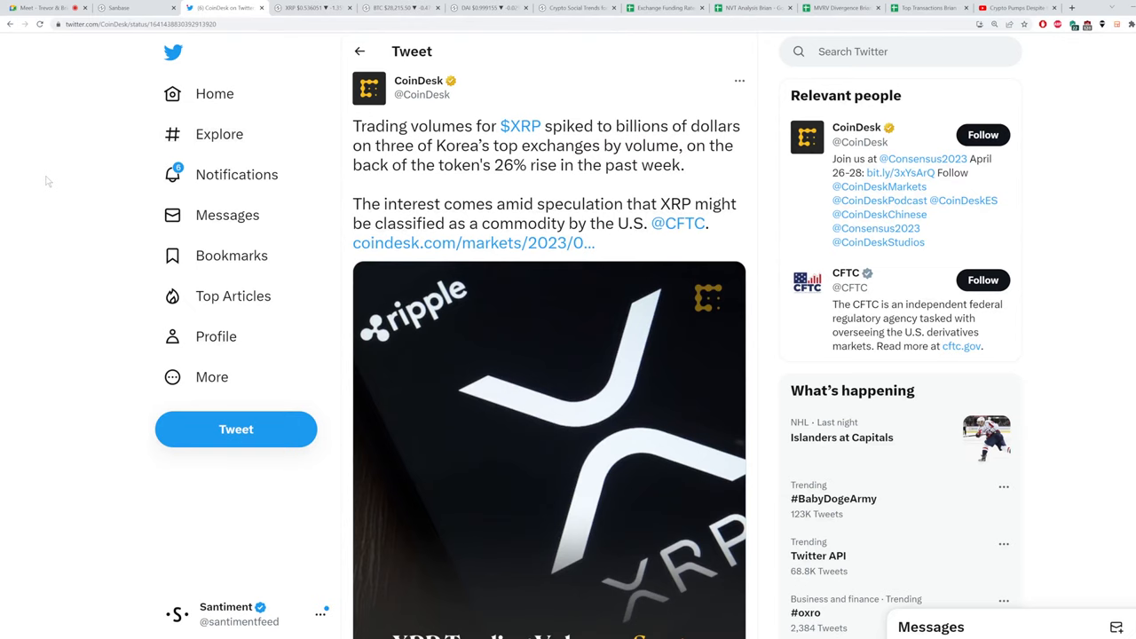
{"action": "mouse_move", "coordinate": [87, 250]}
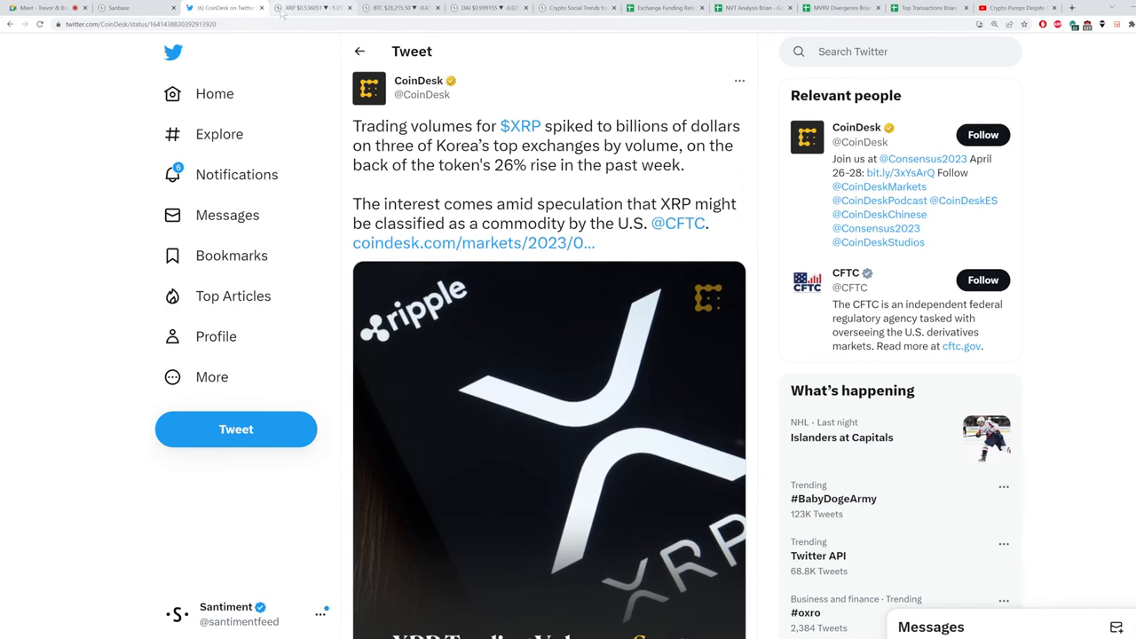
Switch to the Sanbase XRP price and volume chart tab
{"action": "left_click", "coordinate": [311, 7]}
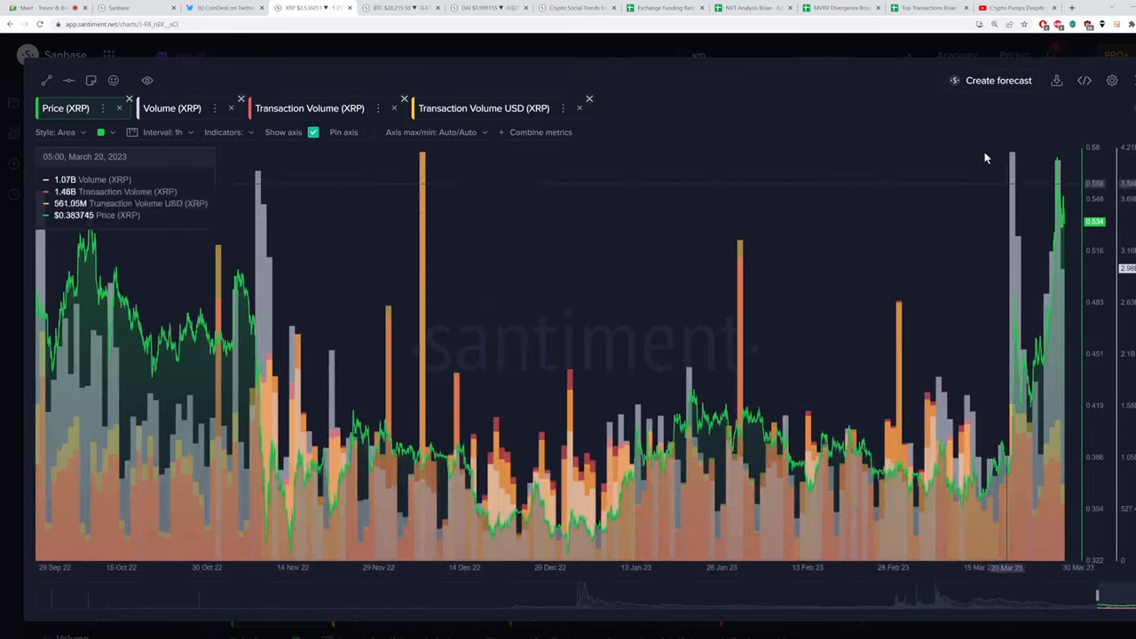
{"action": "mouse_move", "coordinate": [994, 340]}
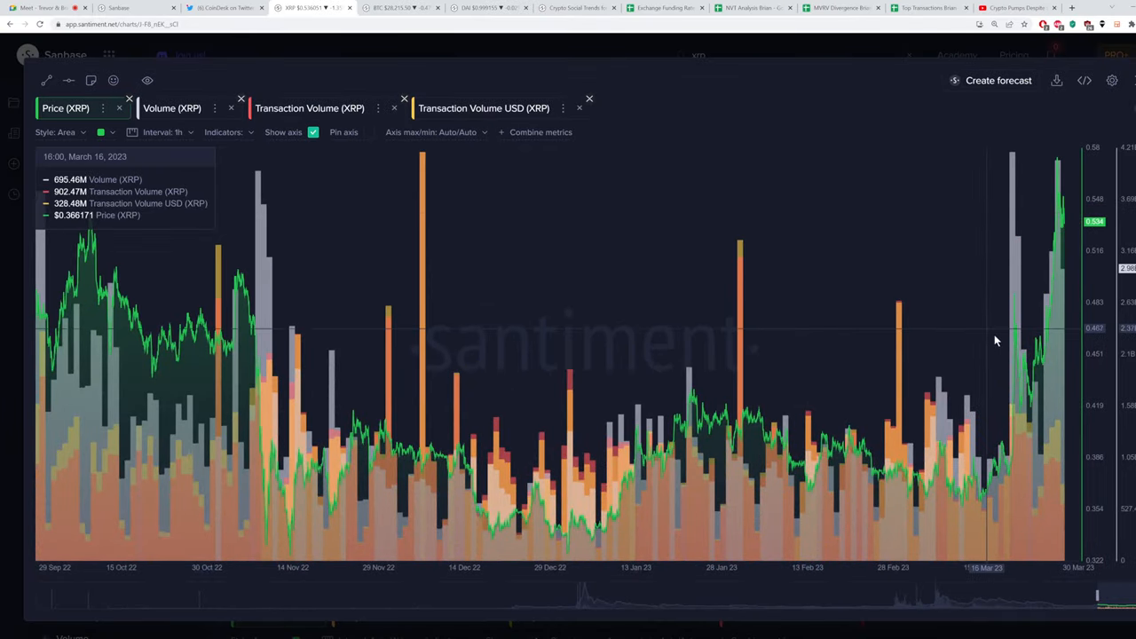
{"action": "mouse_move", "coordinate": [1015, 347]}
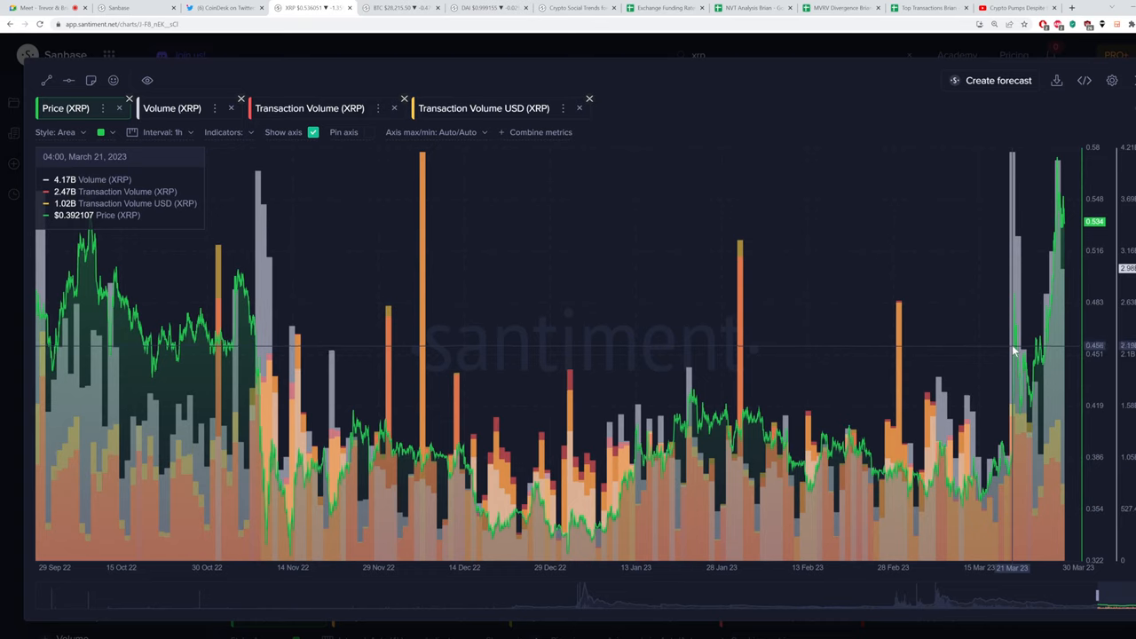
{"action": "mouse_move", "coordinate": [863, 98]}
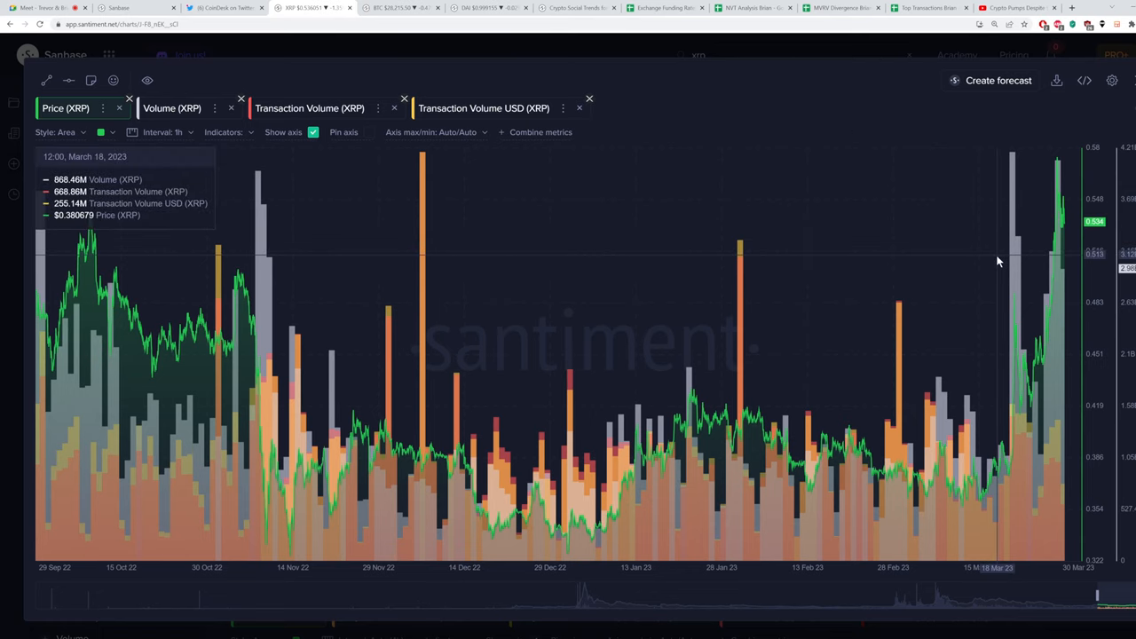
{"action": "mouse_move", "coordinate": [1059, 275]}
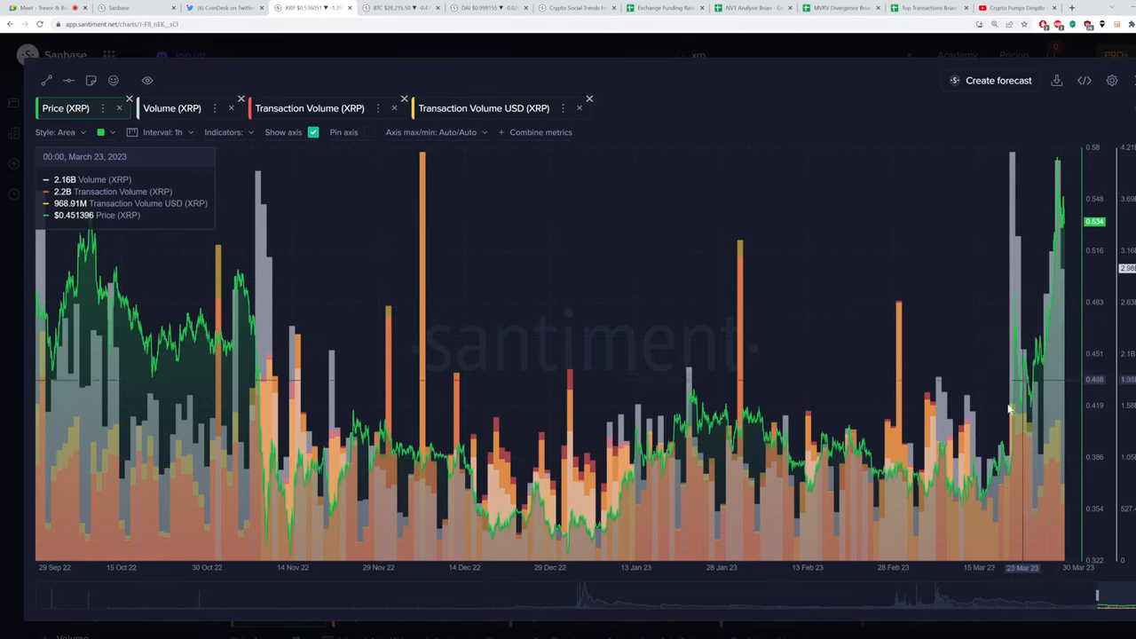
{"action": "mouse_move", "coordinate": [1057, 184]}
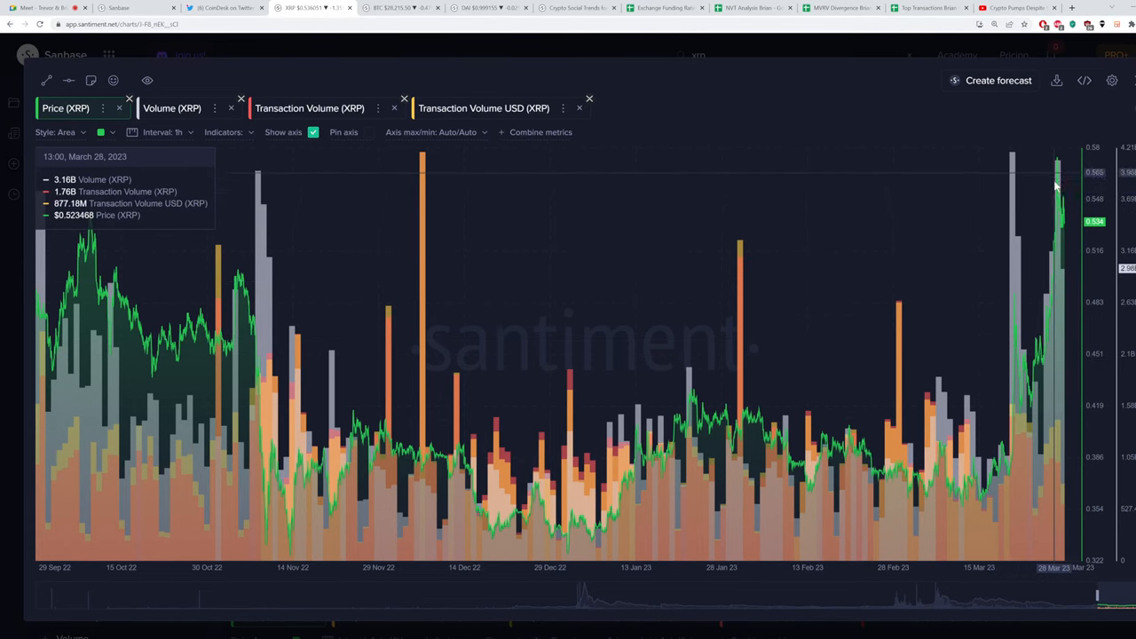
{"action": "mouse_move", "coordinate": [750, 95]}
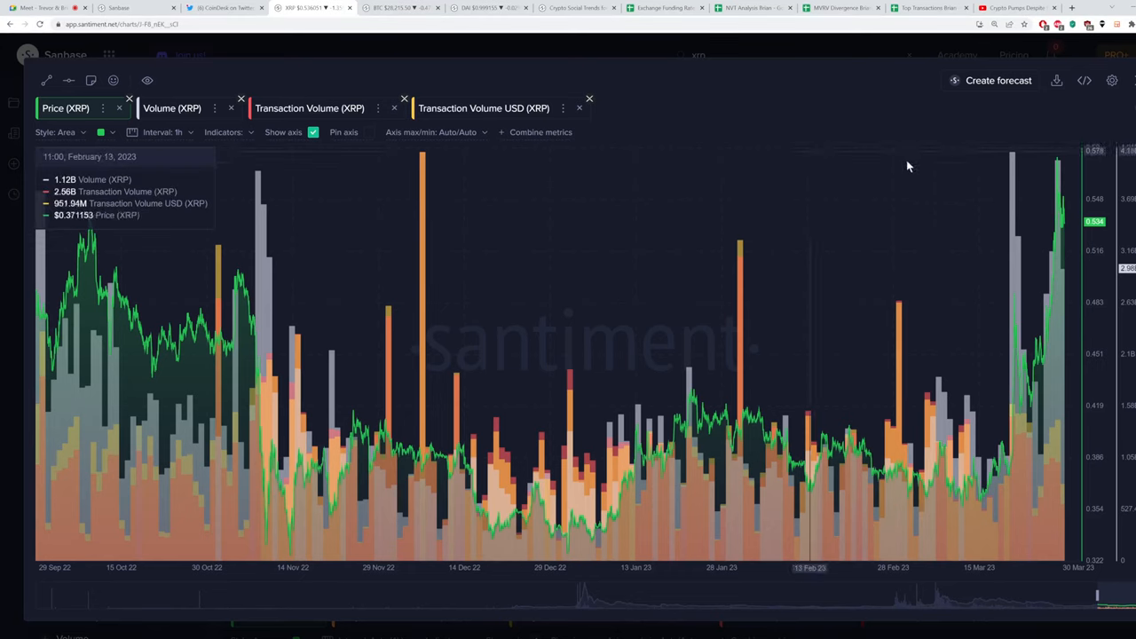
{"action": "mouse_move", "coordinate": [1056, 169]}
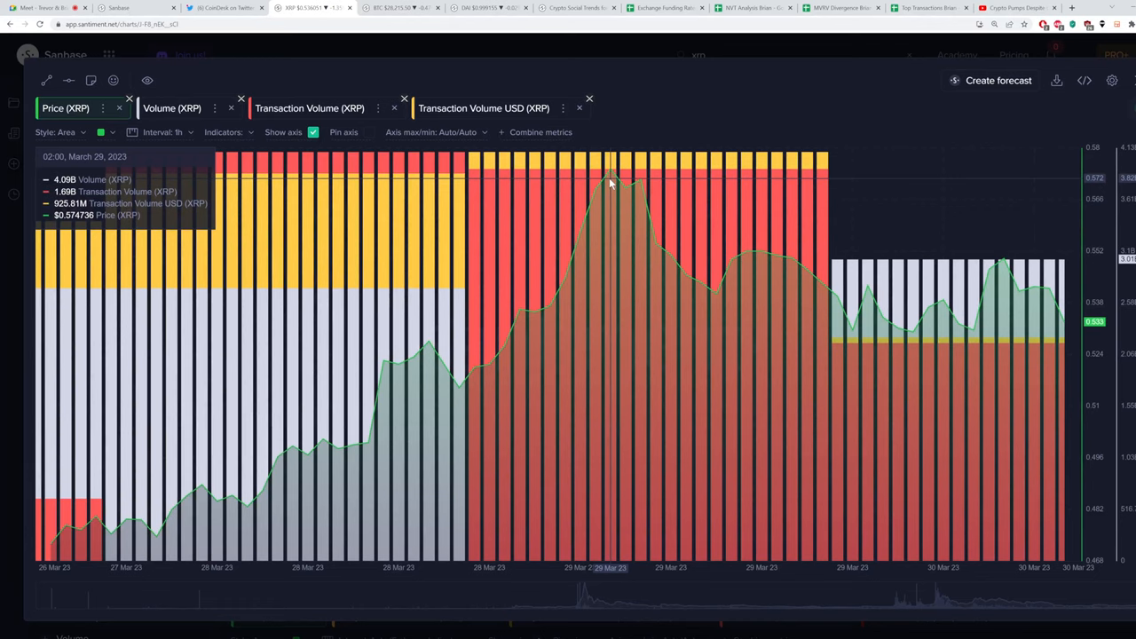
{"action": "mouse_move", "coordinate": [615, 169]}
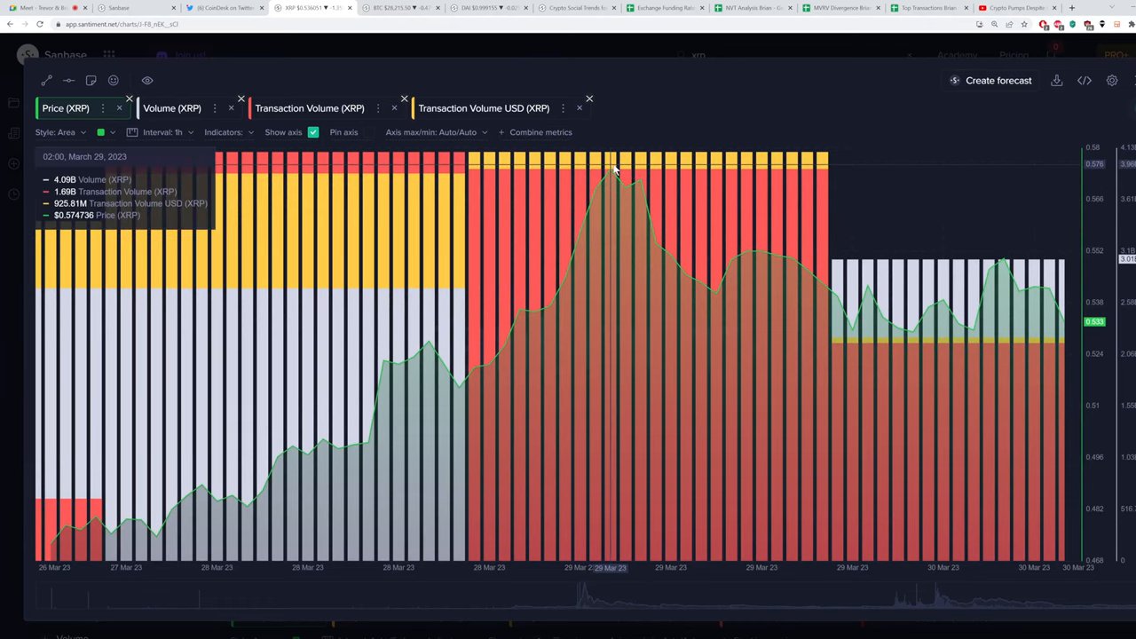
{"action": "mouse_move", "coordinate": [613, 178]}
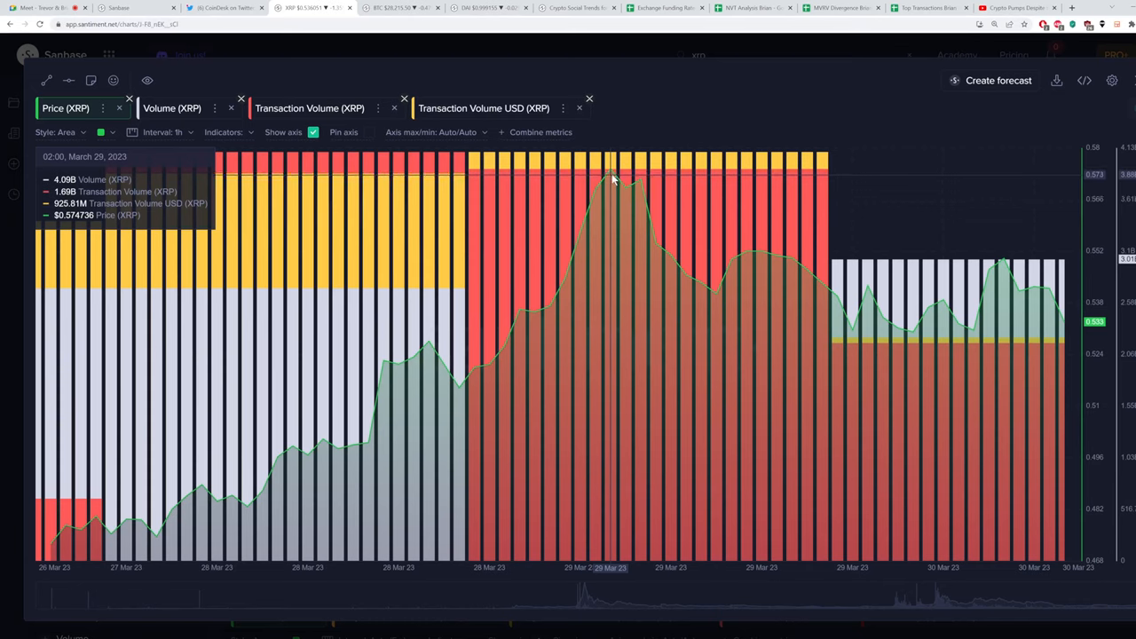
{"action": "mouse_move", "coordinate": [610, 181]}
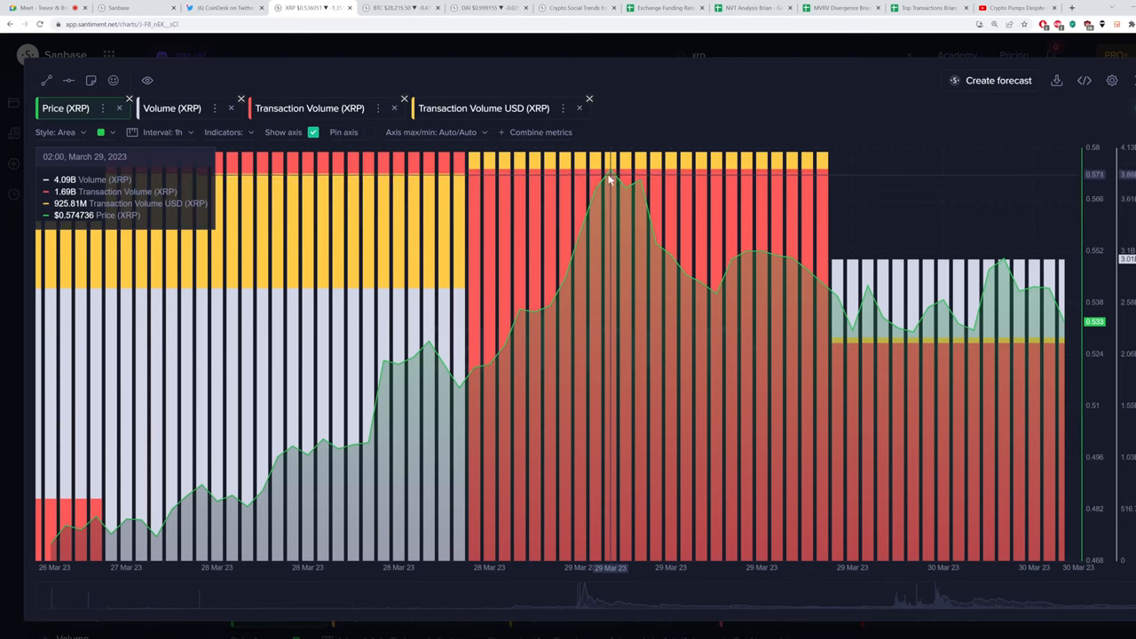
{"action": "mouse_move", "coordinate": [851, 116]}
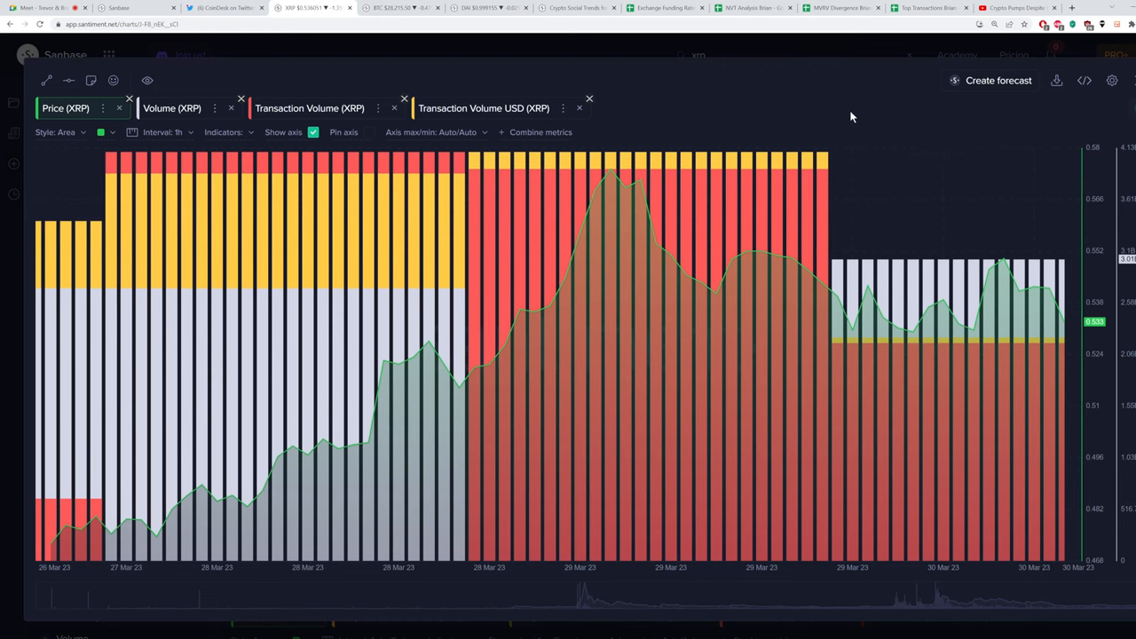
{"action": "mouse_move", "coordinate": [771, 95]}
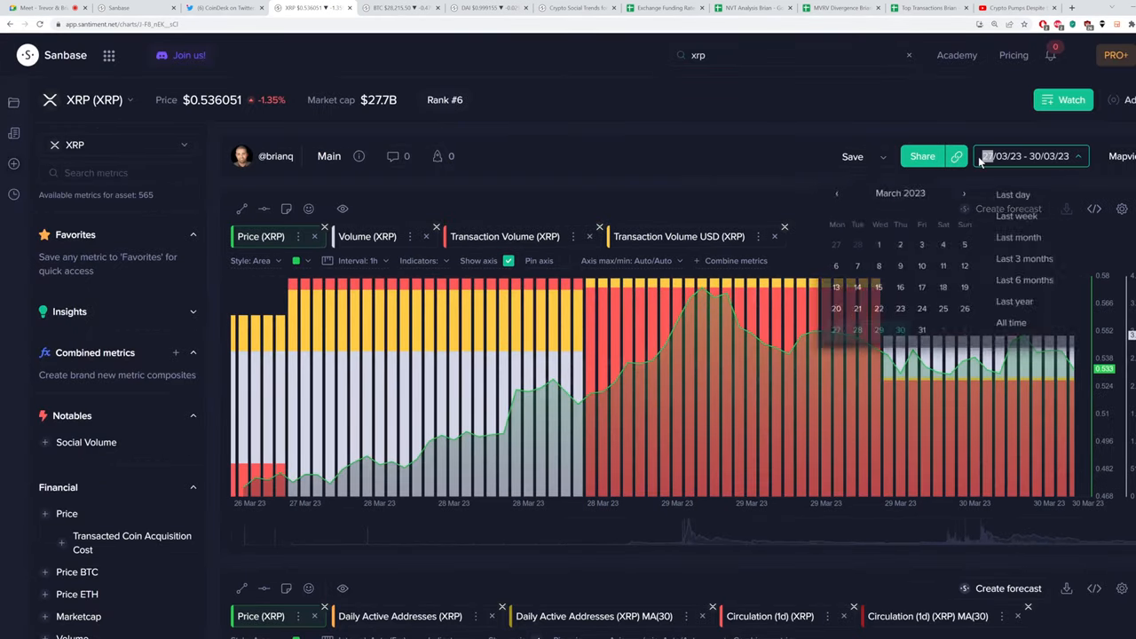
Set the XRP charts to the last three months and scroll to the MVRV charts
{"action": "left_click", "coordinate": [1028, 258]}
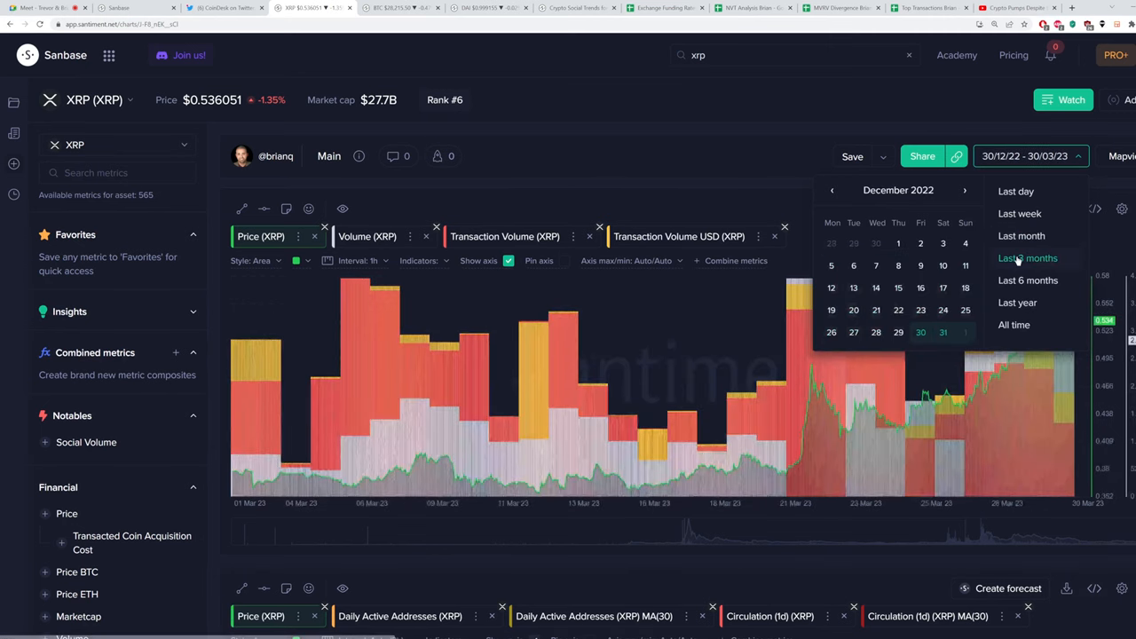
{"action": "left_click", "coordinate": [1027, 257]}
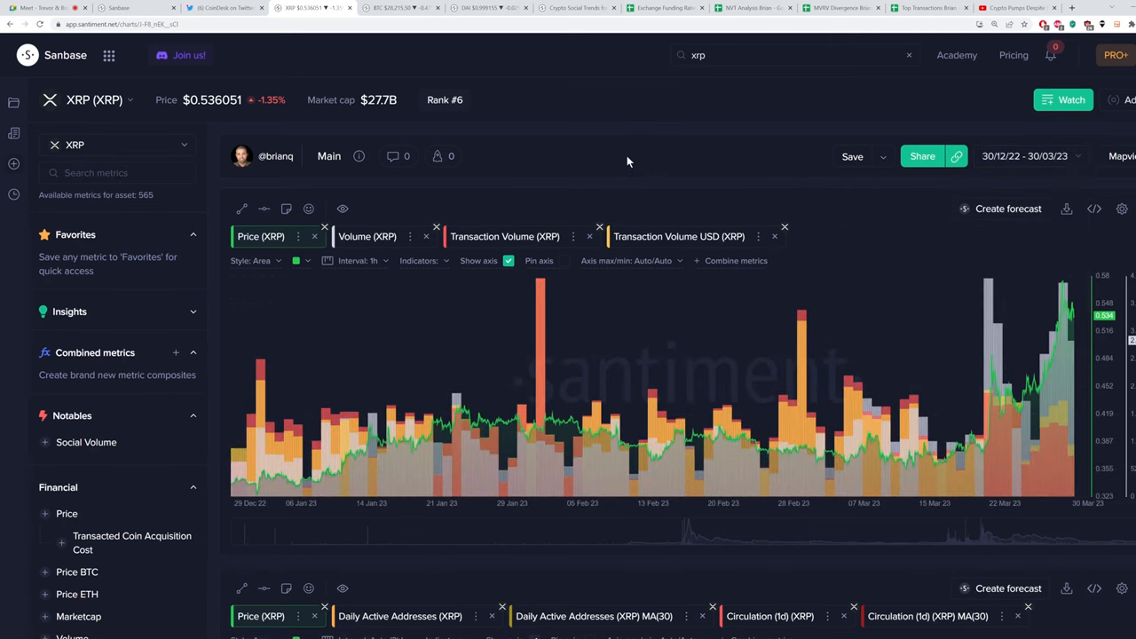
{"action": "mouse_move", "coordinate": [635, 152]}
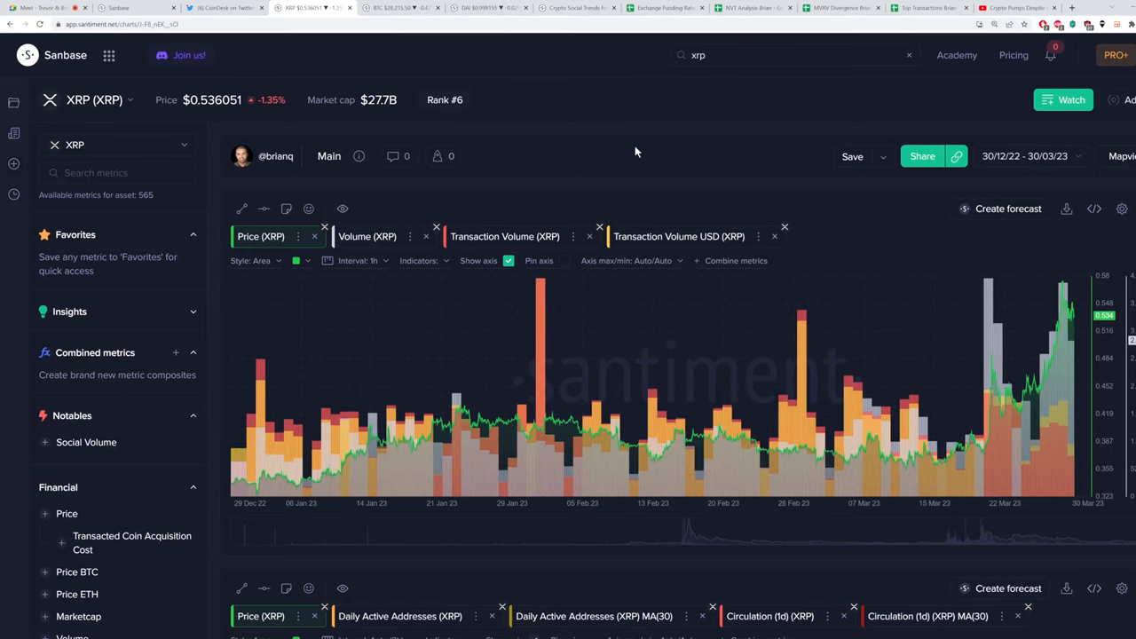
{"action": "scroll", "scroll_direction": "down", "scroll_amount": 3}
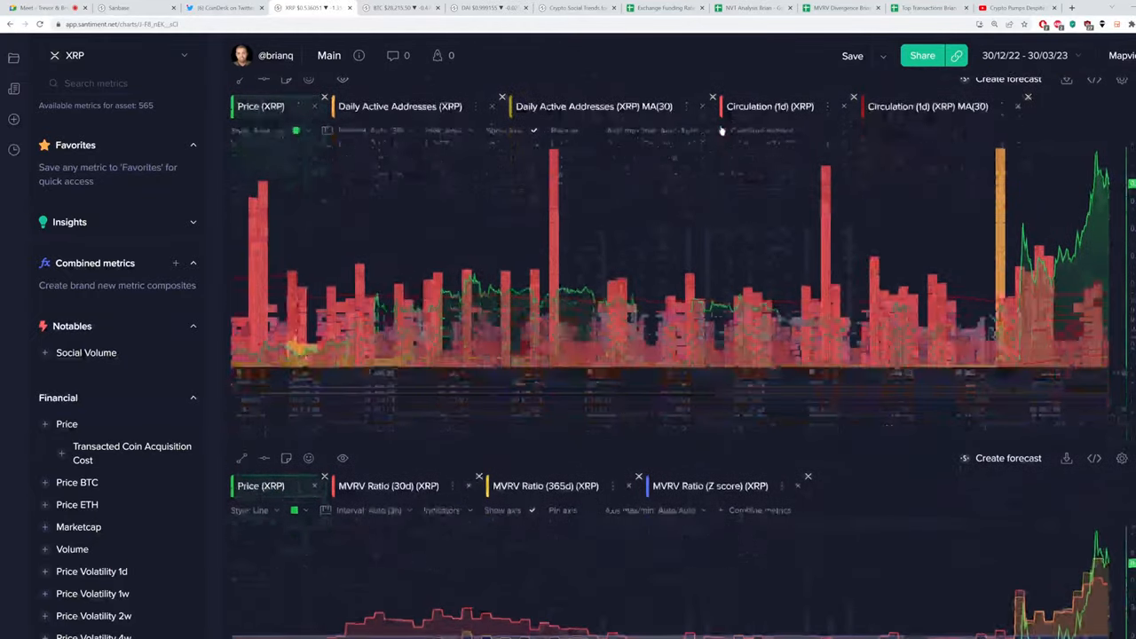
Scroll down past the XRP MVRV ratio chart toward the funding-rate charts
{"action": "scroll", "scroll_direction": "down", "scroll_amount": 3}
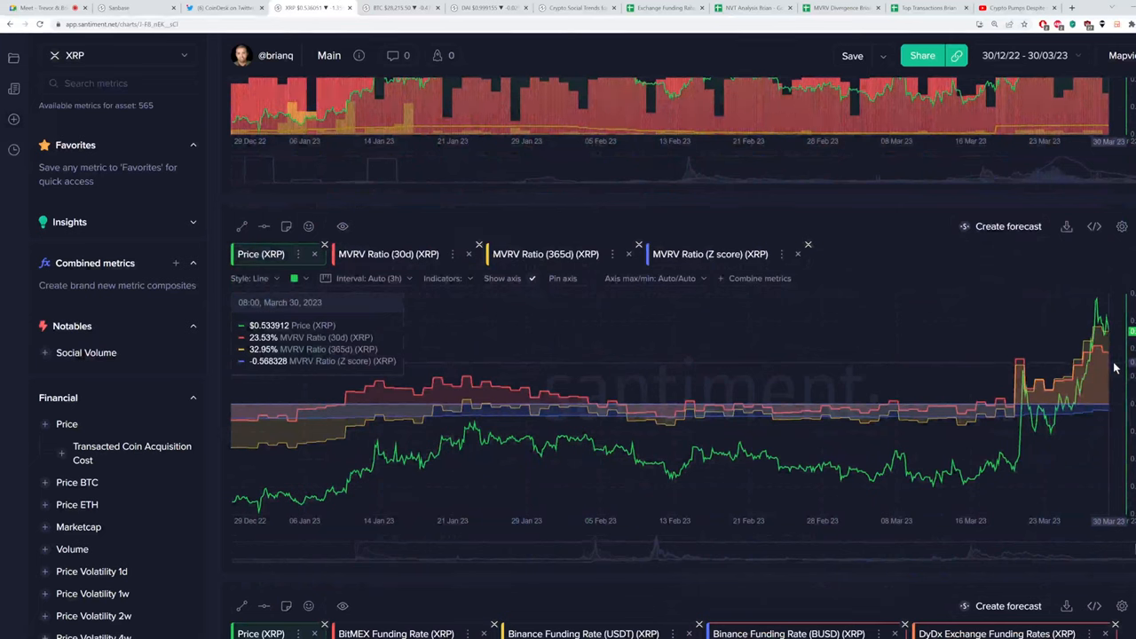
{"action": "mouse_move", "coordinate": [964, 368]}
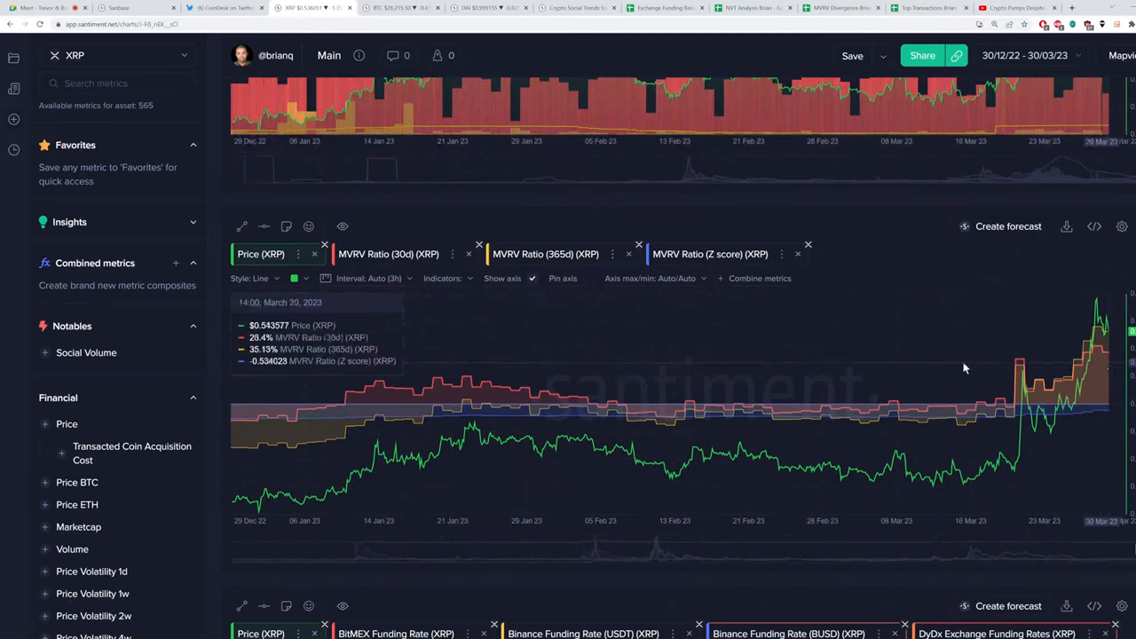
{"action": "mouse_move", "coordinate": [1108, 372]}
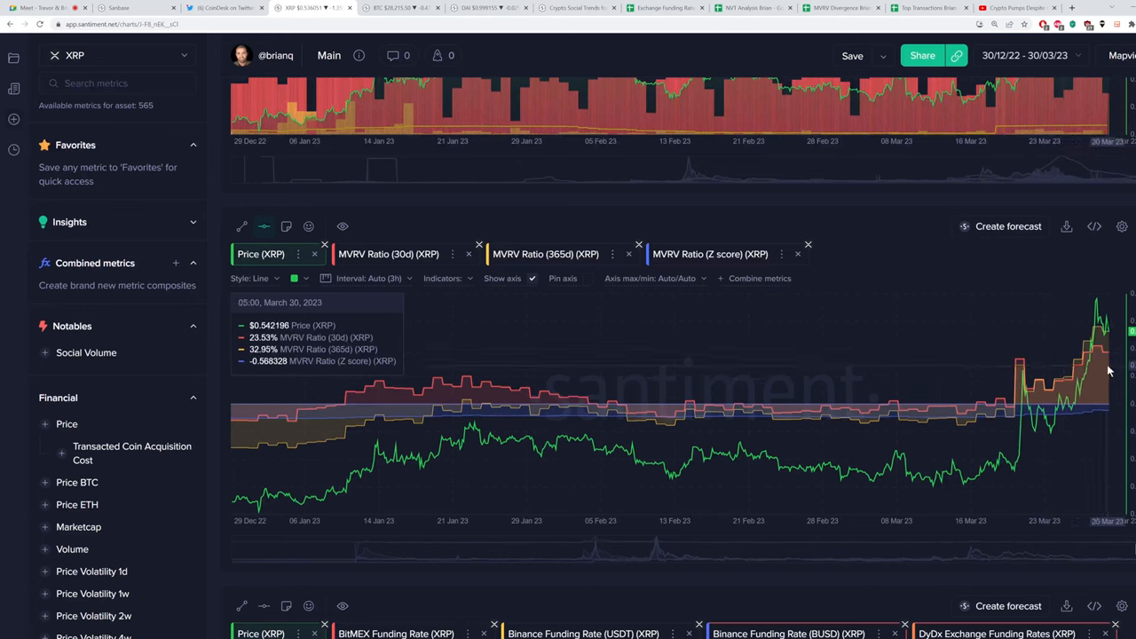
{"action": "mouse_move", "coordinate": [1070, 382]}
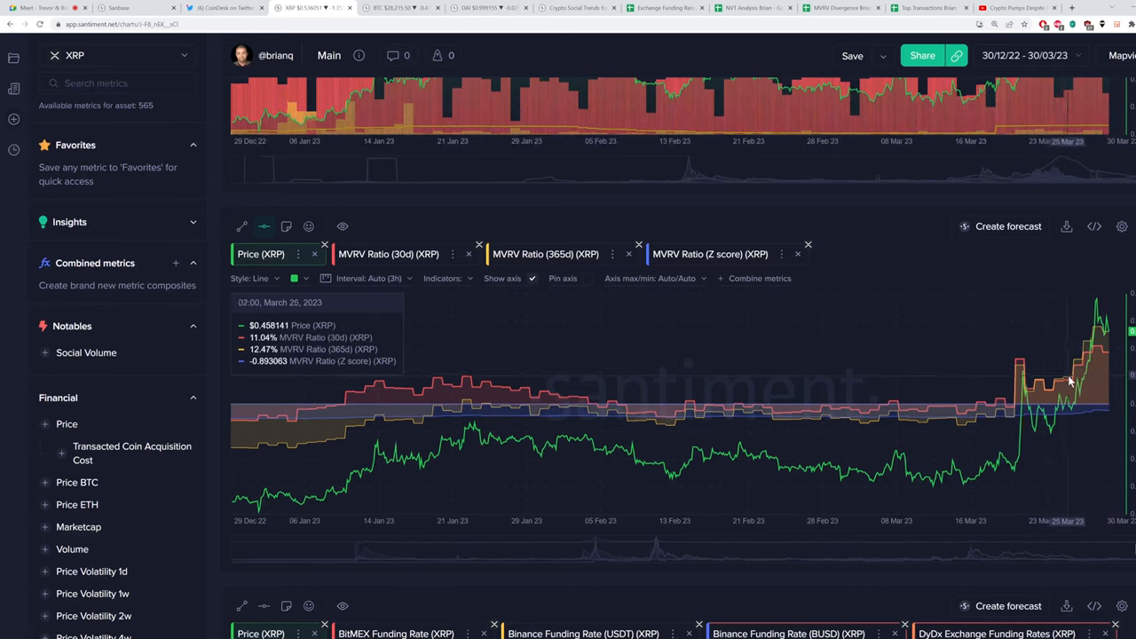
{"action": "mouse_move", "coordinate": [1105, 375]}
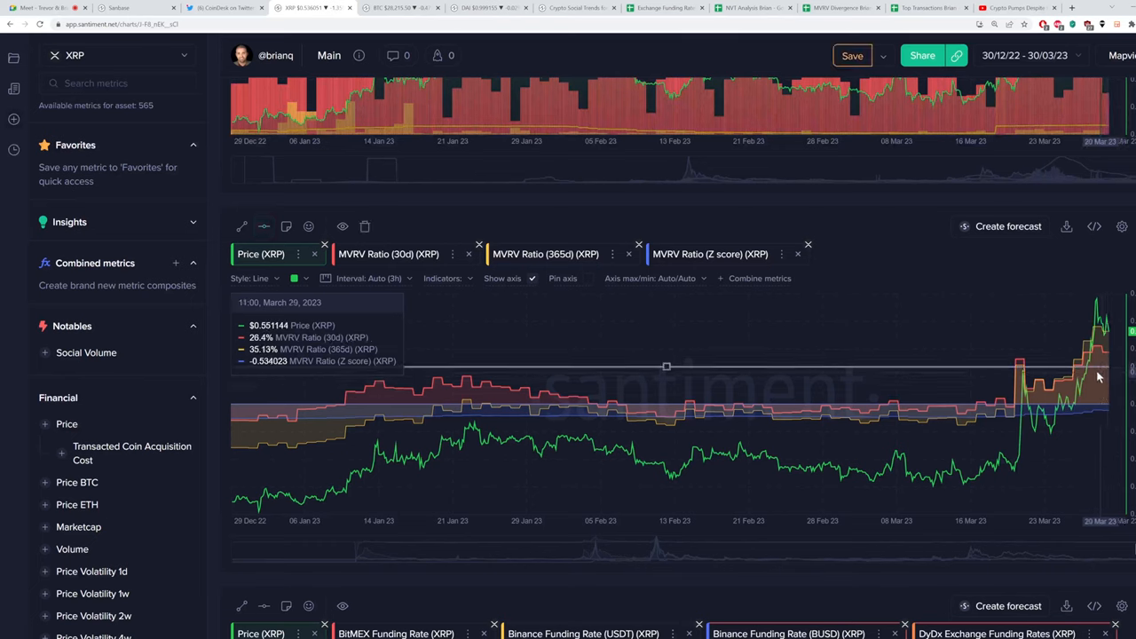
{"action": "mouse_move", "coordinate": [1102, 366]}
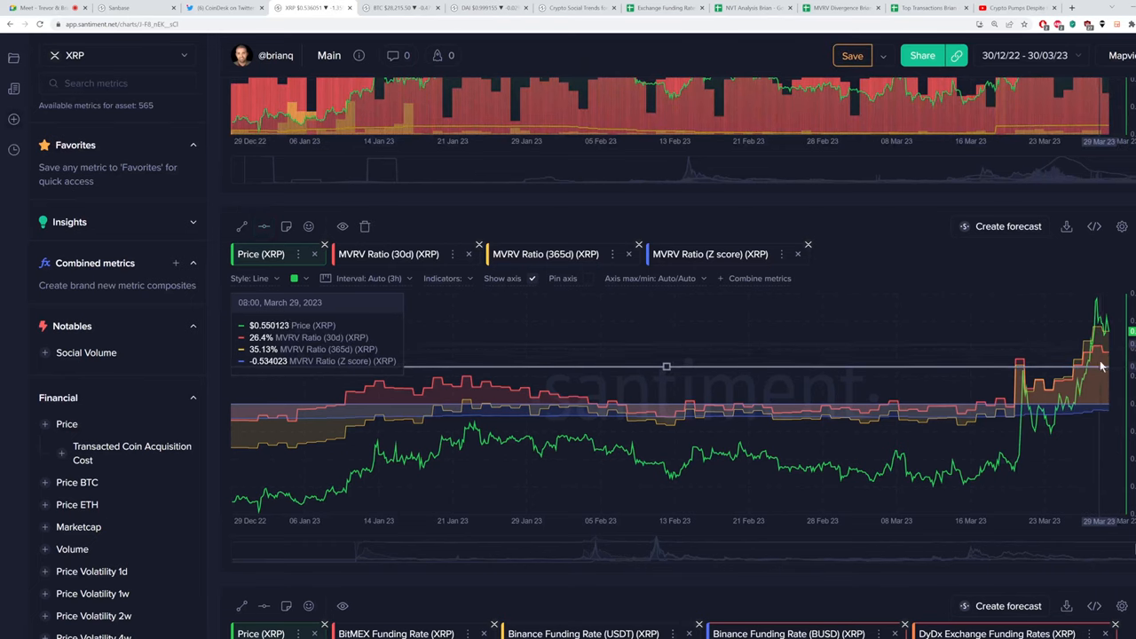
{"action": "mouse_move", "coordinate": [1110, 359]}
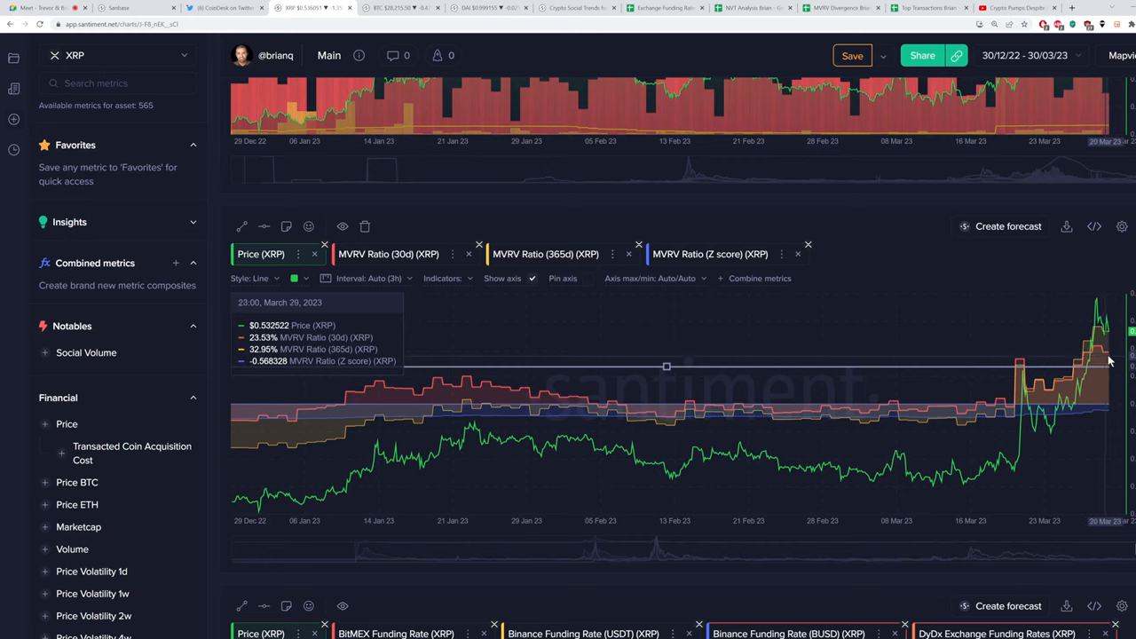
{"action": "mouse_move", "coordinate": [1116, 360]}
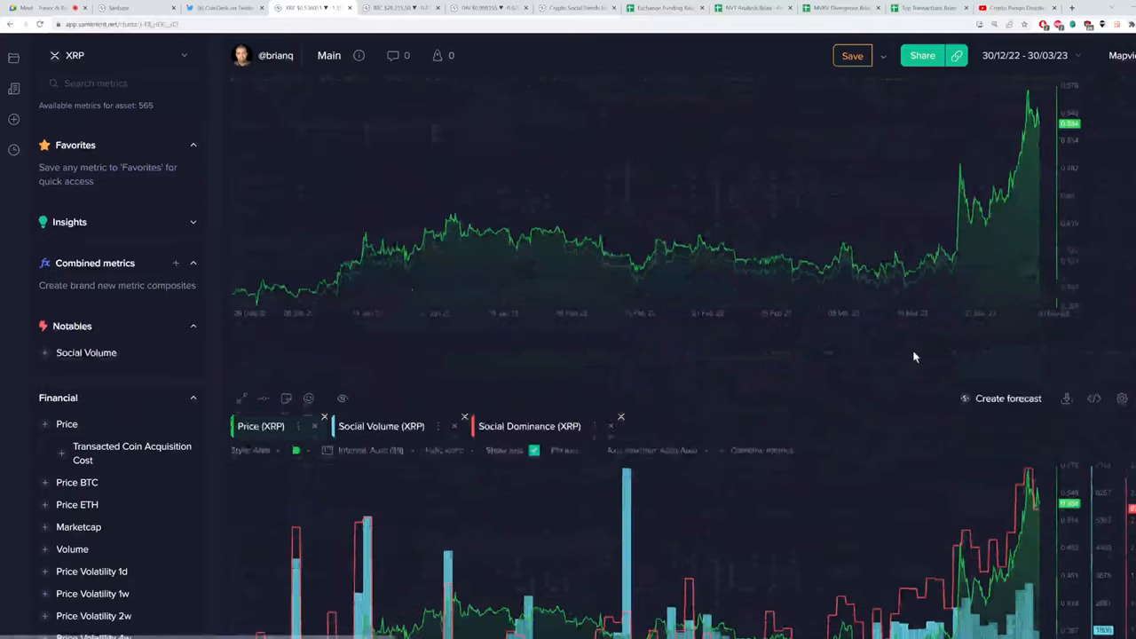
Scroll down to XRP's Social Volume / Social Dominance chart
{"action": "scroll", "scroll_direction": "down", "scroll_amount": 3}
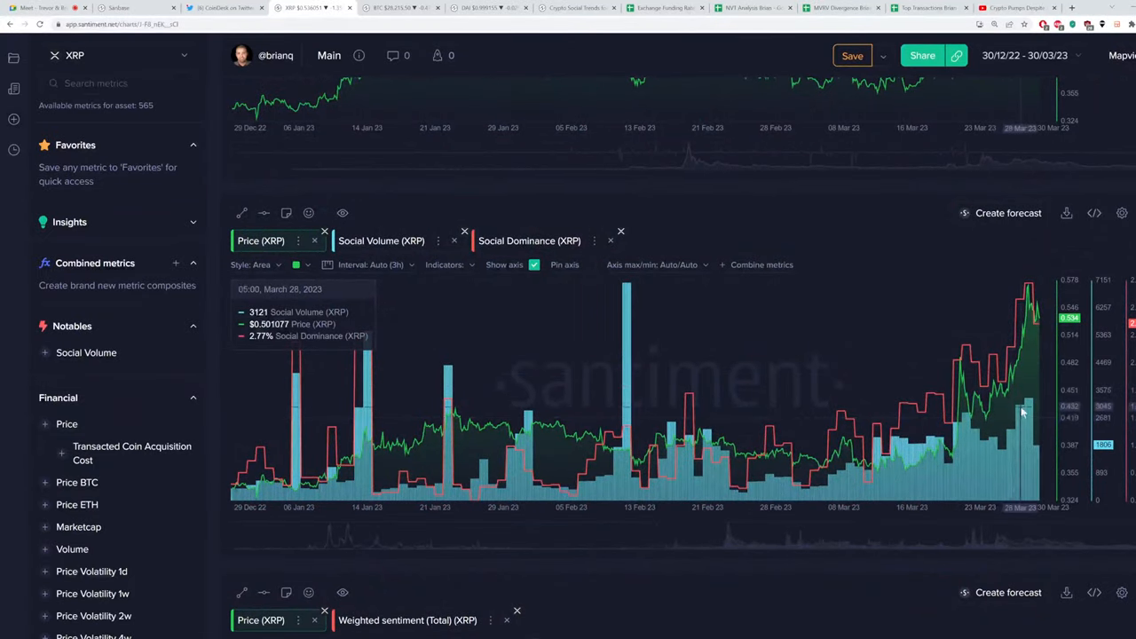
{"action": "mouse_move", "coordinate": [1025, 411]}
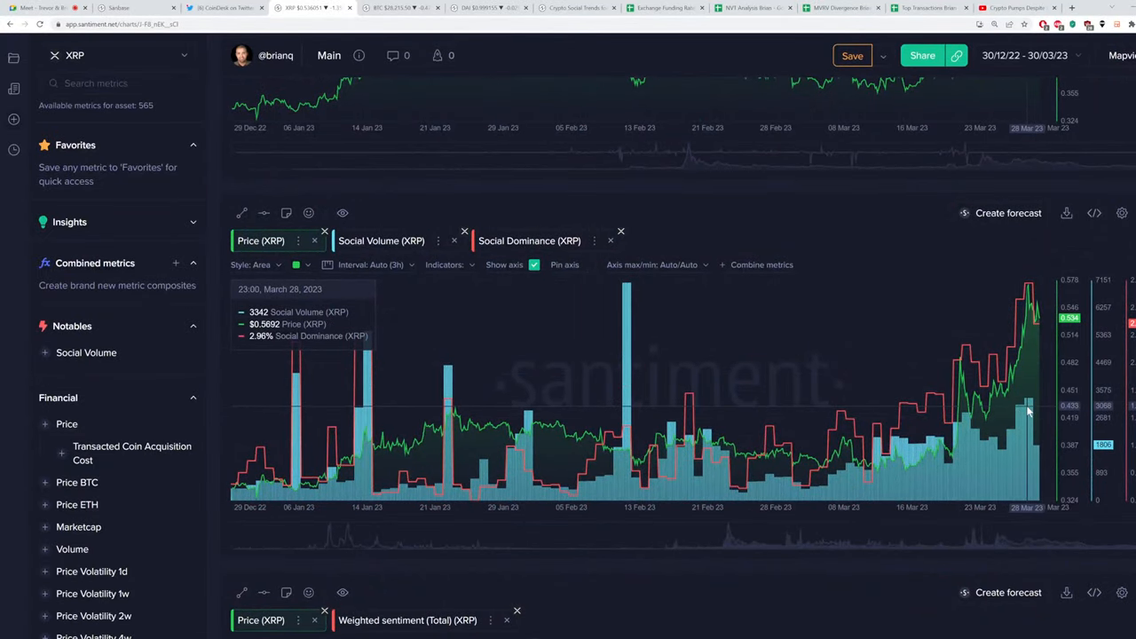
{"action": "mouse_move", "coordinate": [1028, 291]}
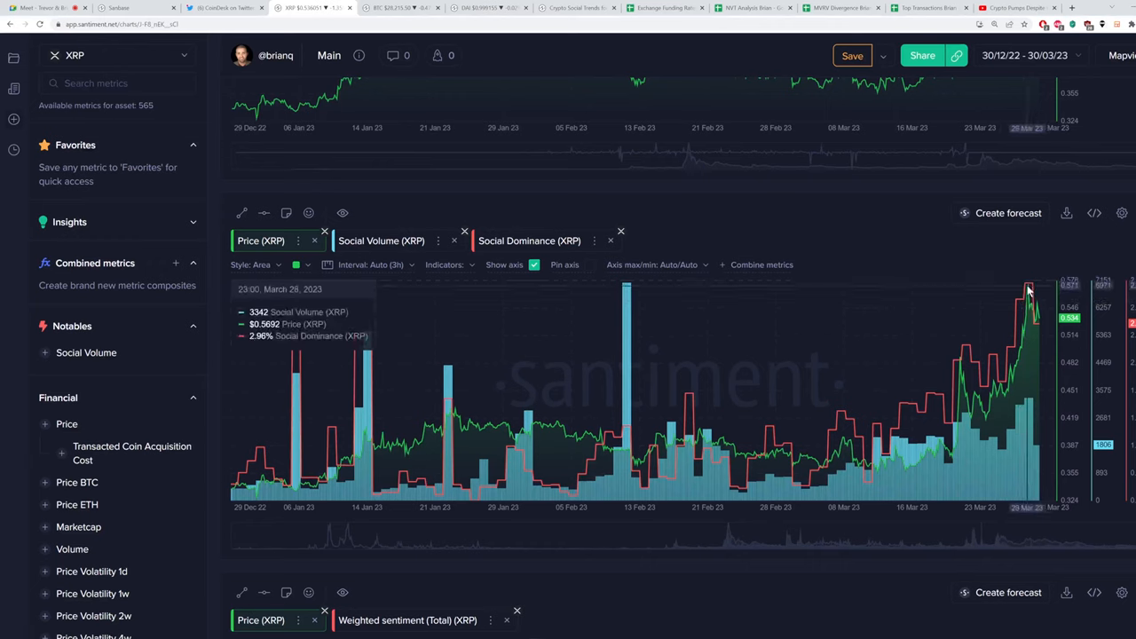
{"action": "mouse_move", "coordinate": [1030, 284]}
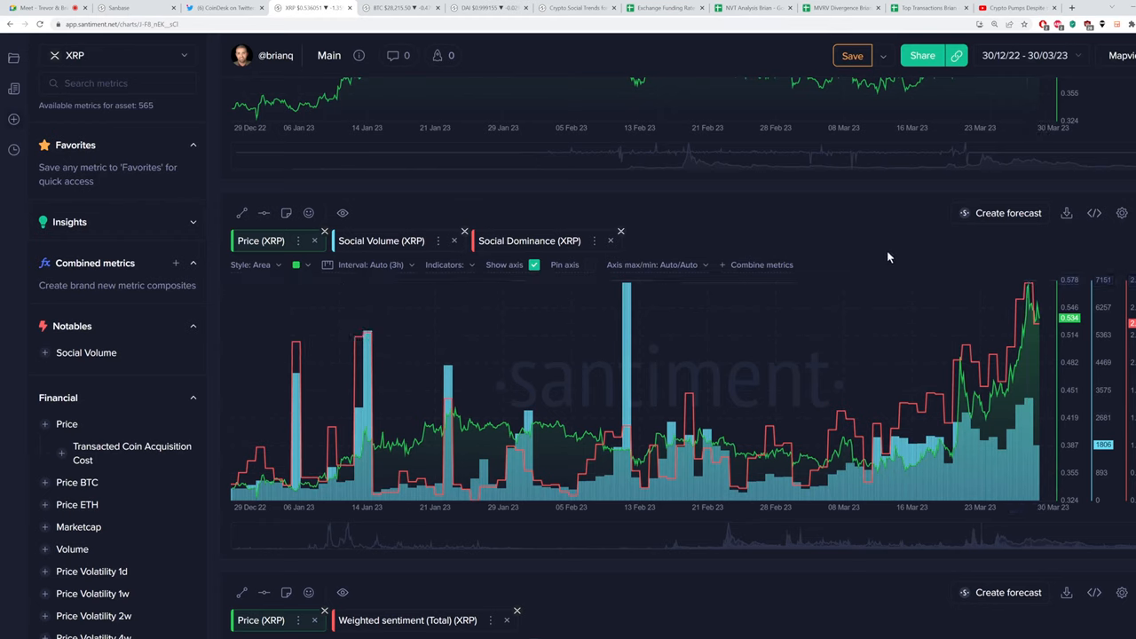
{"action": "mouse_move", "coordinate": [817, 232]}
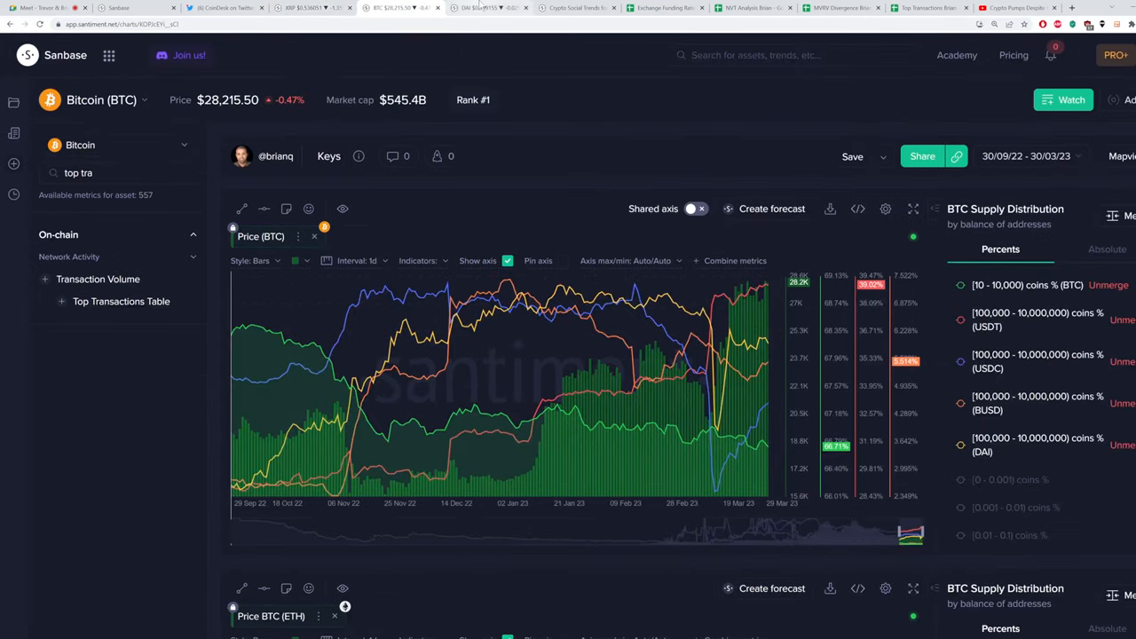
Show the Dai price chart, then the Top Transactions spreadsheet for 24–30 March
{"action": "left_click", "coordinate": [486, 8]}
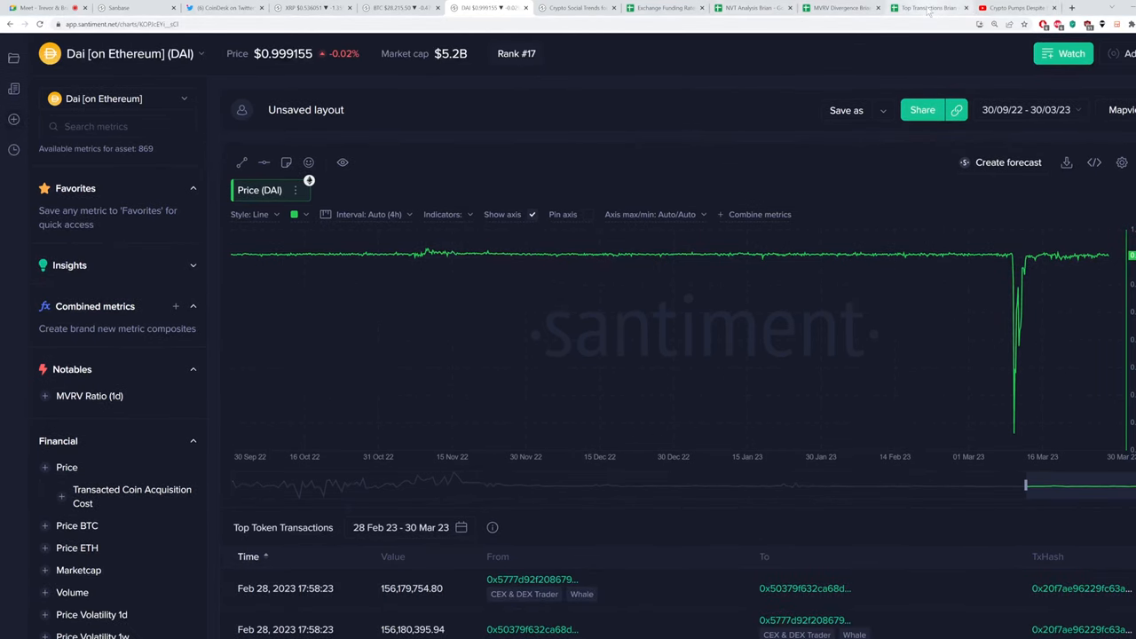
{"action": "left_click", "coordinate": [930, 8]}
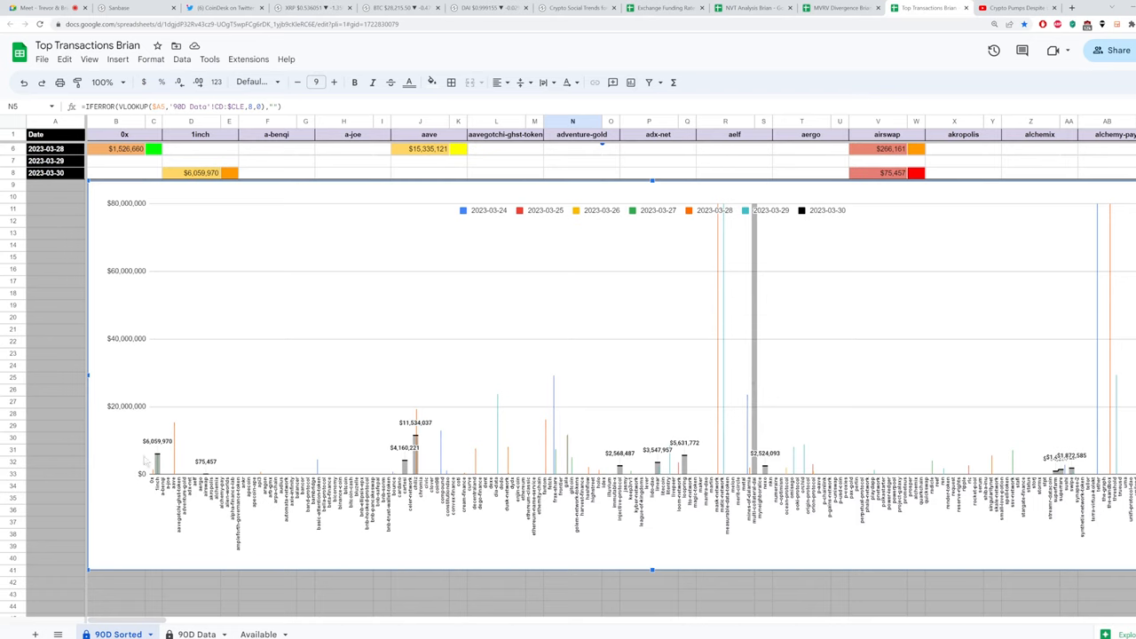
{"action": "mouse_move", "coordinate": [364, 418]}
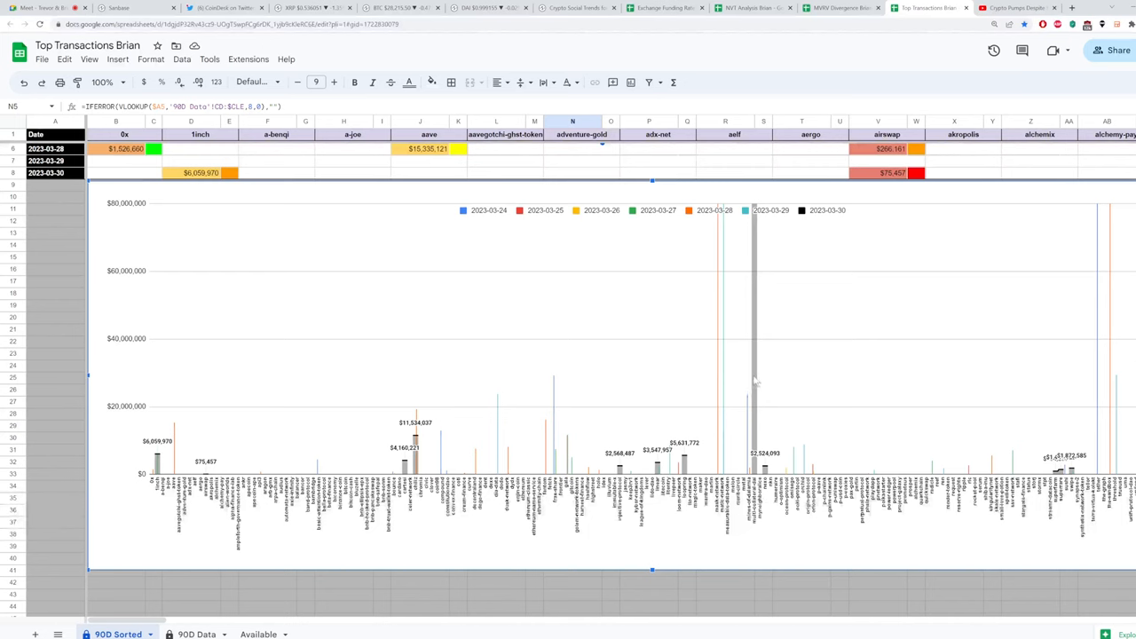
{"action": "mouse_move", "coordinate": [753, 384]}
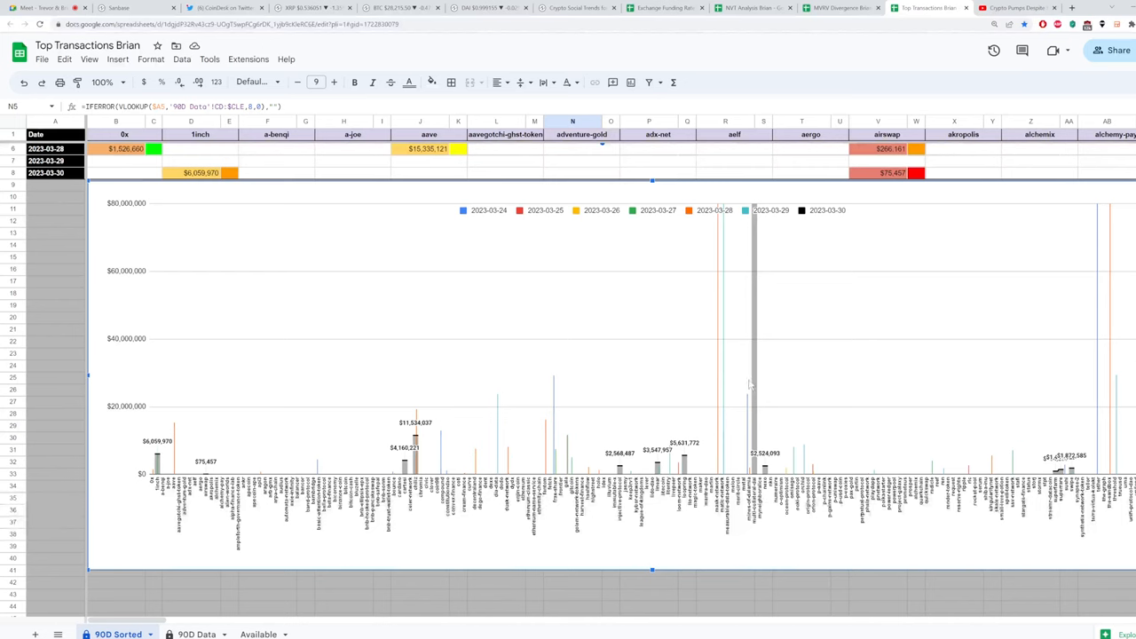
{"action": "mouse_move", "coordinate": [728, 315]}
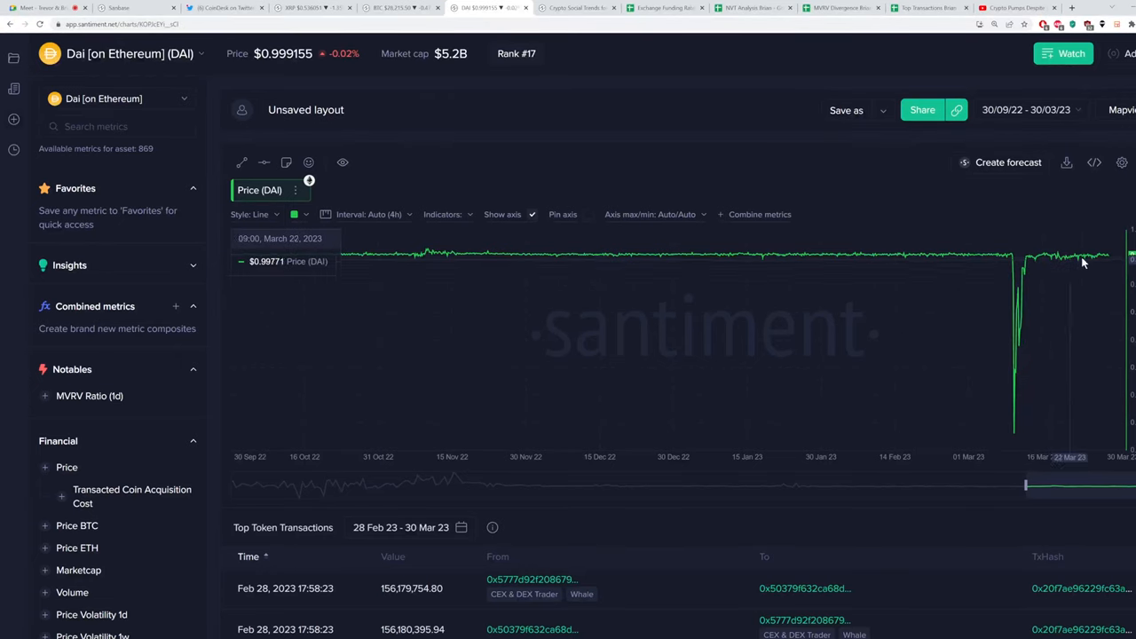
{"action": "mouse_move", "coordinate": [1017, 324]}
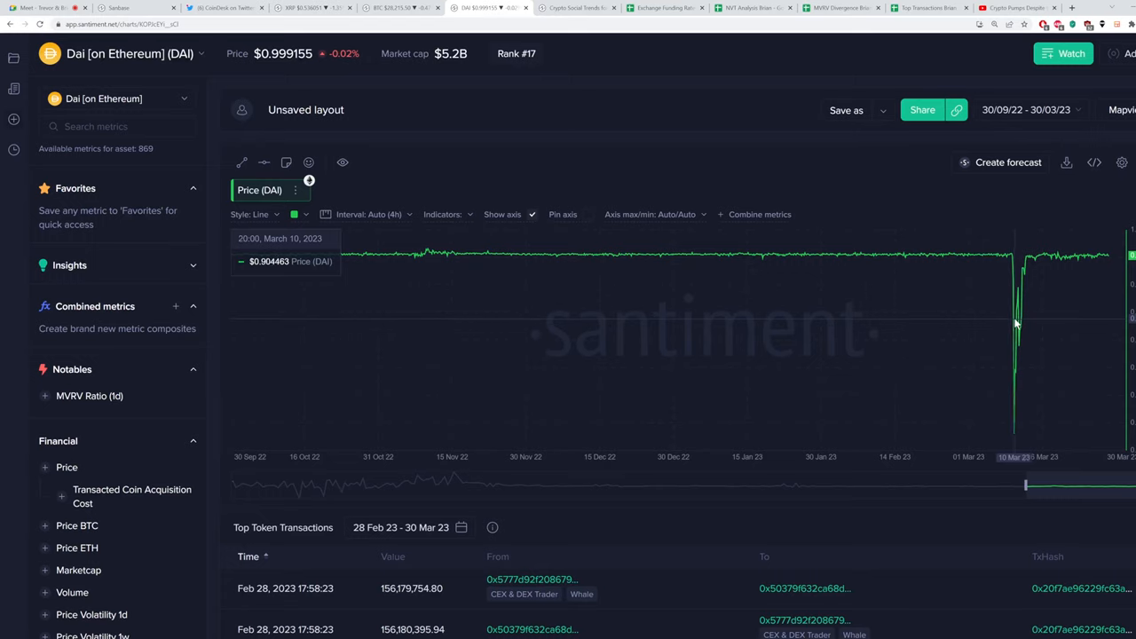
{"action": "mouse_move", "coordinate": [1016, 324]}
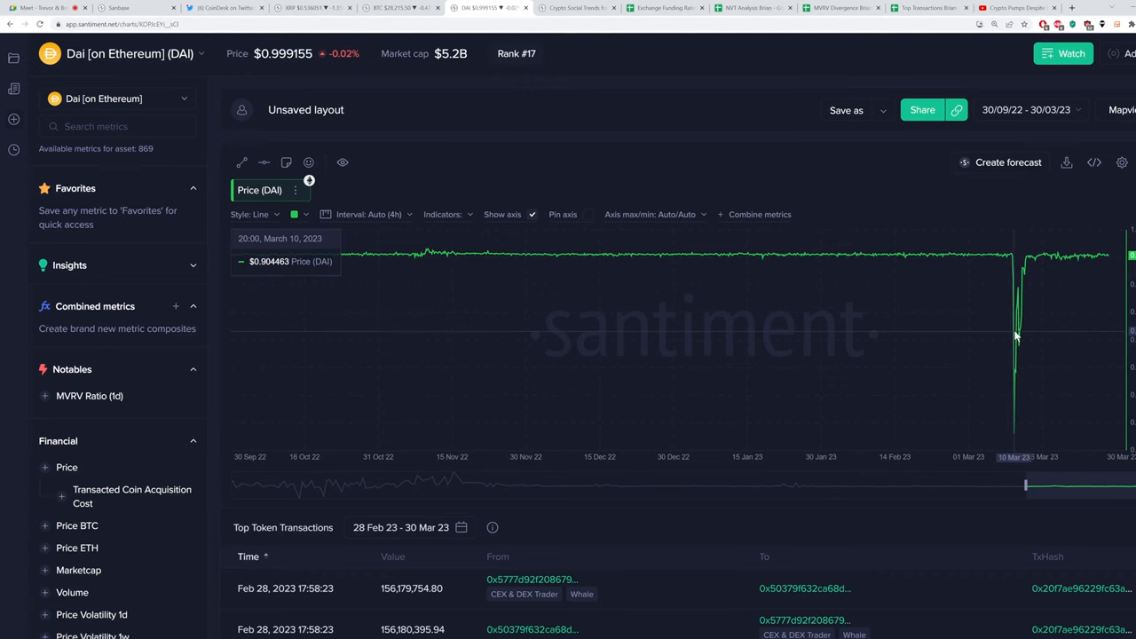
Scroll down to Dai's Top Token Transactions, led by the 204.3M transfer on 17 March
{"action": "scroll", "scroll_direction": "down", "scroll_amount": 3}
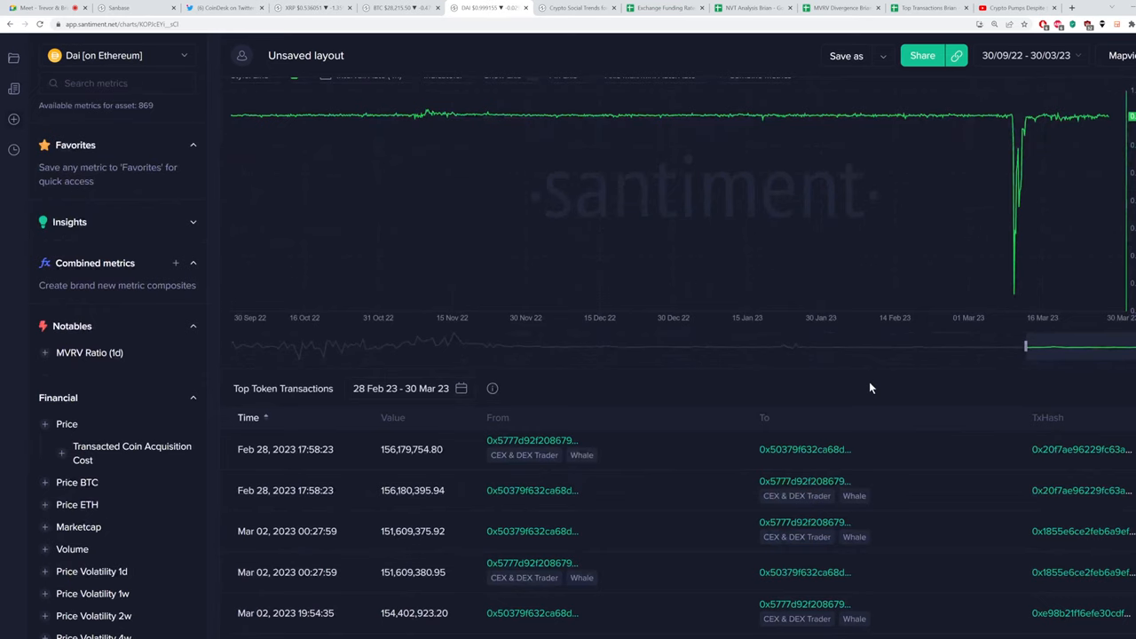
{"action": "scroll", "scroll_direction": "down", "scroll_amount": 3}
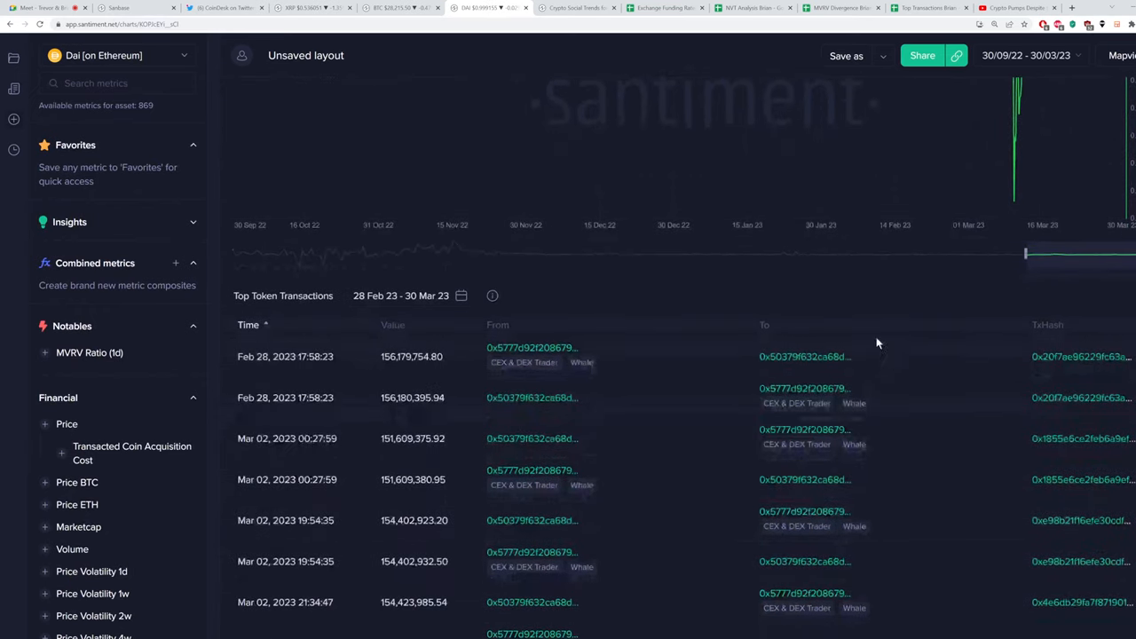
{"action": "scroll", "scroll_direction": "down", "scroll_amount": 3}
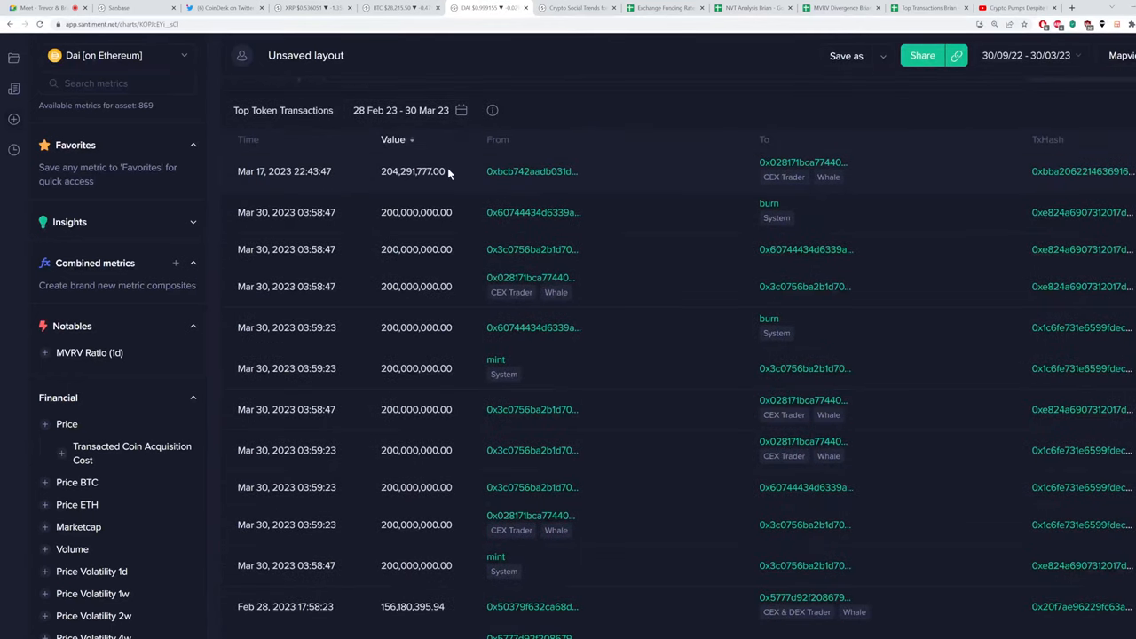
Keep the value-sorted Dai transactions in view, including the 30 March 200M mint and burn
{"action": "double_click", "coordinate": [413, 170]}
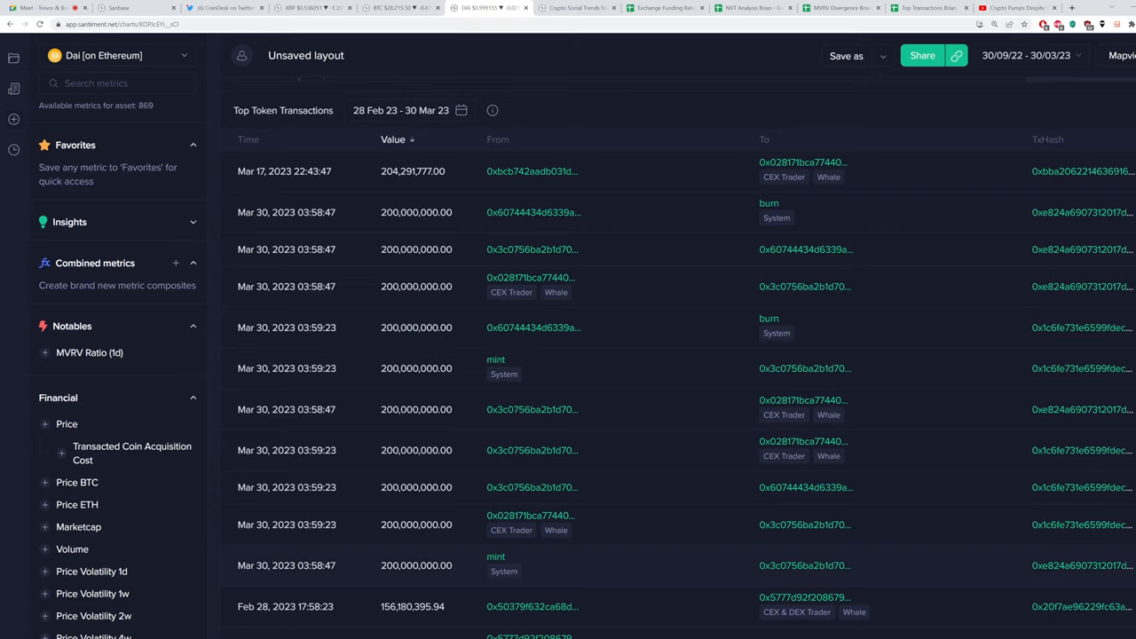
{"action": "mouse_move", "coordinate": [452, 570]}
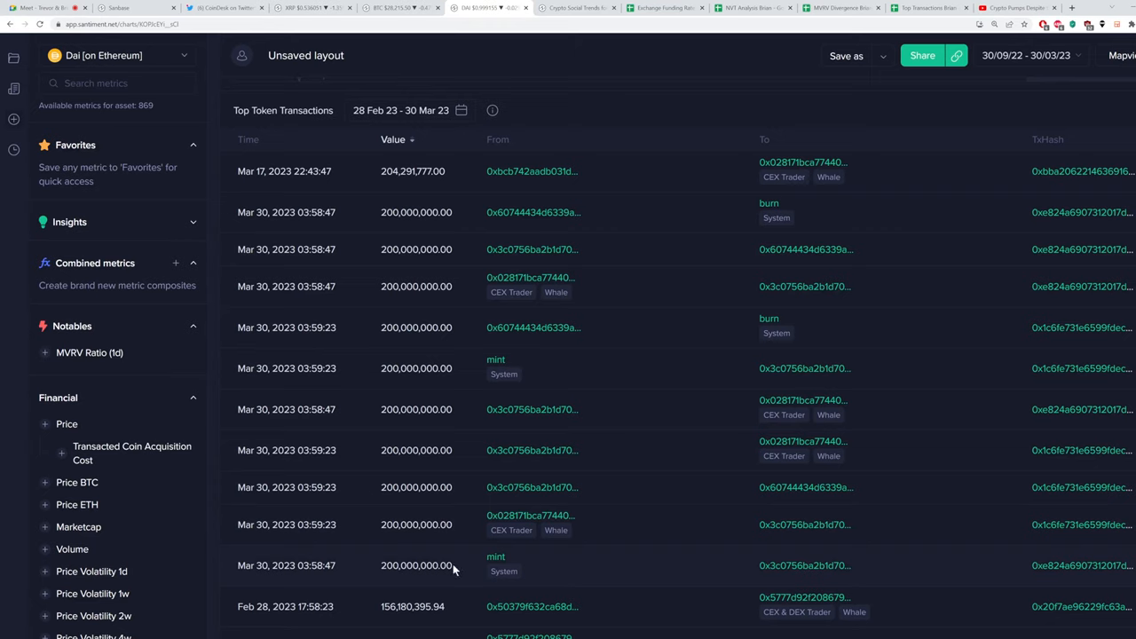
{"action": "mouse_move", "coordinate": [404, 477]}
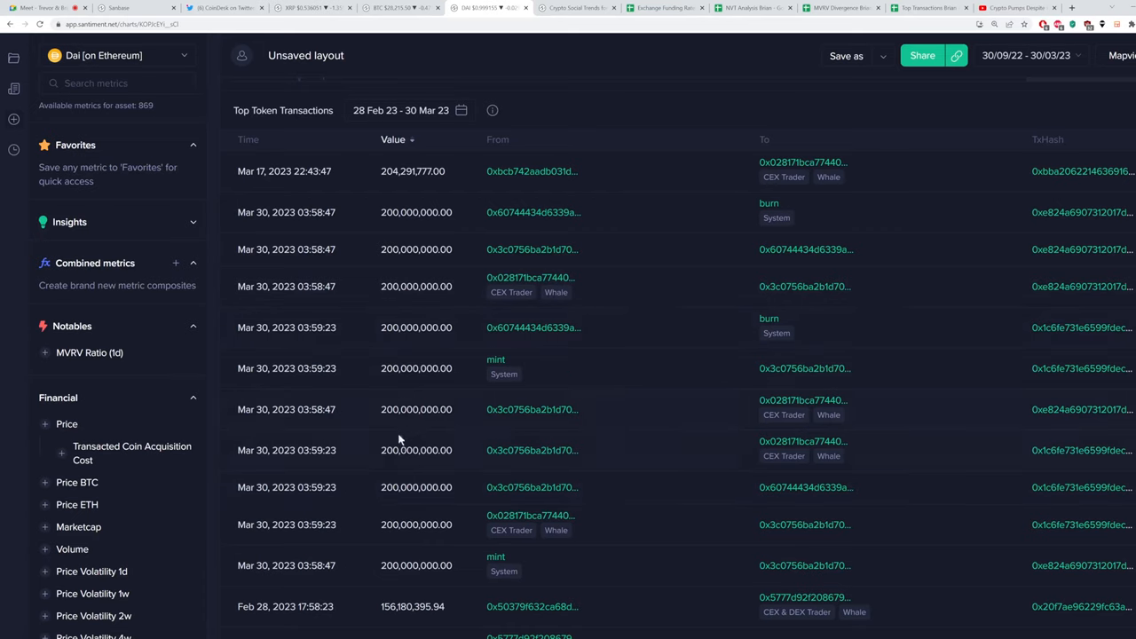
{"action": "mouse_move", "coordinate": [513, 559]}
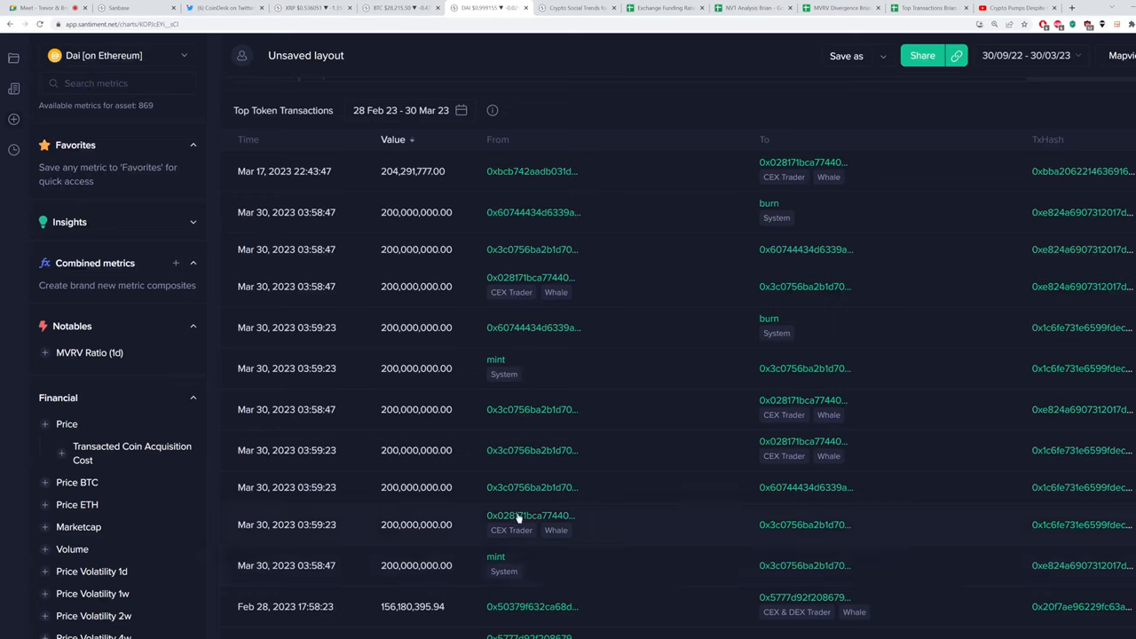
{"action": "mouse_move", "coordinate": [643, 560]}
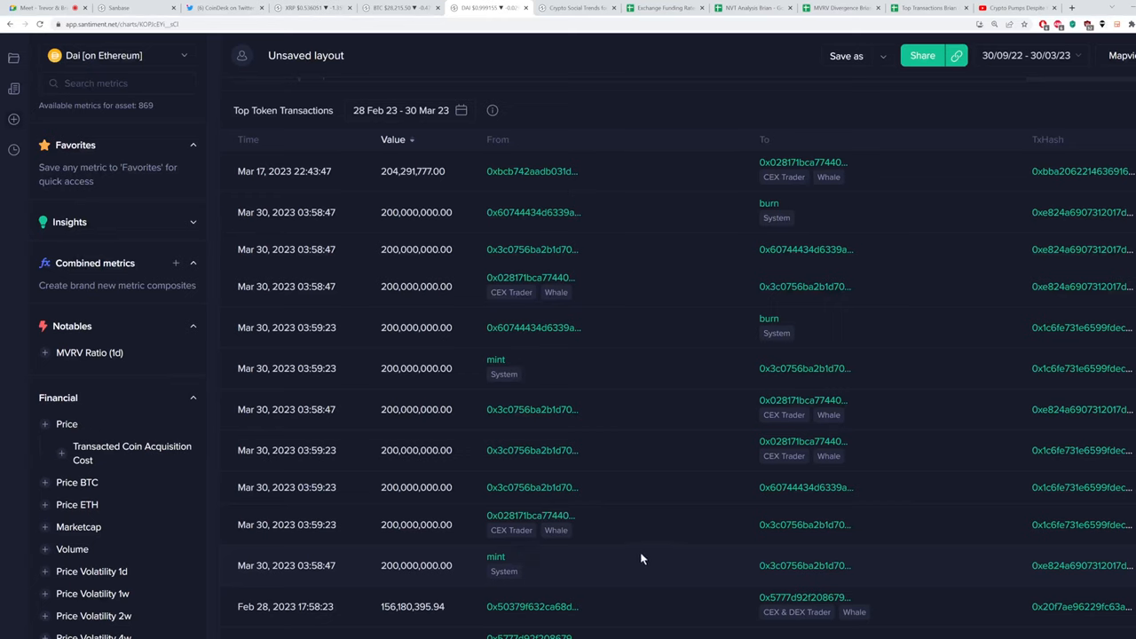
{"action": "mouse_move", "coordinate": [424, 560]}
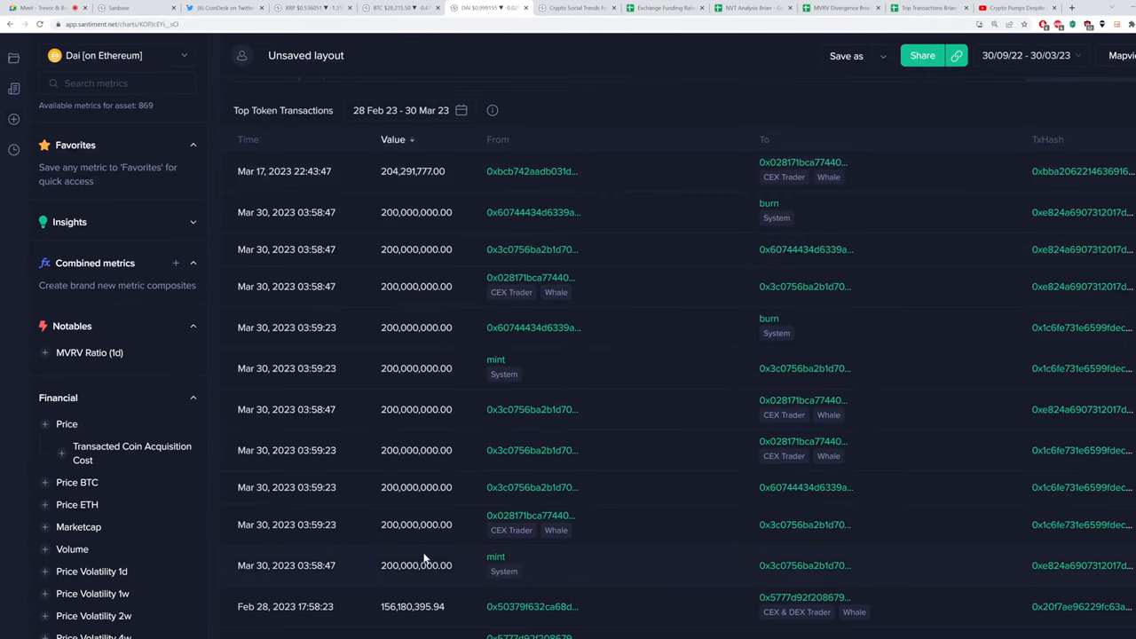
{"action": "mouse_move", "coordinate": [435, 550]}
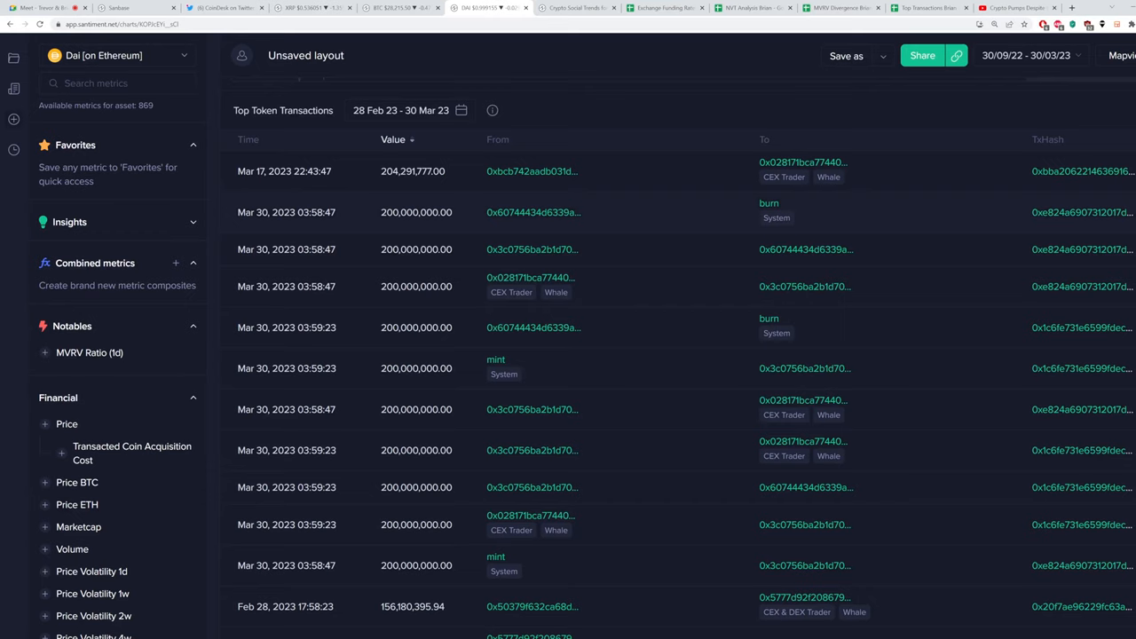
{"action": "mouse_move", "coordinate": [623, 541]}
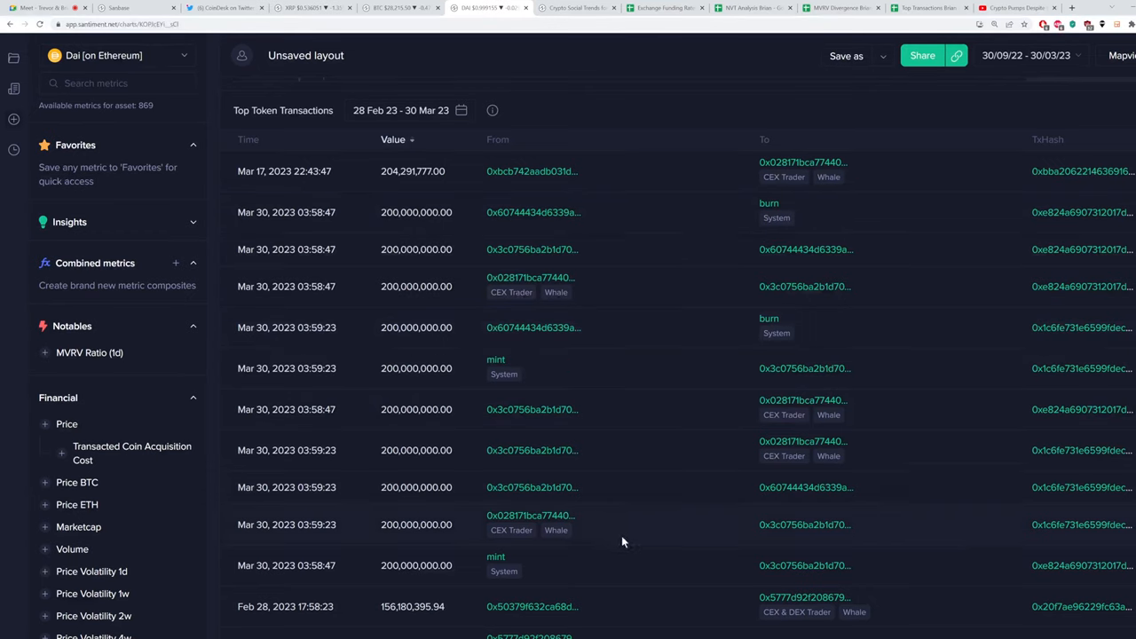
{"action": "mouse_move", "coordinate": [584, 551]}
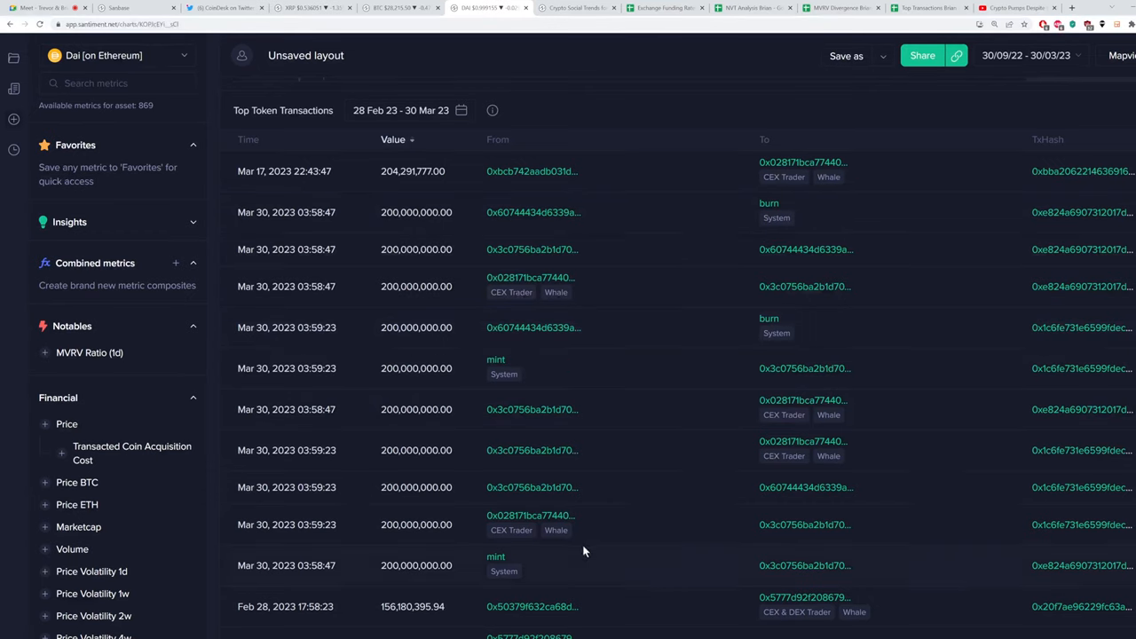
{"action": "mouse_move", "coordinate": [587, 562]}
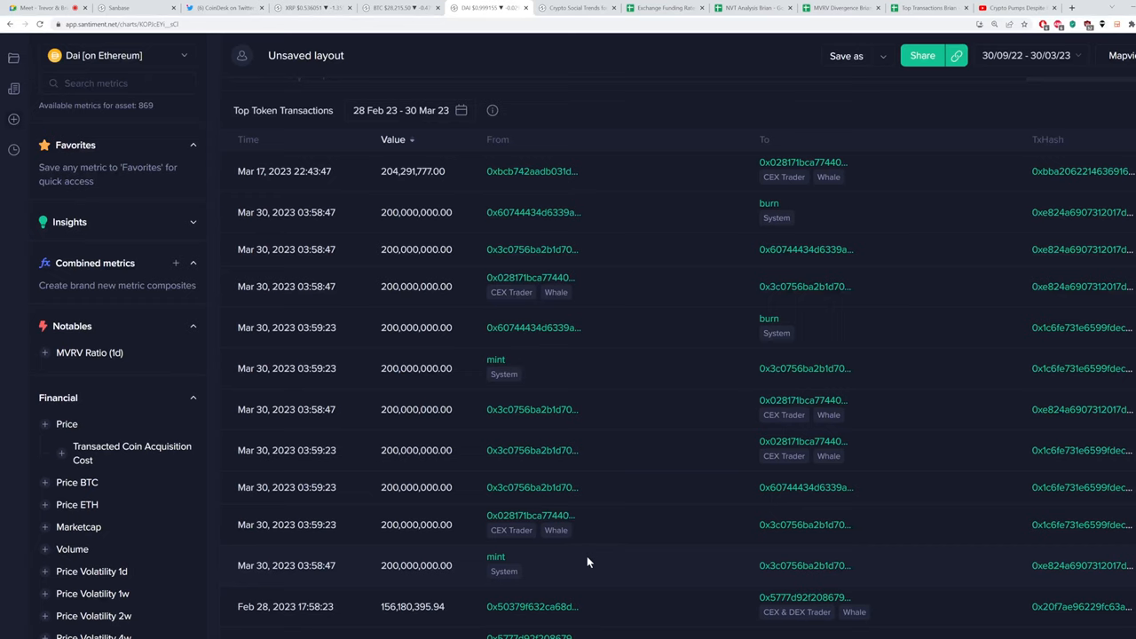
{"action": "mouse_move", "coordinate": [483, 380]}
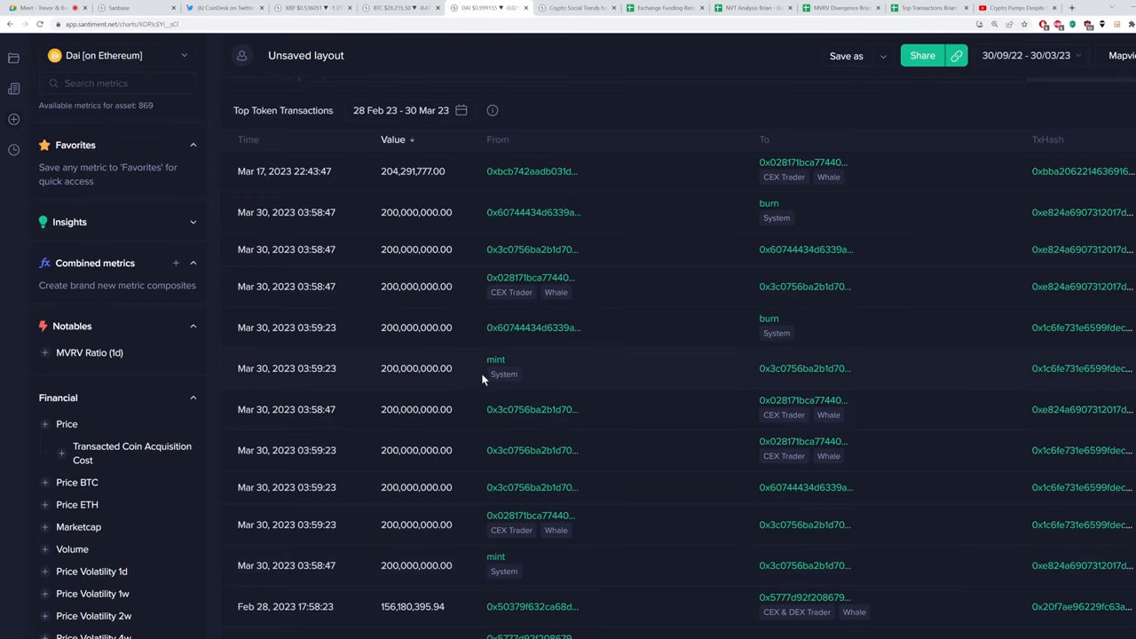
{"action": "mouse_move", "coordinate": [379, 369]}
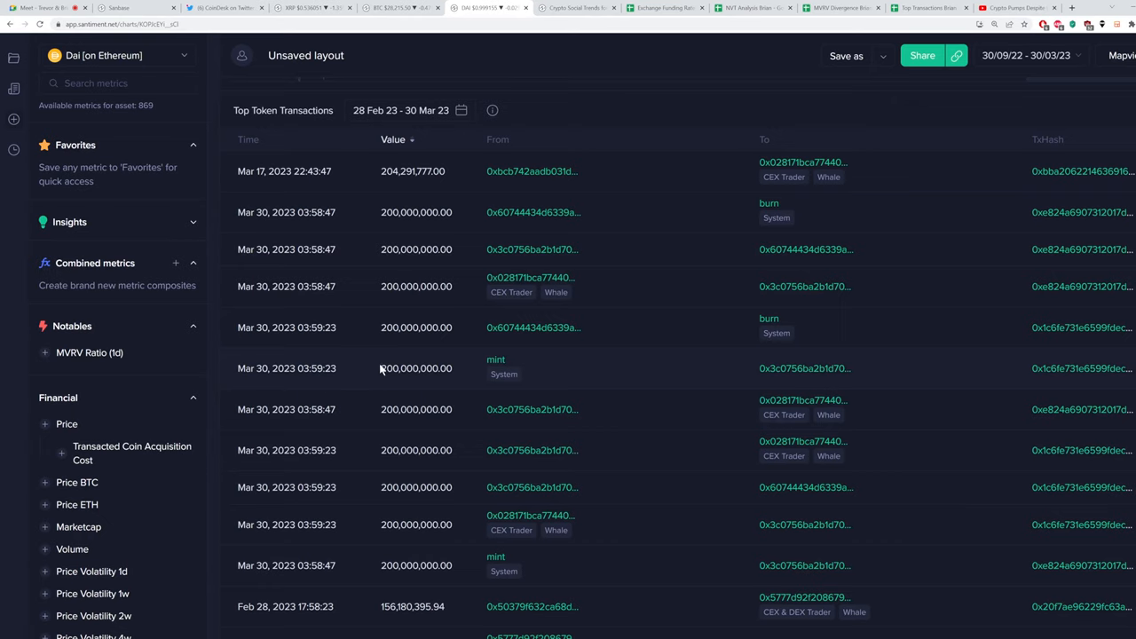
{"action": "mouse_move", "coordinate": [957, 359]}
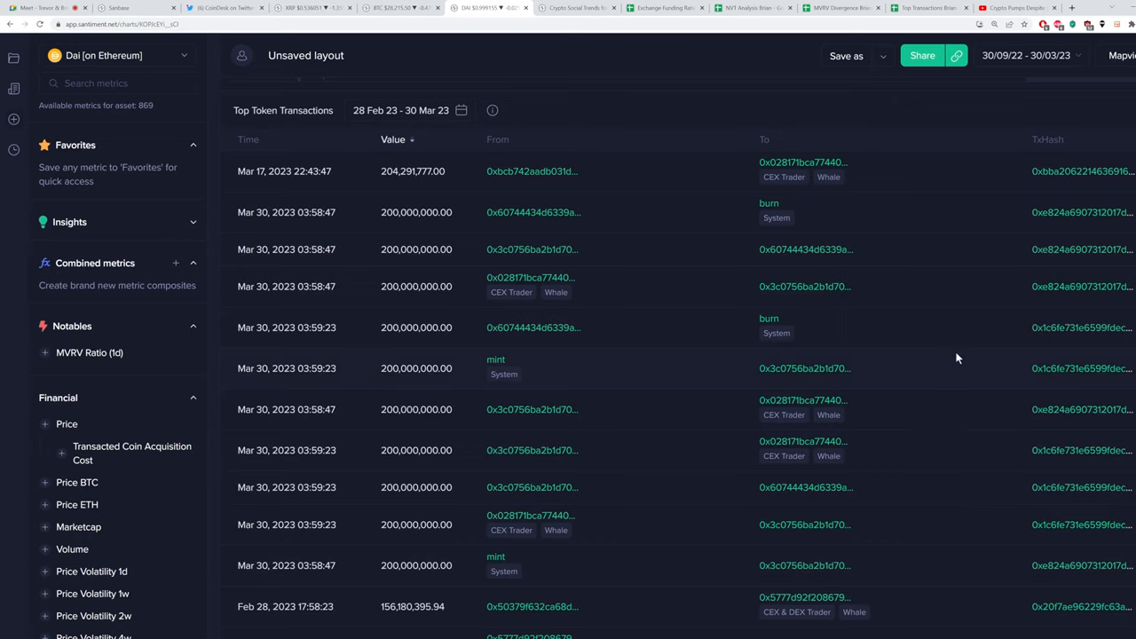
{"action": "mouse_move", "coordinate": [772, 324]}
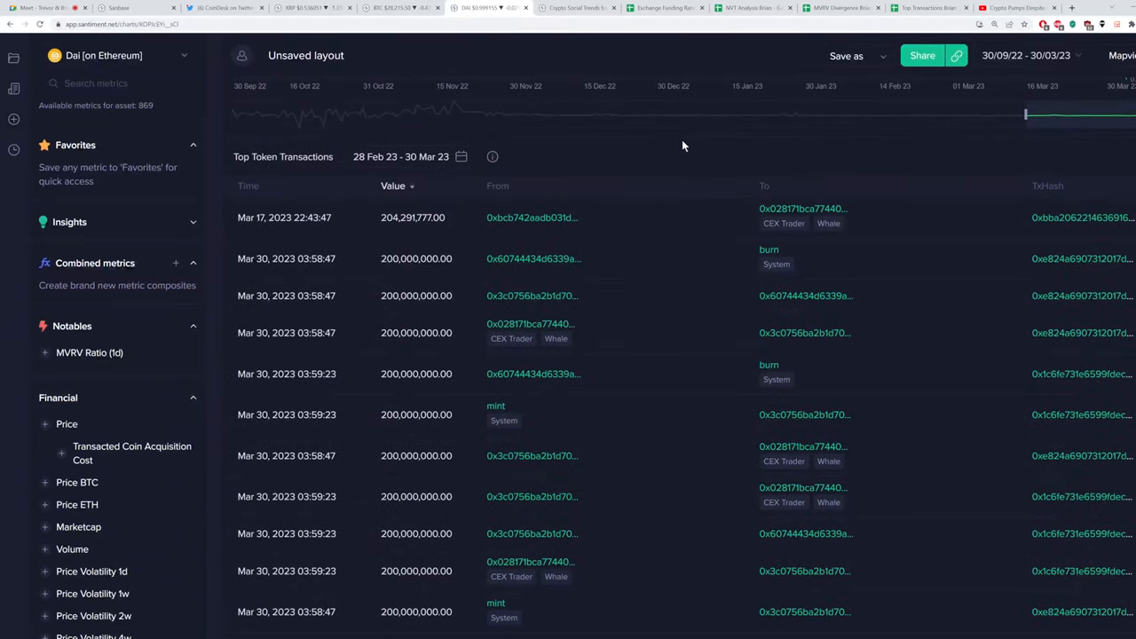
{"action": "mouse_move", "coordinate": [665, 172]}
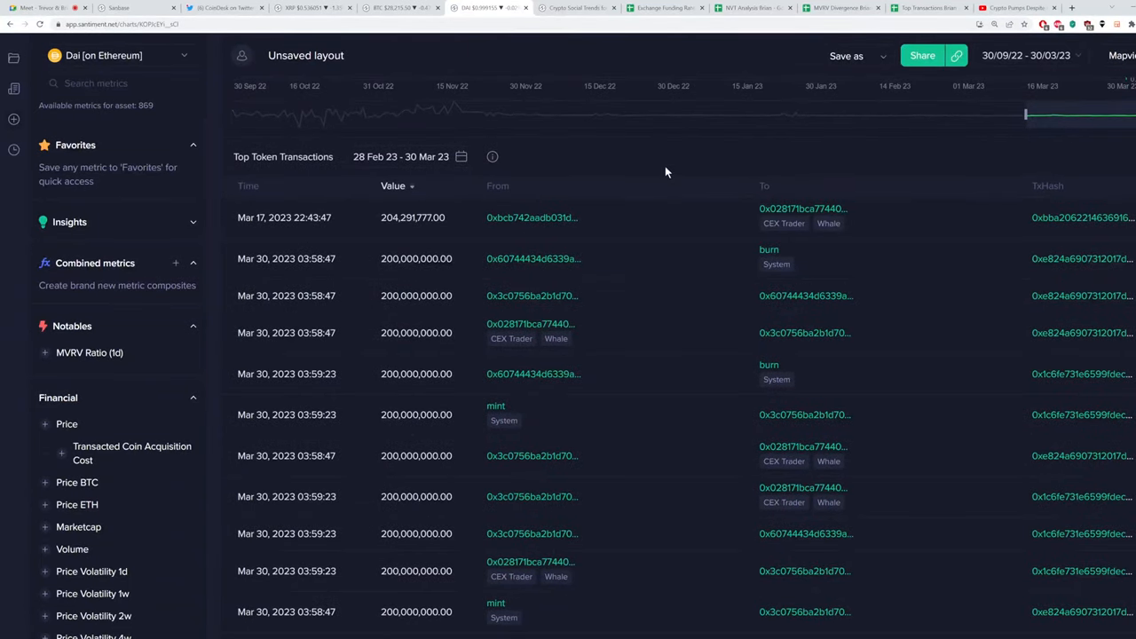
{"action": "mouse_move", "coordinate": [575, 547]}
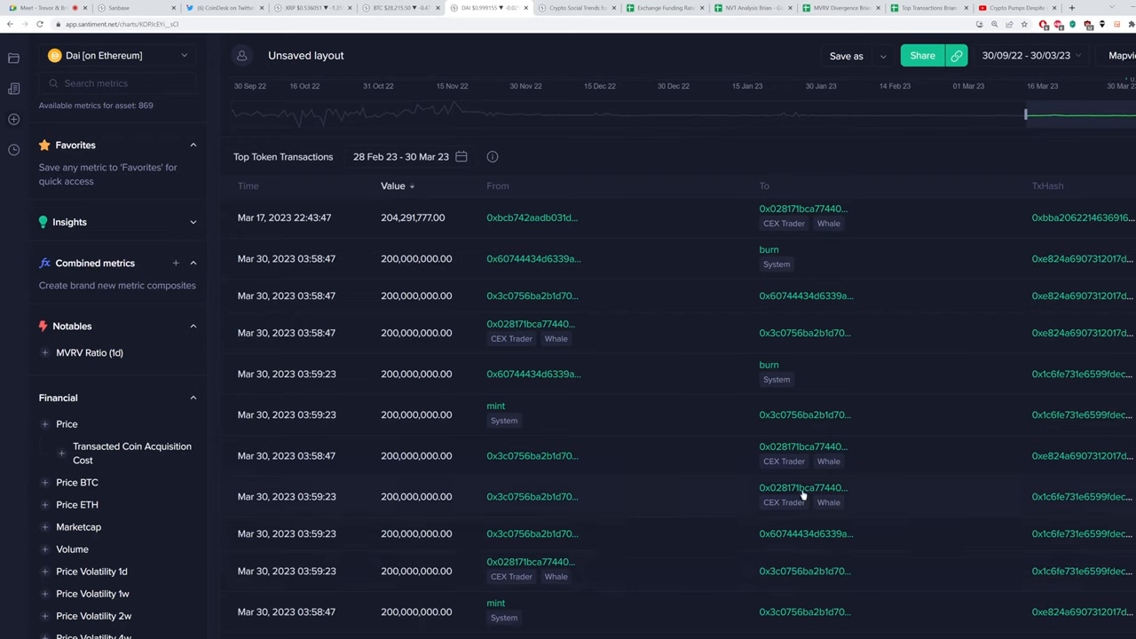
{"action": "mouse_move", "coordinate": [748, 550]}
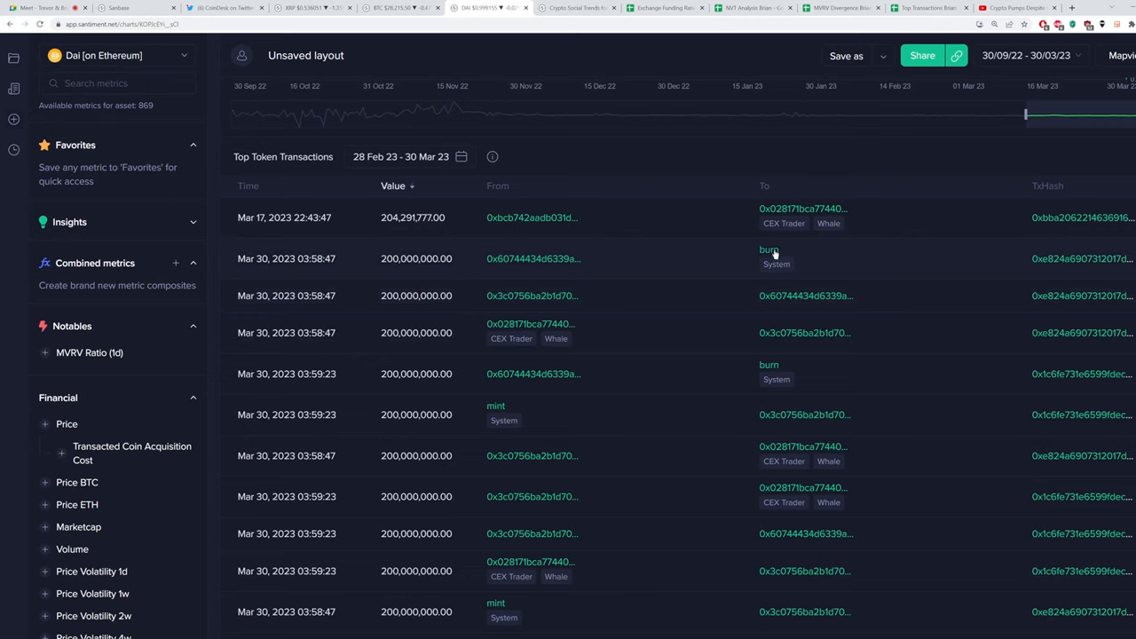
{"action": "mouse_move", "coordinate": [702, 470]}
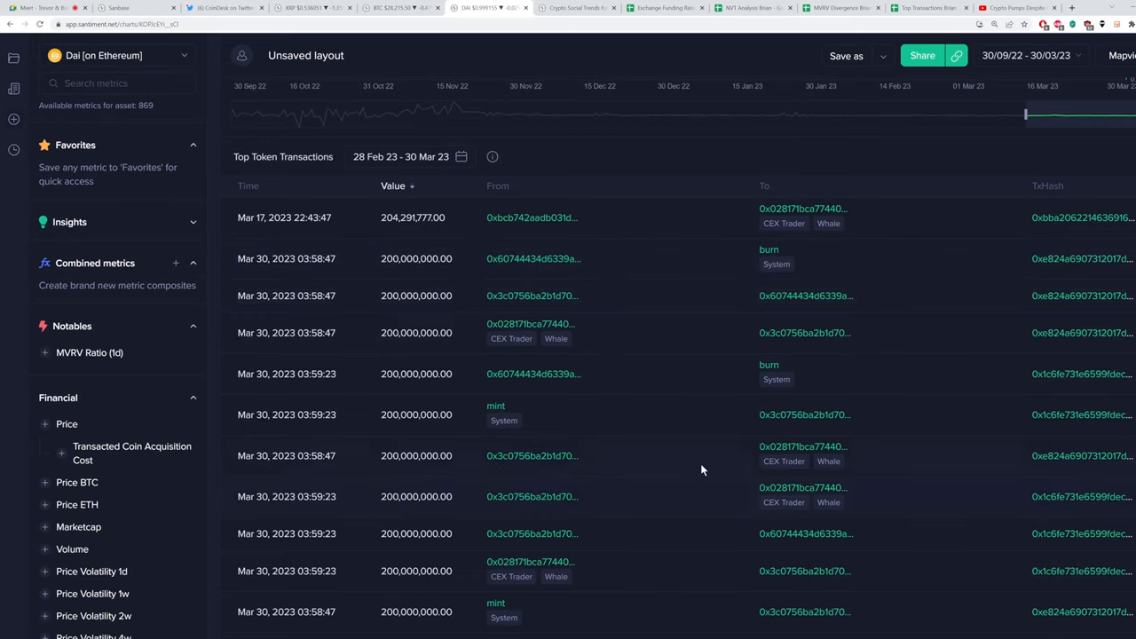
{"action": "mouse_move", "coordinate": [626, 157]}
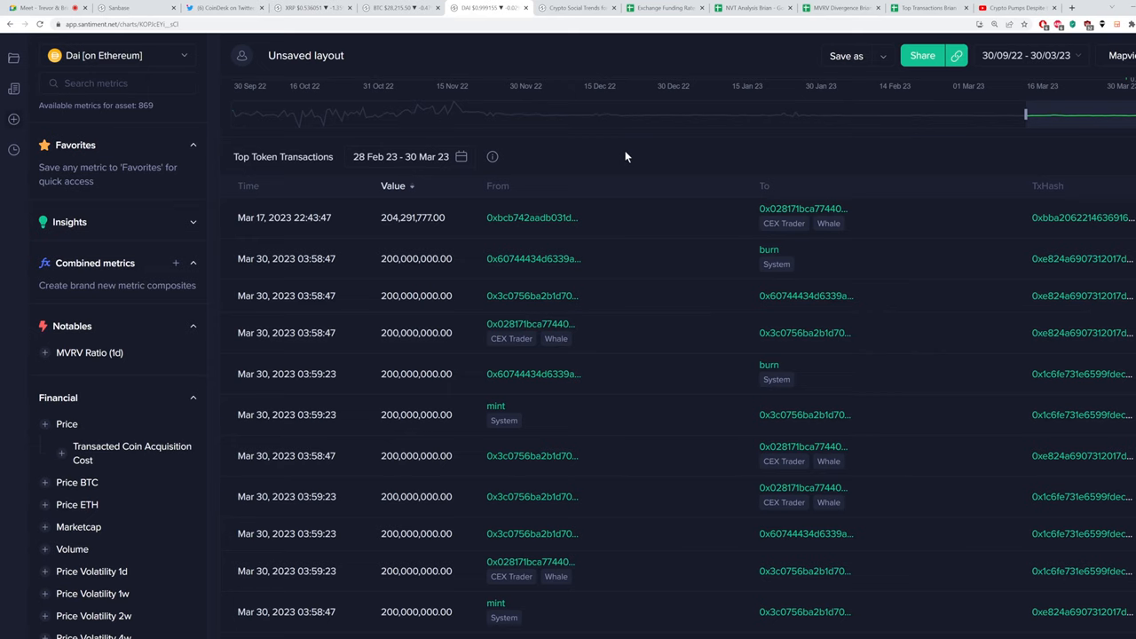
{"action": "mouse_move", "coordinate": [612, 163]}
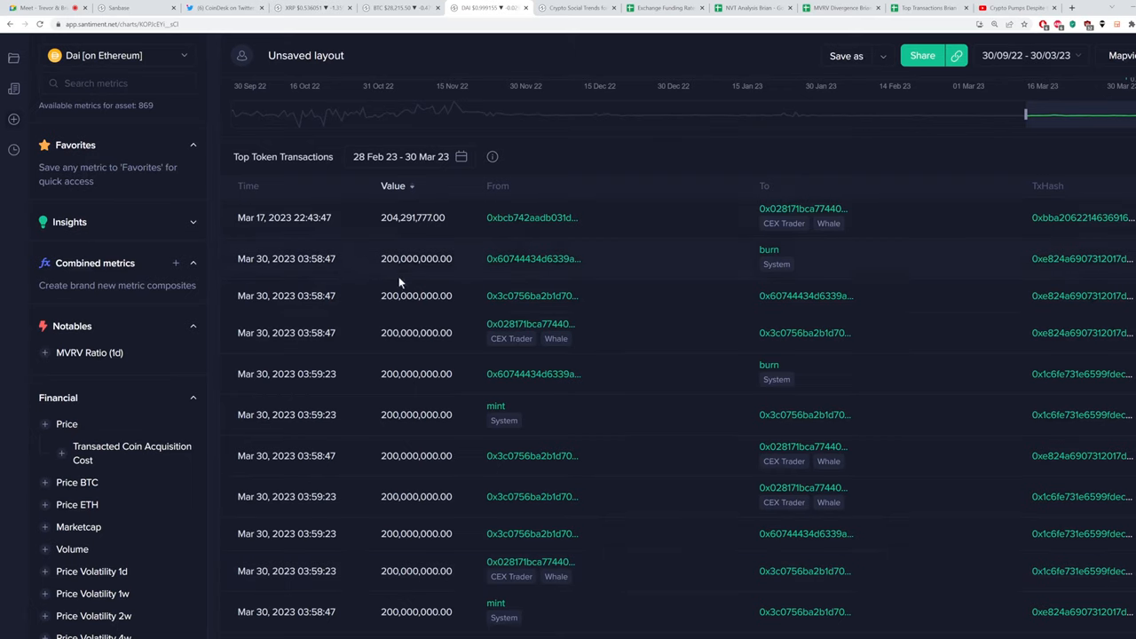
{"action": "mouse_move", "coordinate": [324, 585]}
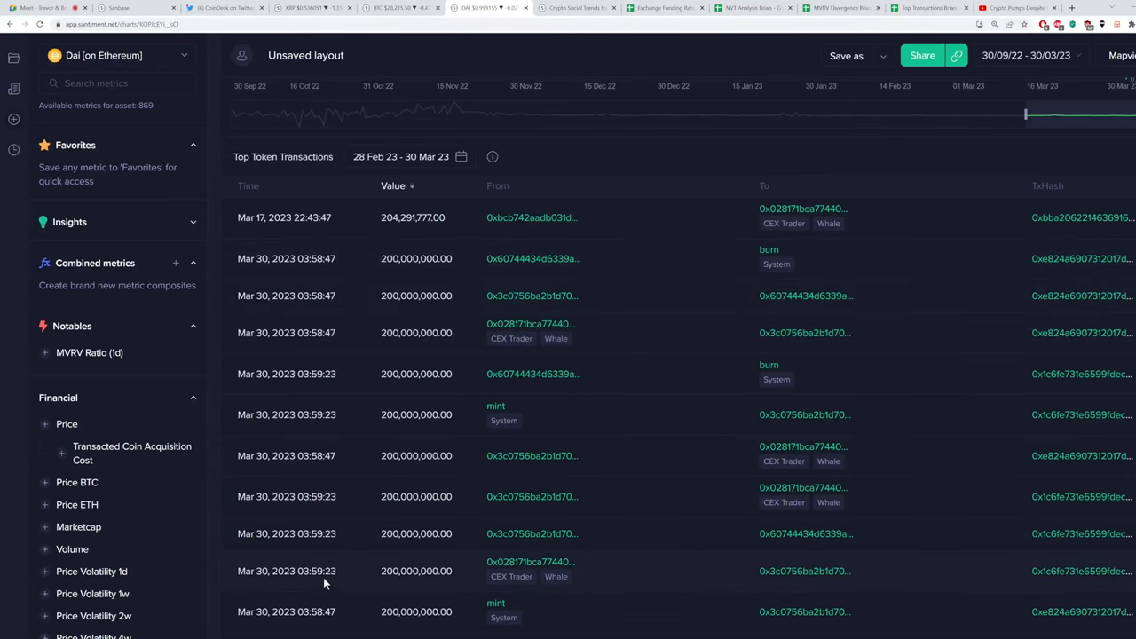
{"action": "mouse_move", "coordinate": [606, 168]}
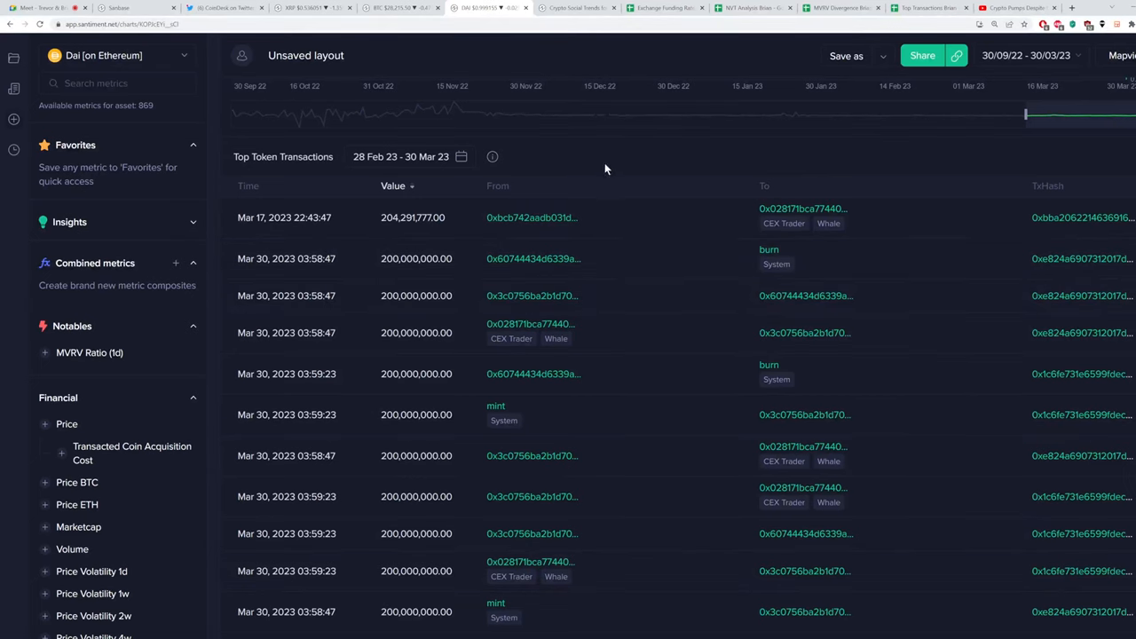
{"action": "mouse_move", "coordinate": [627, 166]}
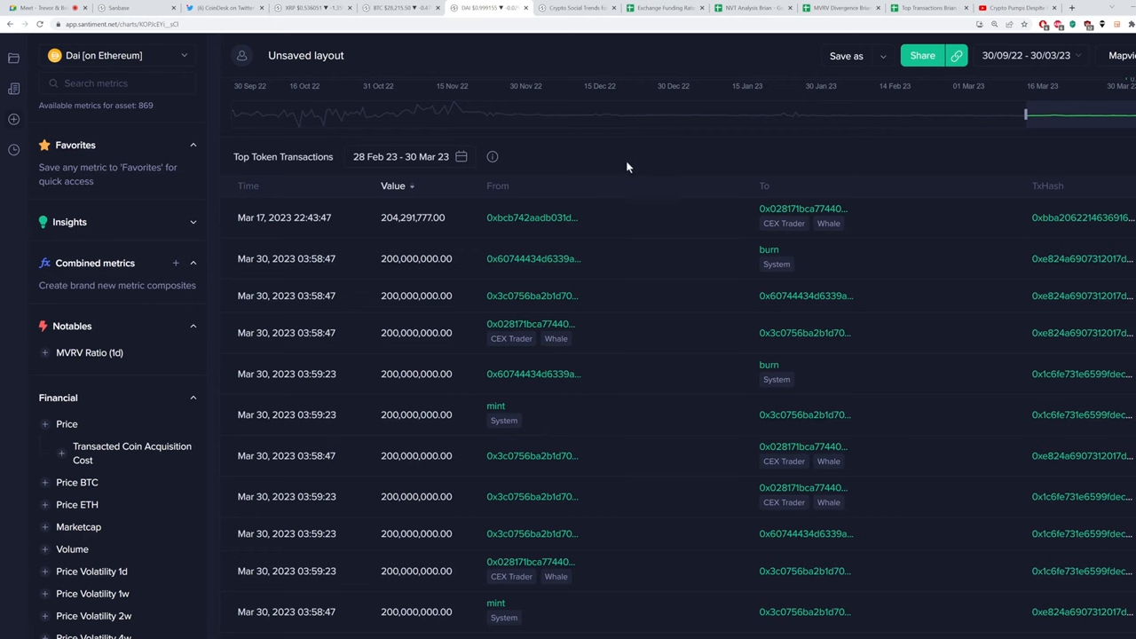
{"action": "mouse_move", "coordinate": [611, 62]}
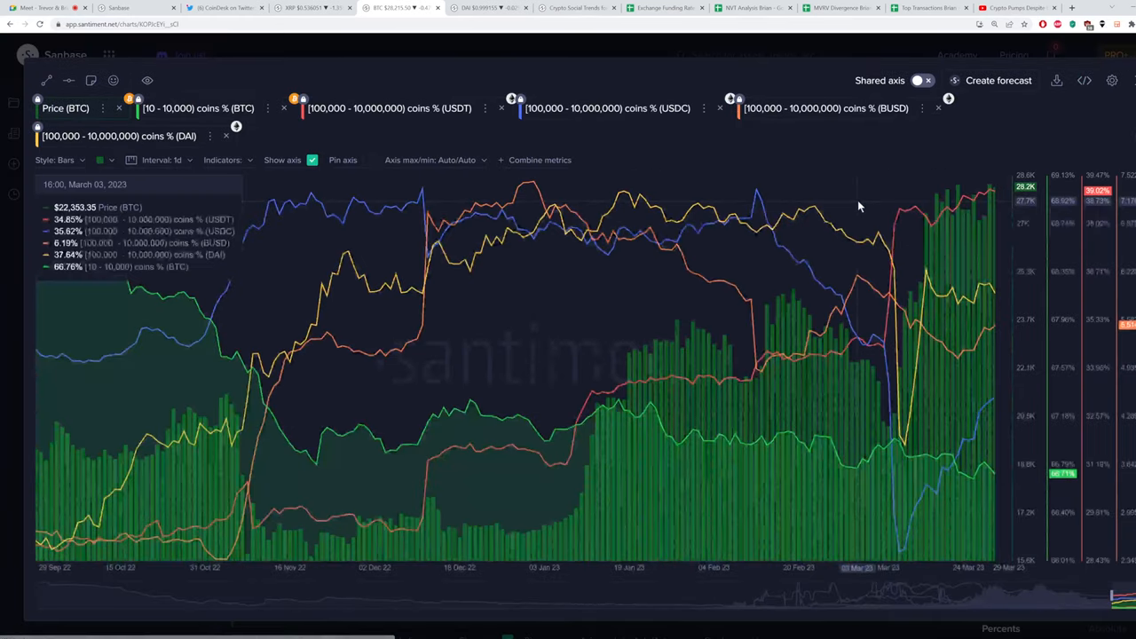
{"action": "mouse_move", "coordinate": [928, 373]}
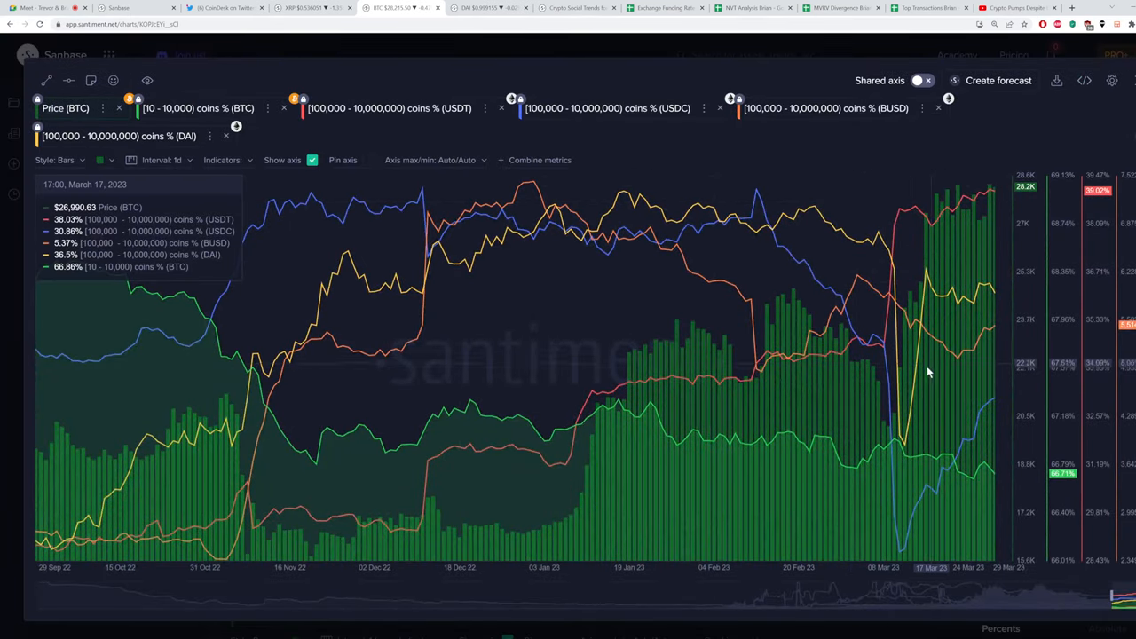
{"action": "mouse_move", "coordinate": [885, 235]}
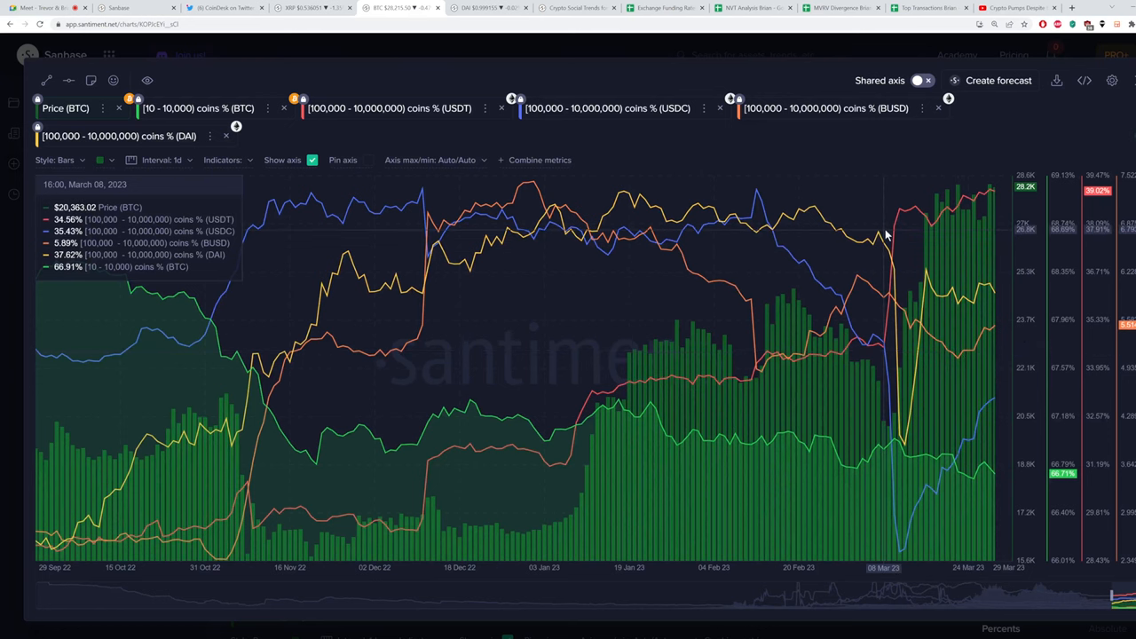
{"action": "mouse_move", "coordinate": [983, 209]}
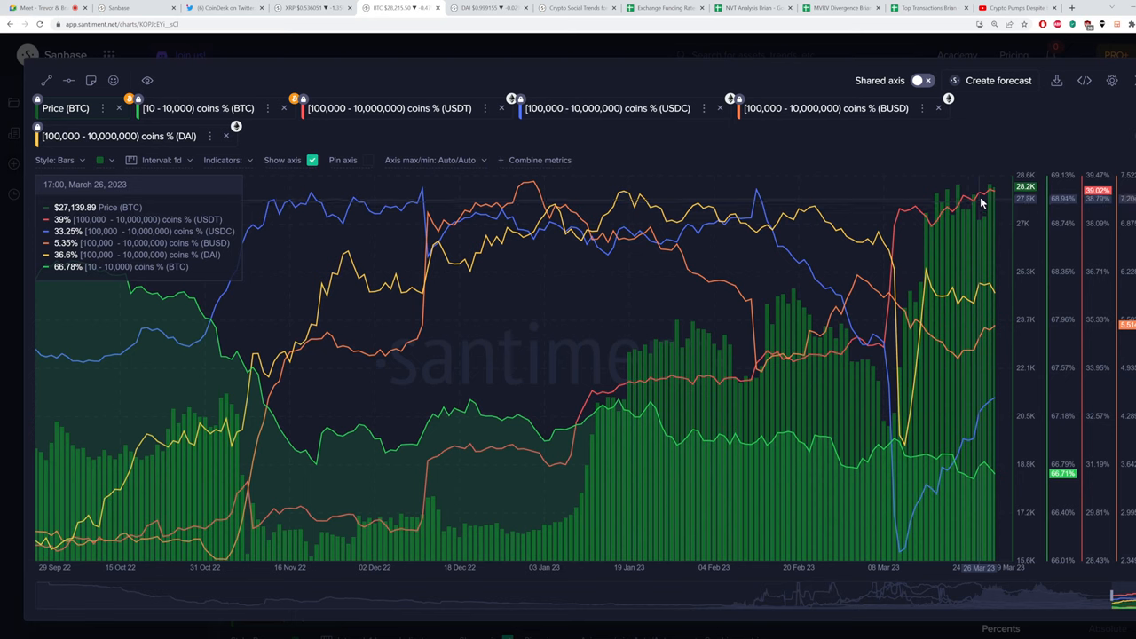
{"action": "mouse_move", "coordinate": [988, 196]}
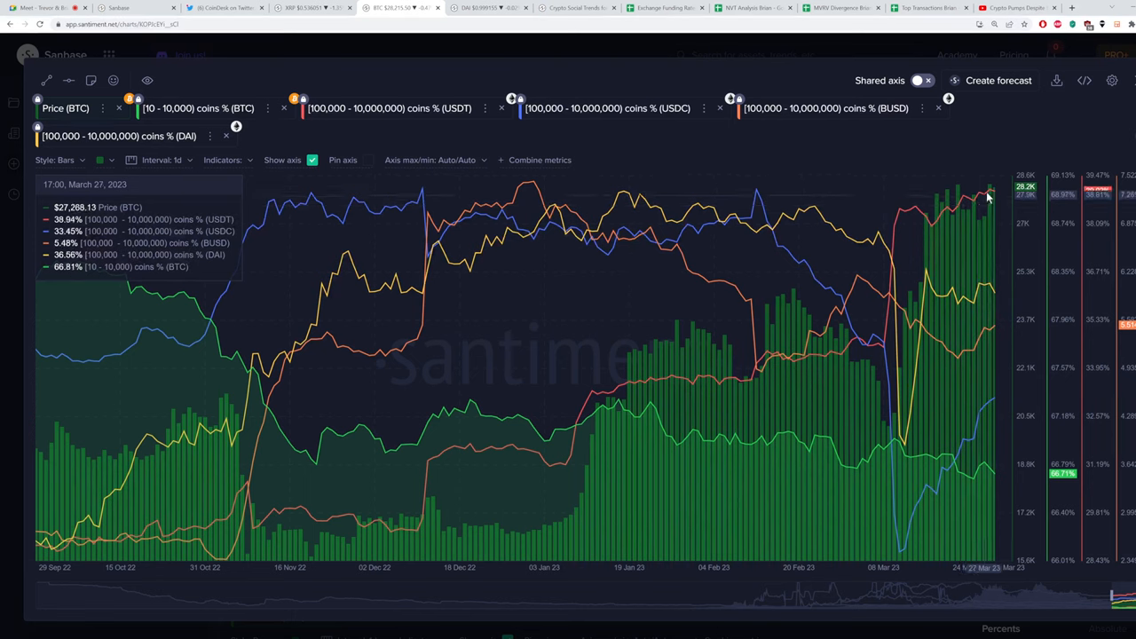
{"action": "mouse_move", "coordinate": [994, 193]}
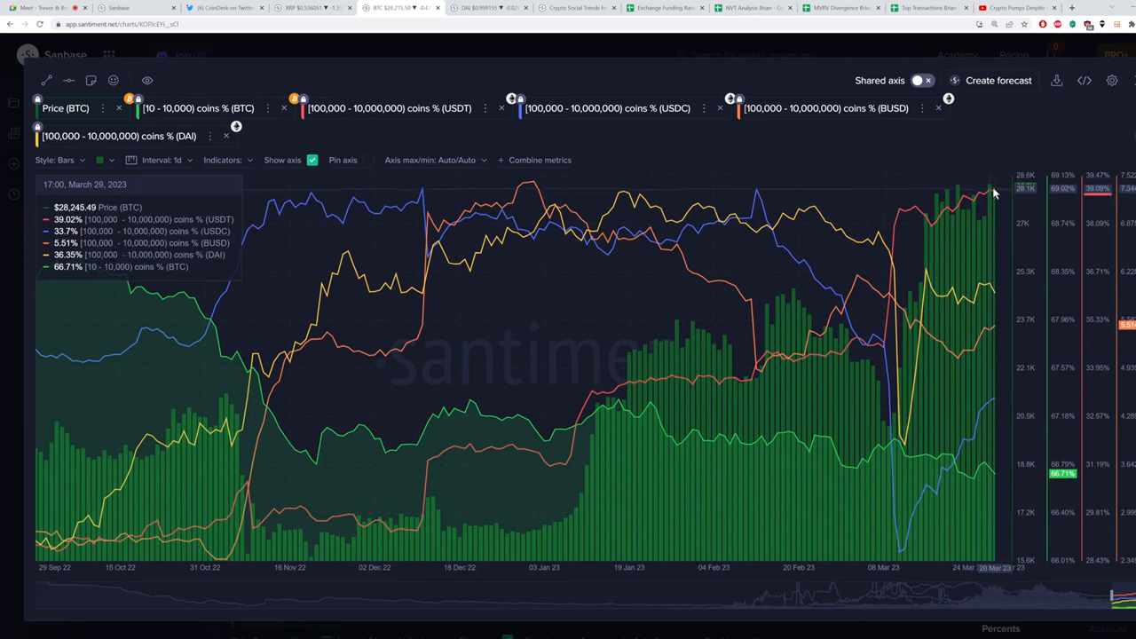
{"action": "mouse_move", "coordinate": [954, 293]}
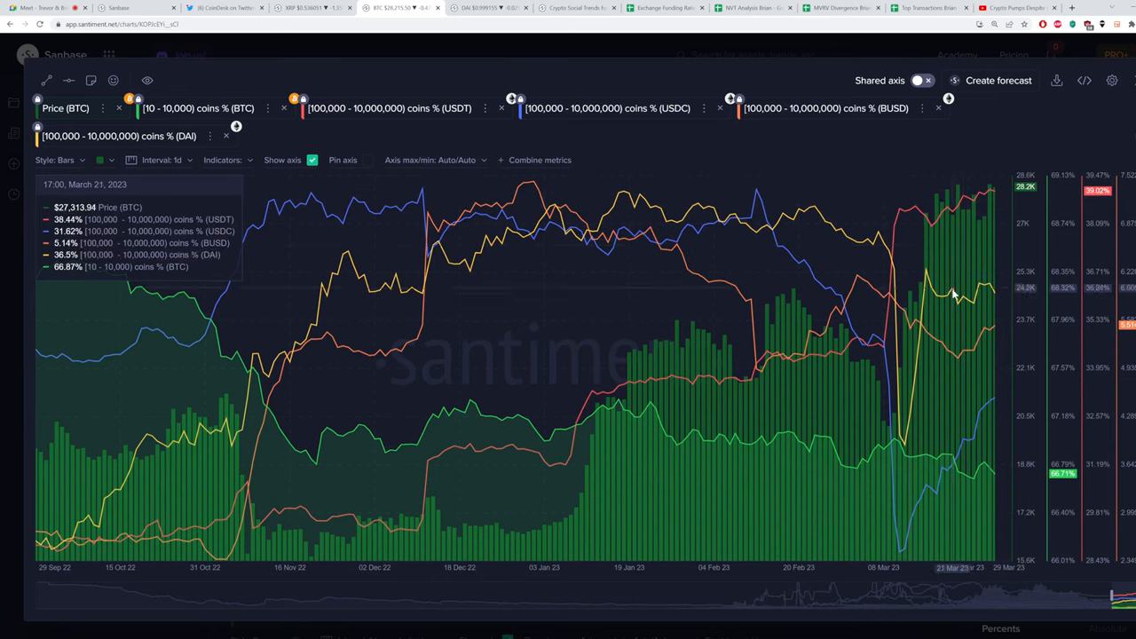
{"action": "mouse_move", "coordinate": [525, 311]}
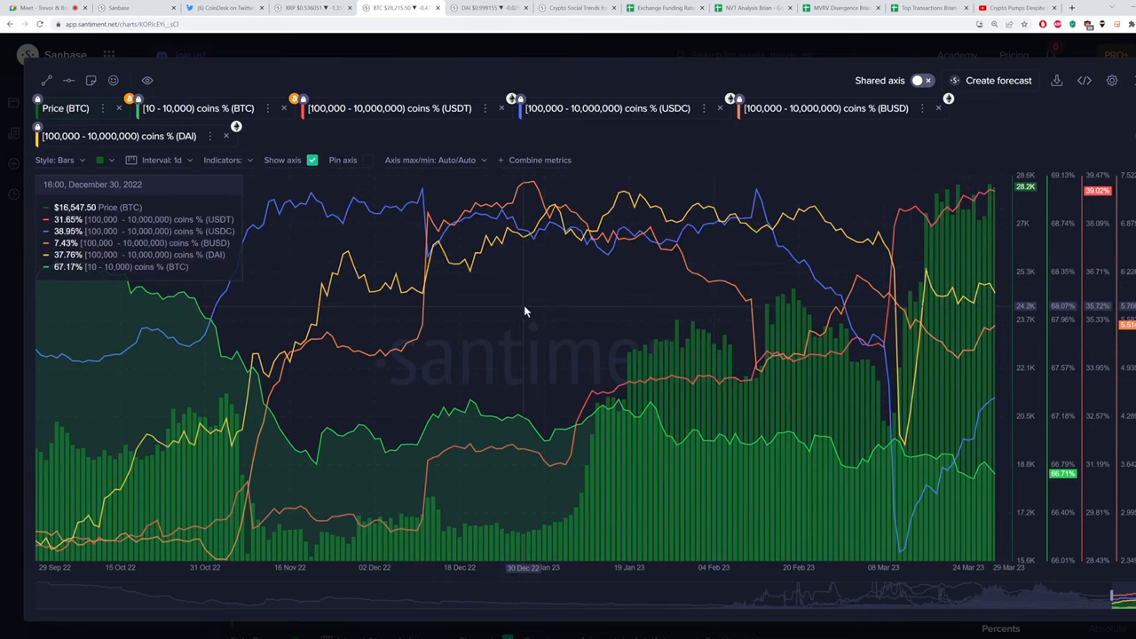
{"action": "mouse_move", "coordinate": [968, 364]}
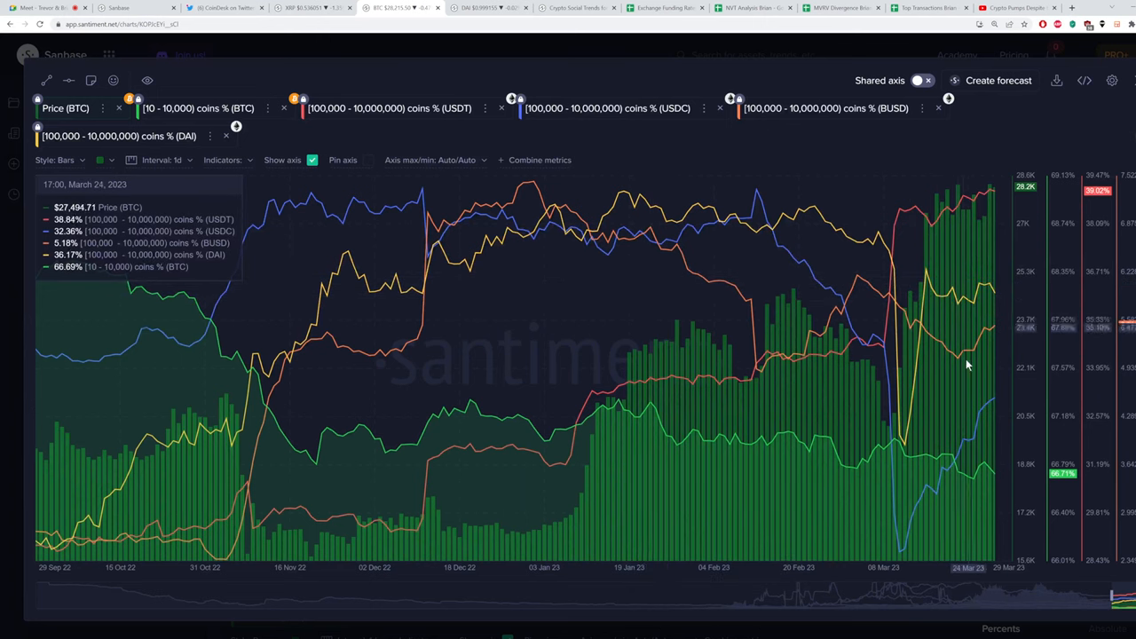
{"action": "mouse_move", "coordinate": [973, 412]}
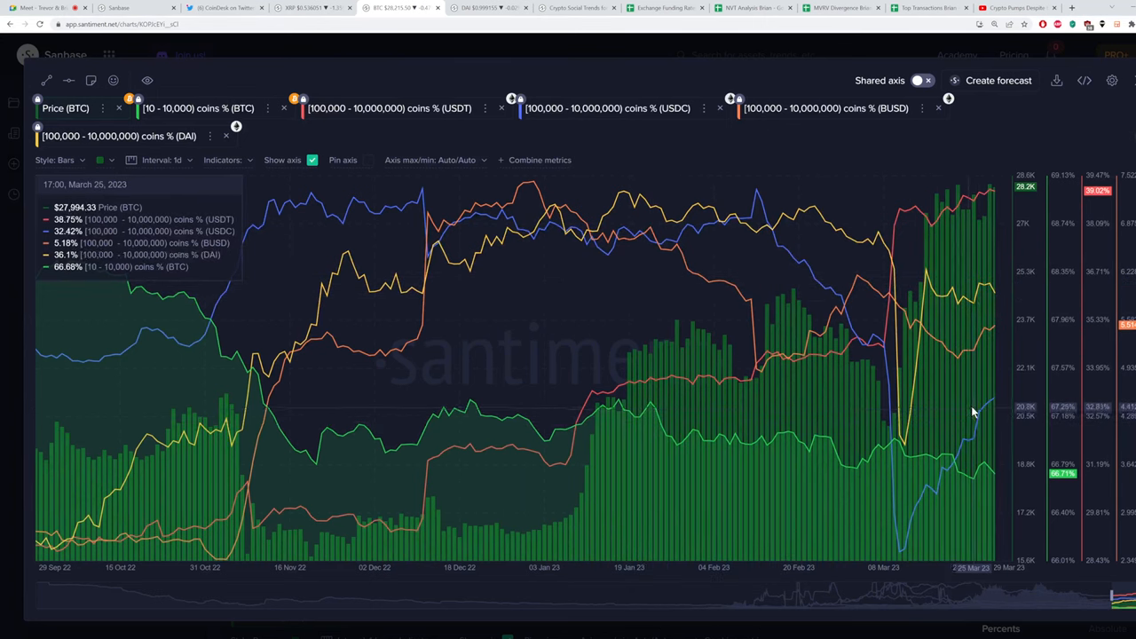
{"action": "mouse_move", "coordinate": [998, 407]}
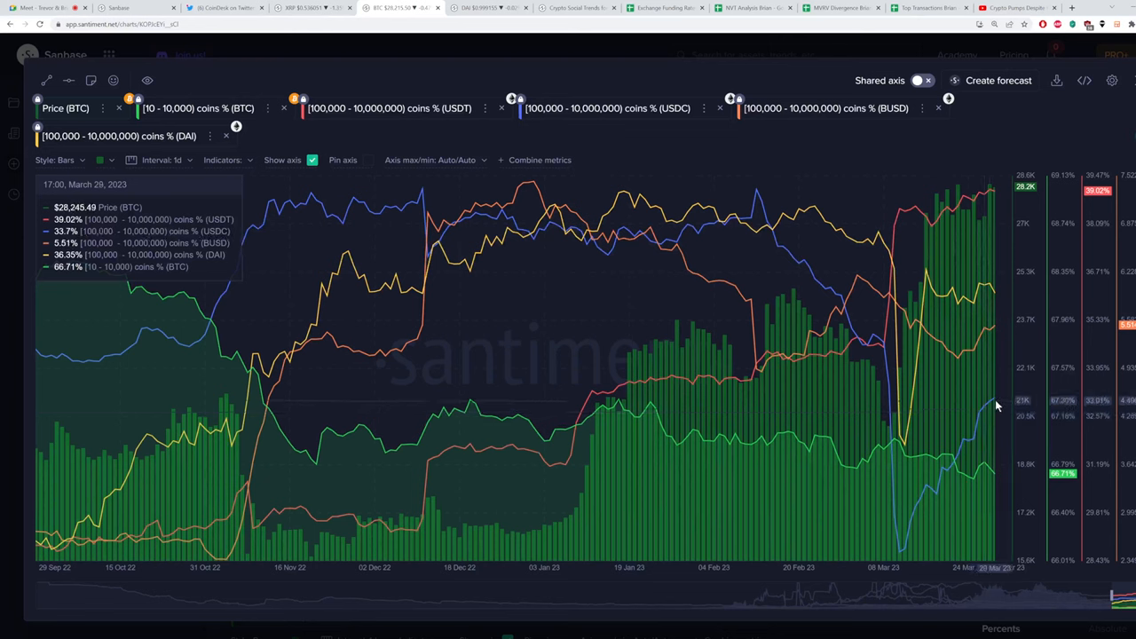
{"action": "mouse_move", "coordinate": [901, 560]}
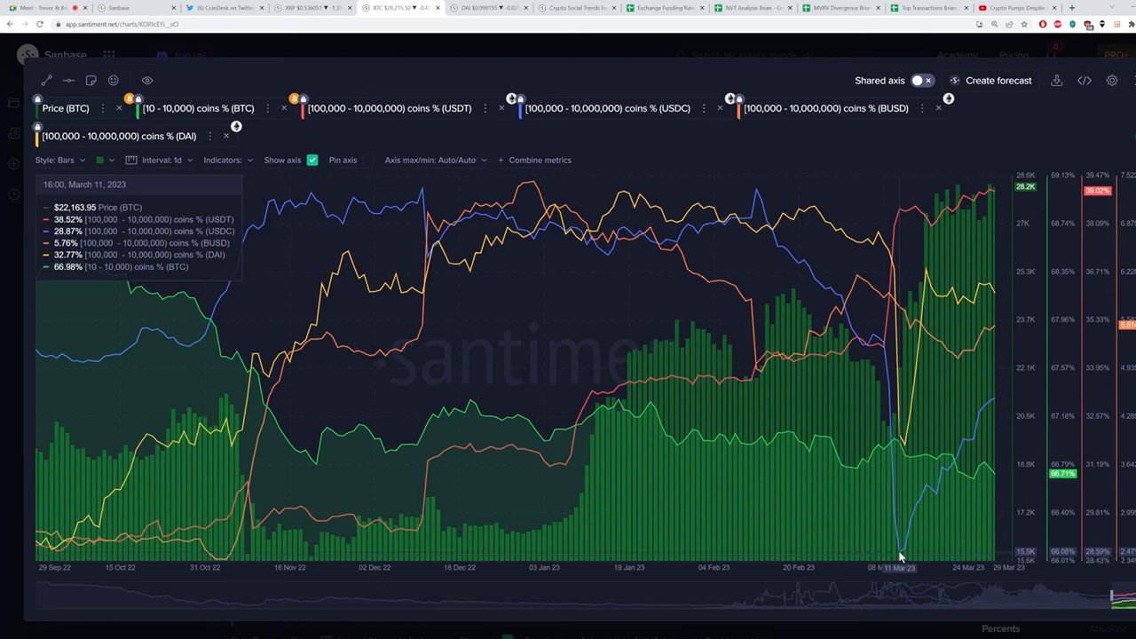
{"action": "mouse_move", "coordinate": [872, 552]}
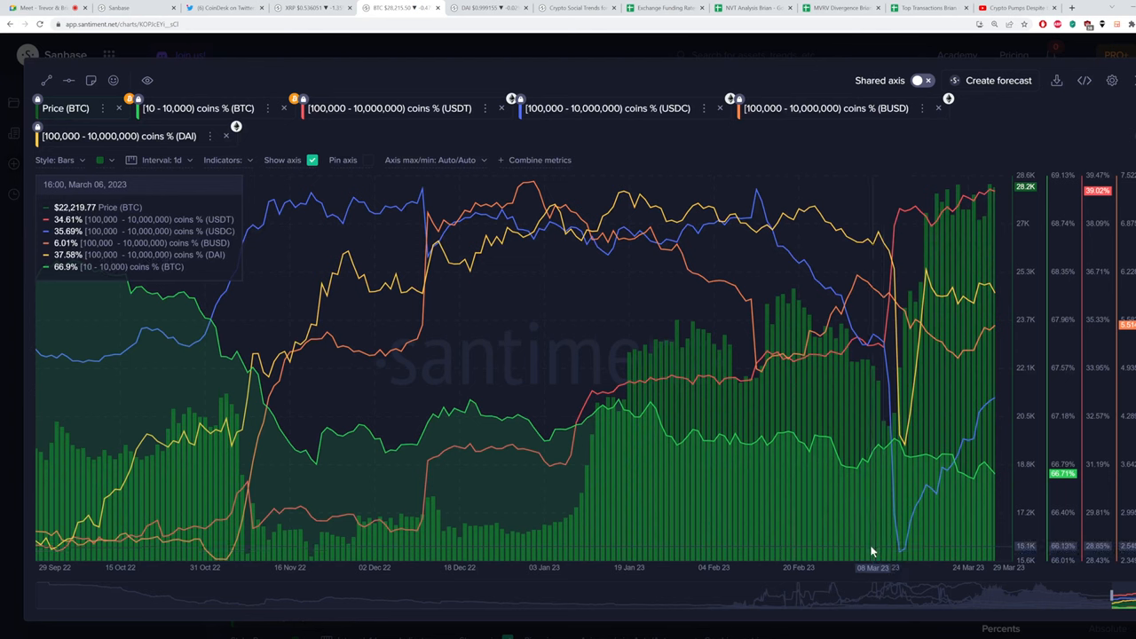
{"action": "mouse_move", "coordinate": [899, 554]}
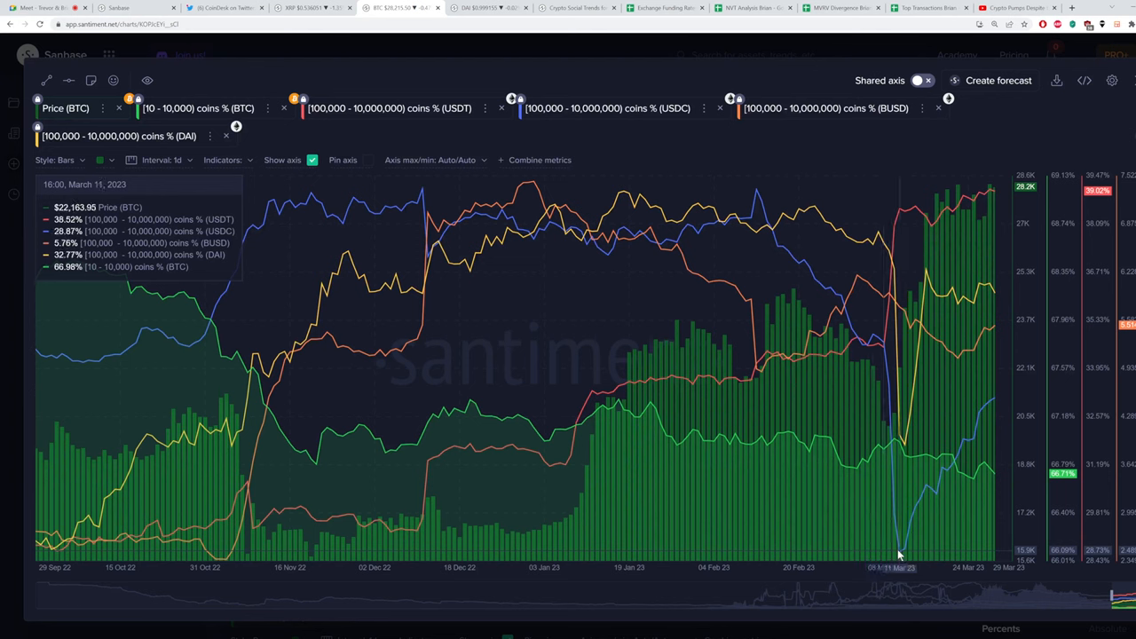
{"action": "mouse_move", "coordinate": [994, 415]}
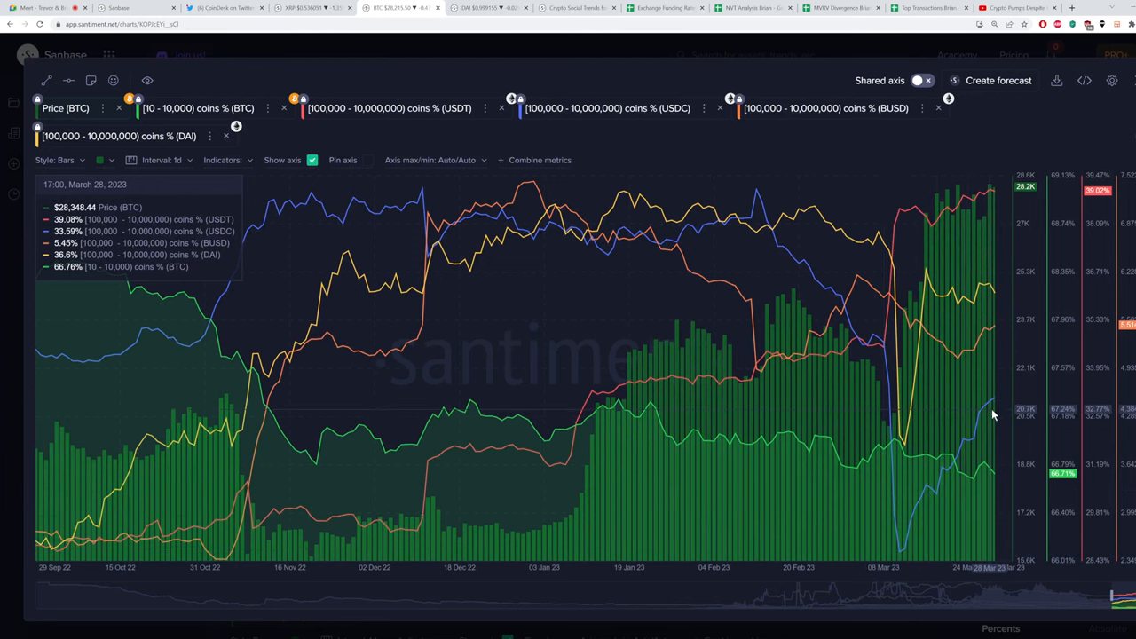
{"action": "mouse_move", "coordinate": [913, 555]}
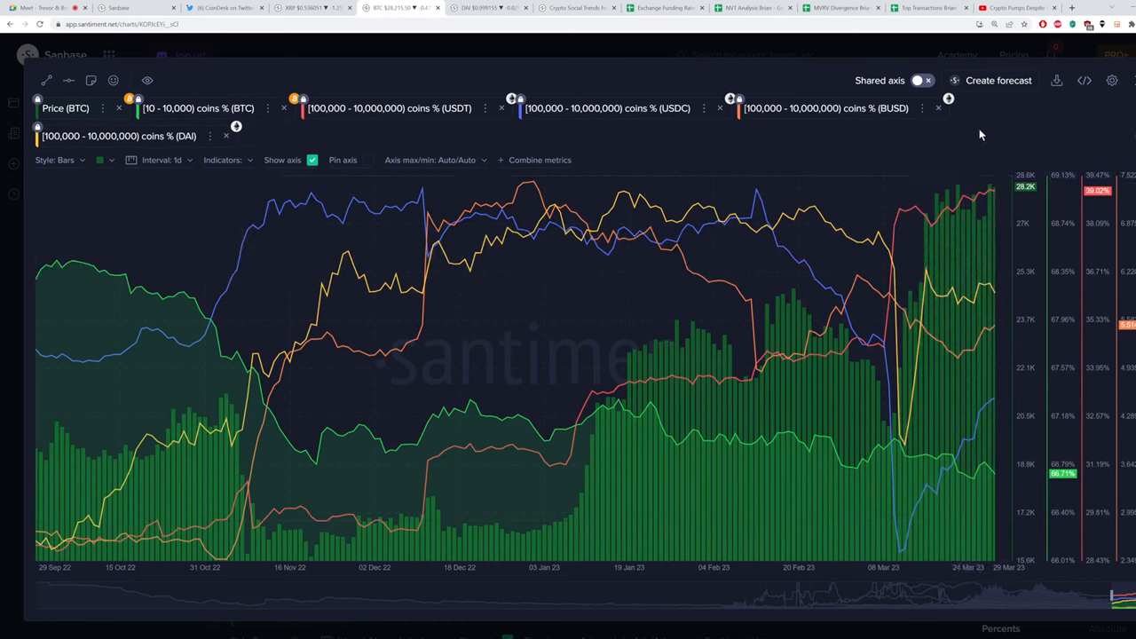
{"action": "mouse_move", "coordinate": [994, 193]}
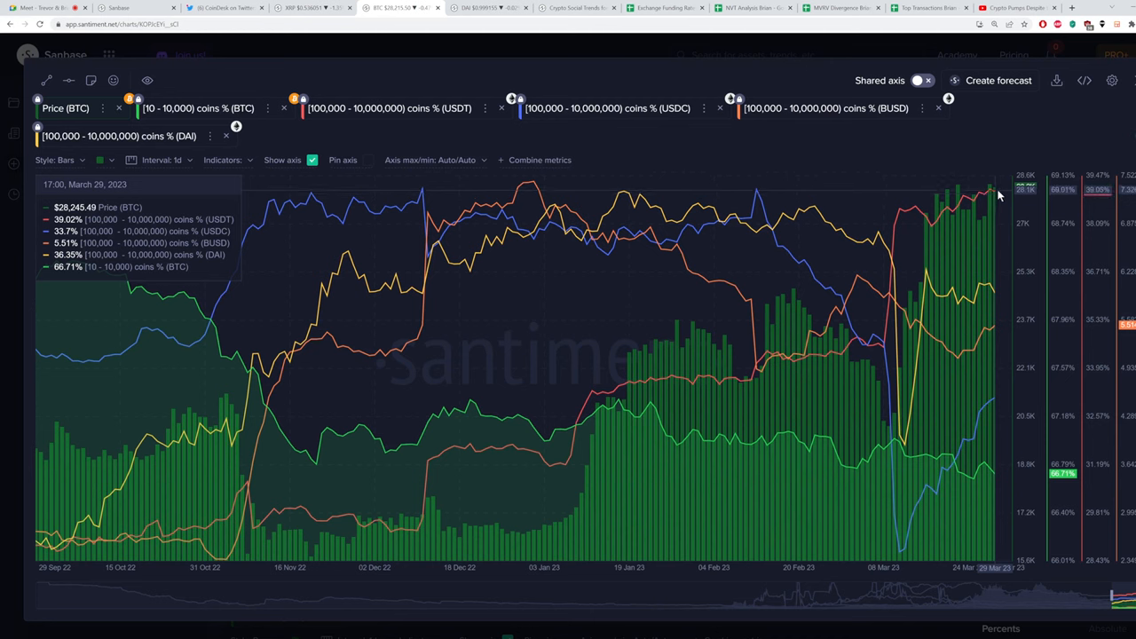
{"action": "mouse_move", "coordinate": [957, 367]}
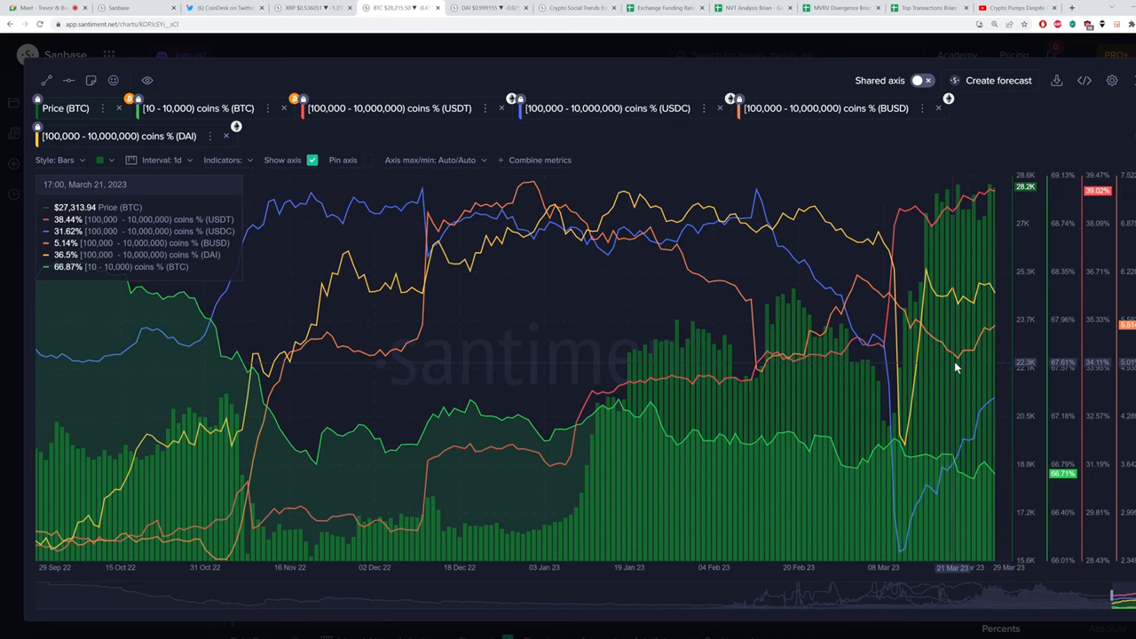
{"action": "mouse_move", "coordinate": [988, 305]}
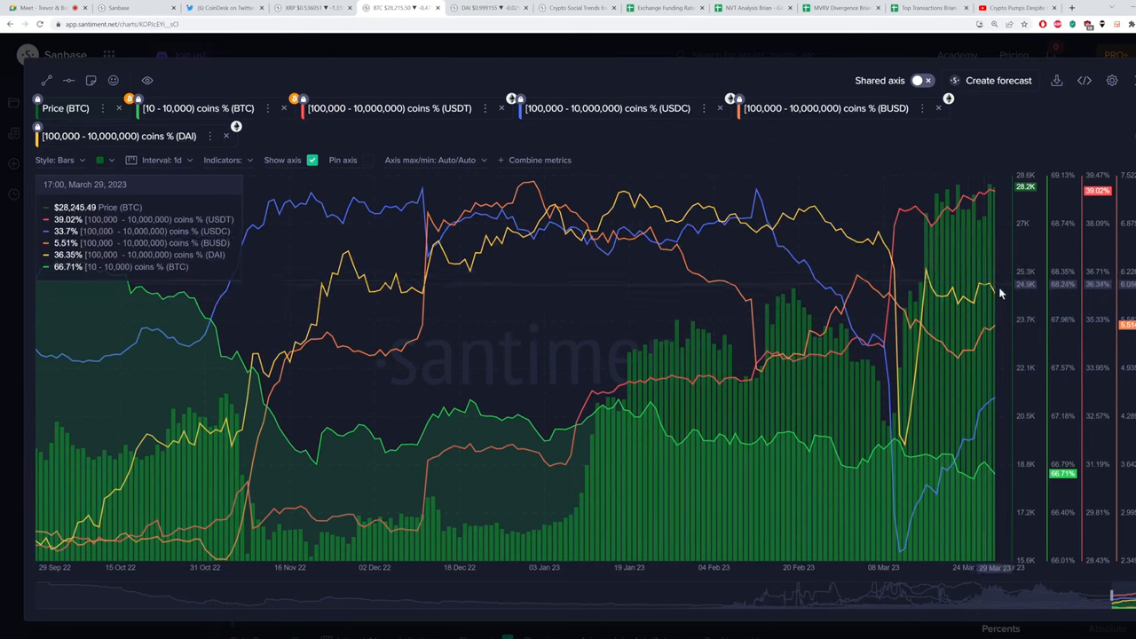
{"action": "mouse_move", "coordinate": [993, 291]}
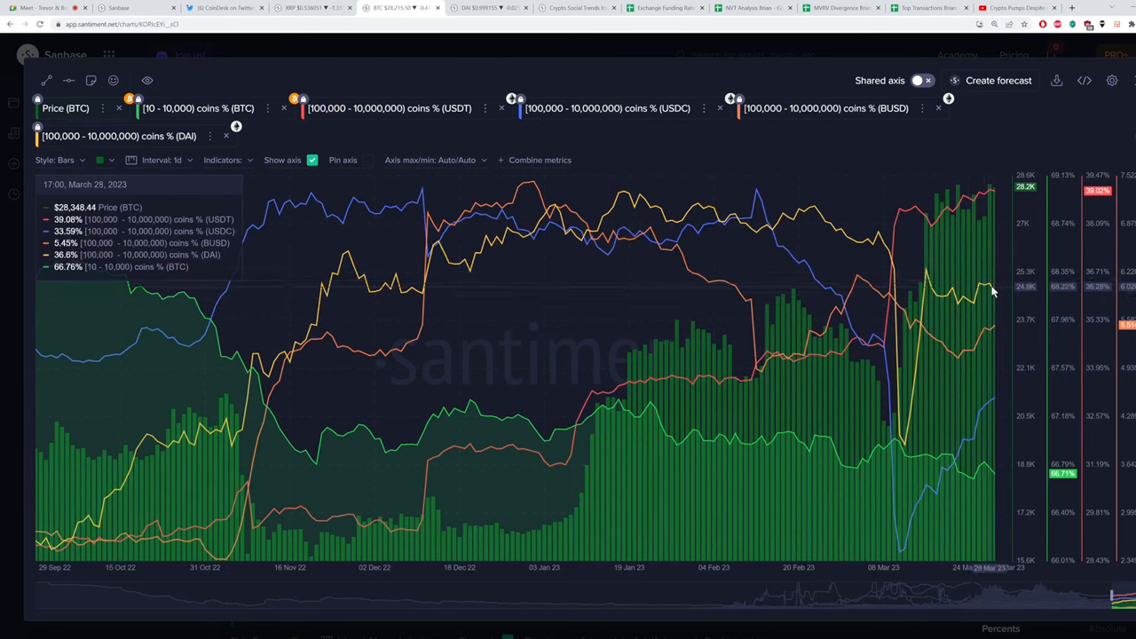
{"action": "mouse_move", "coordinate": [990, 285]}
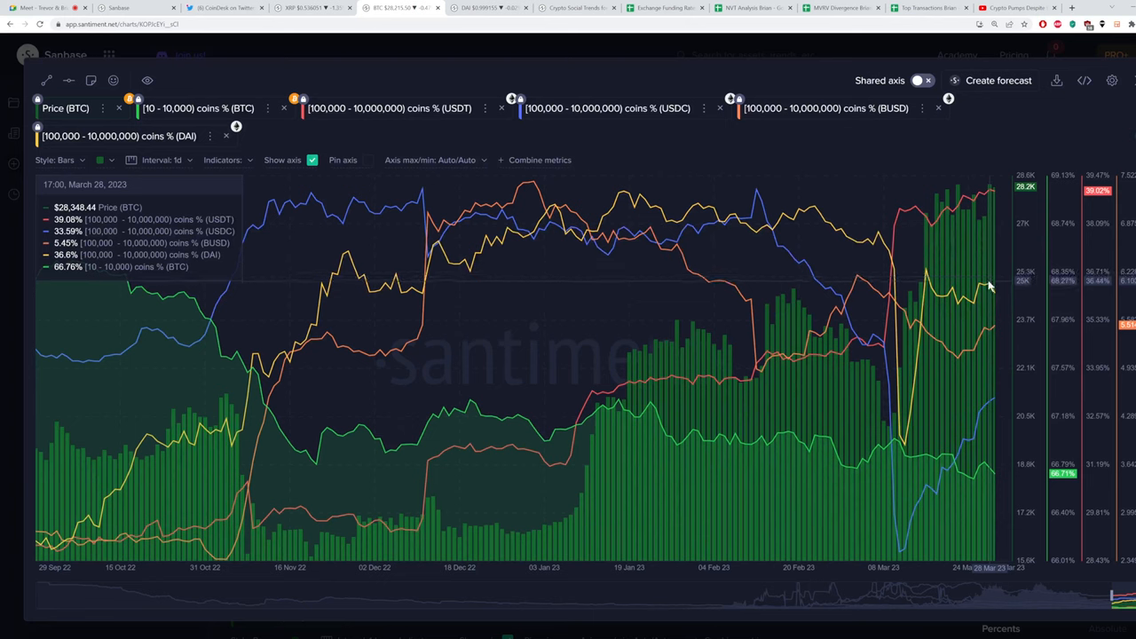
{"action": "mouse_move", "coordinate": [972, 279]}
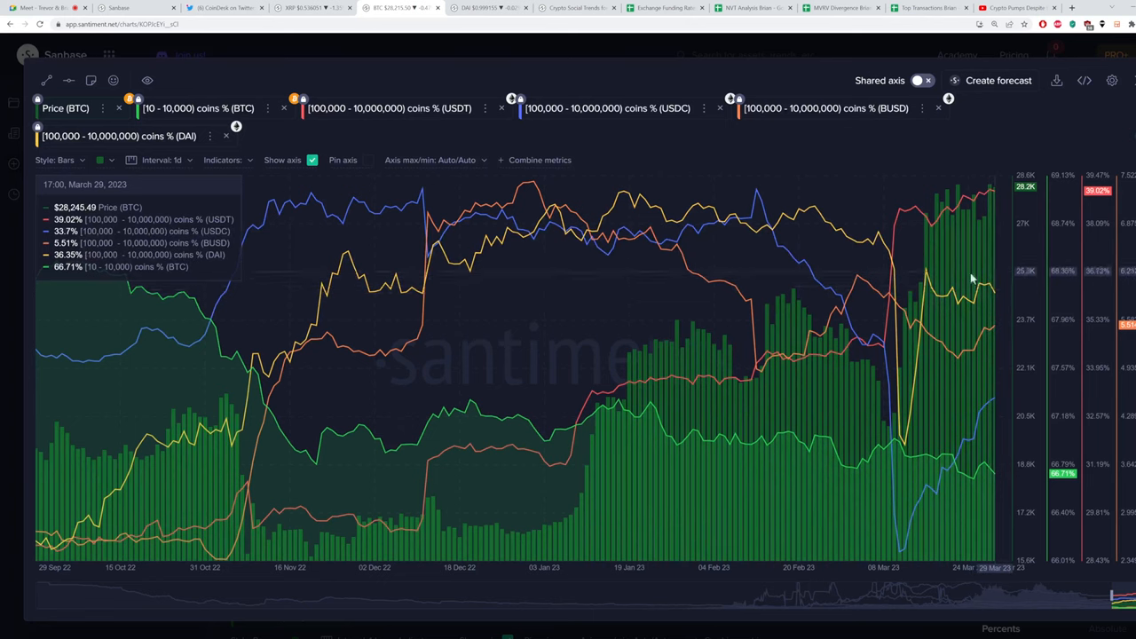
{"action": "mouse_move", "coordinate": [994, 289]}
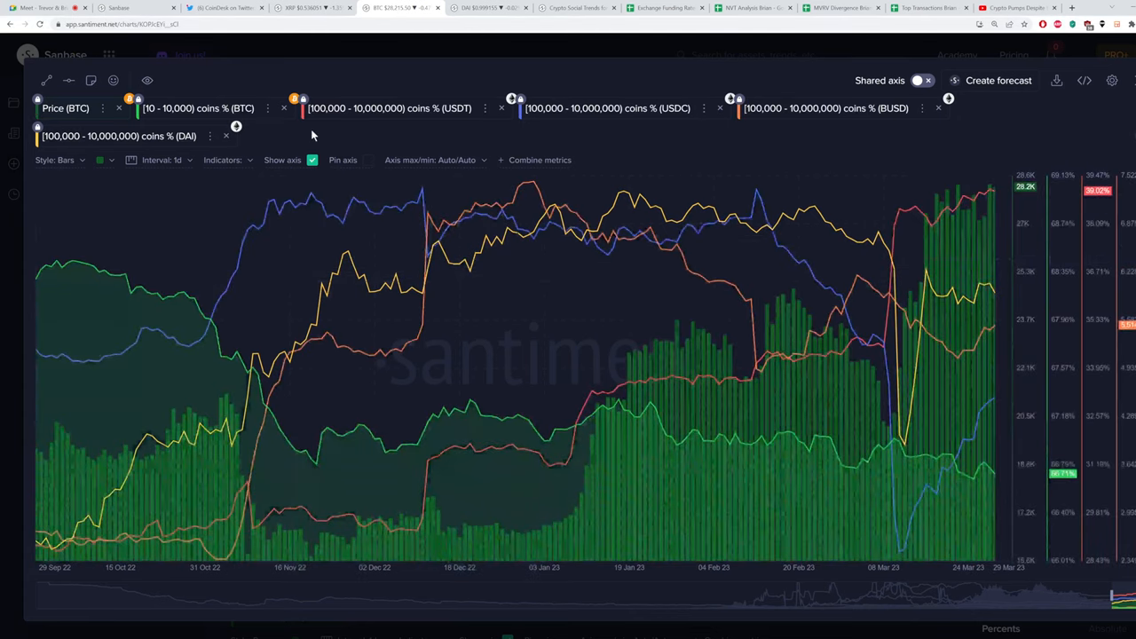
{"action": "left_click", "coordinate": [198, 107]}
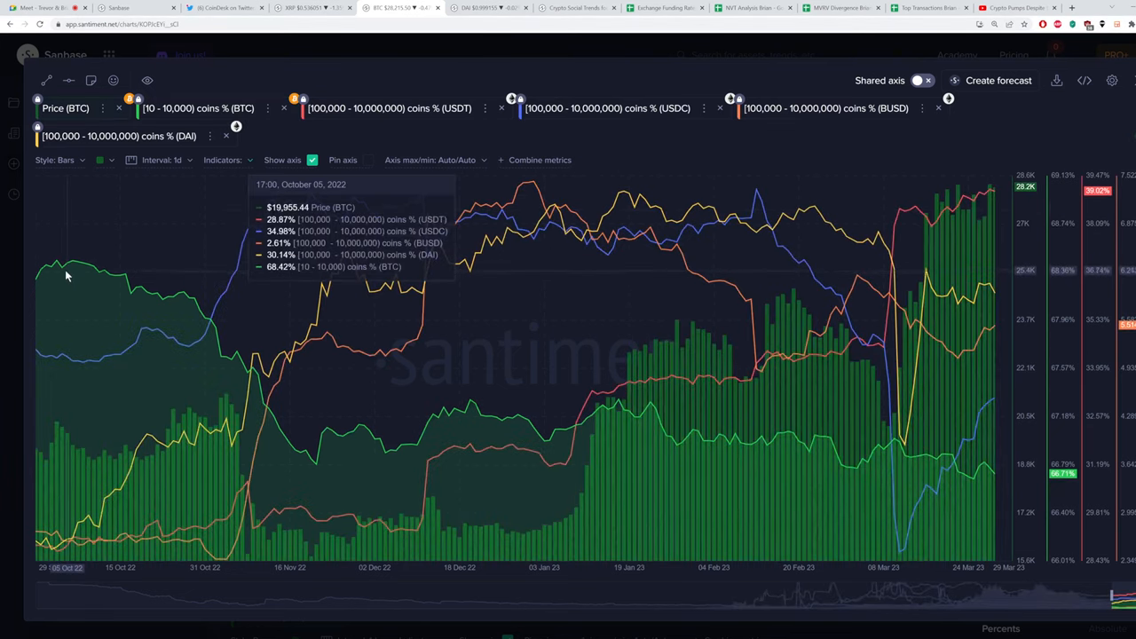
{"action": "mouse_move", "coordinate": [318, 497]}
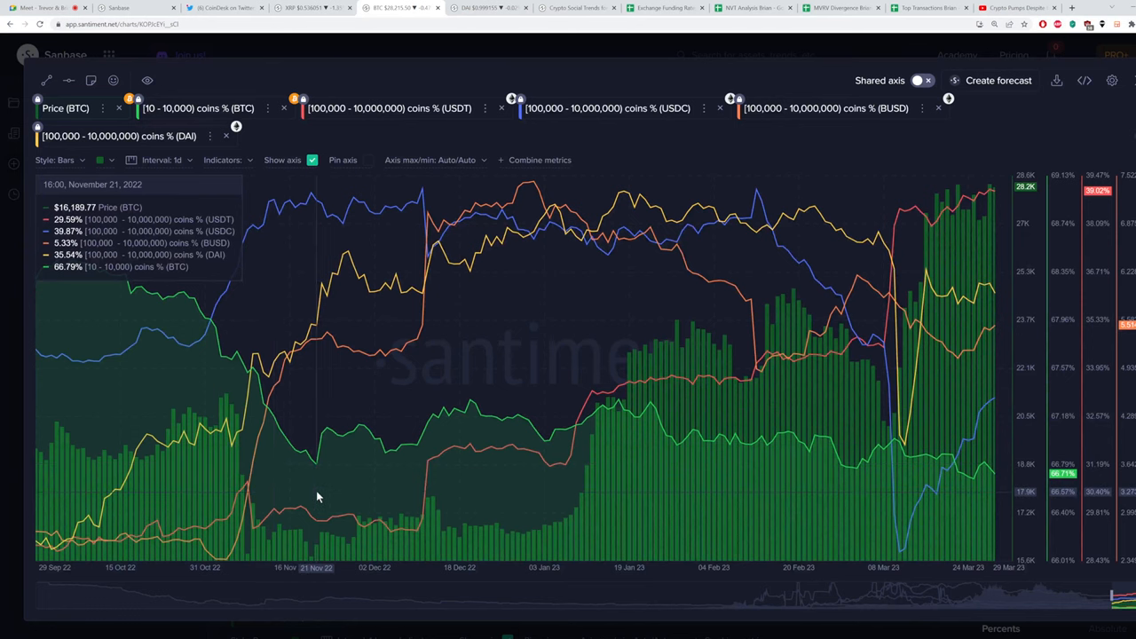
{"action": "mouse_move", "coordinate": [999, 455]}
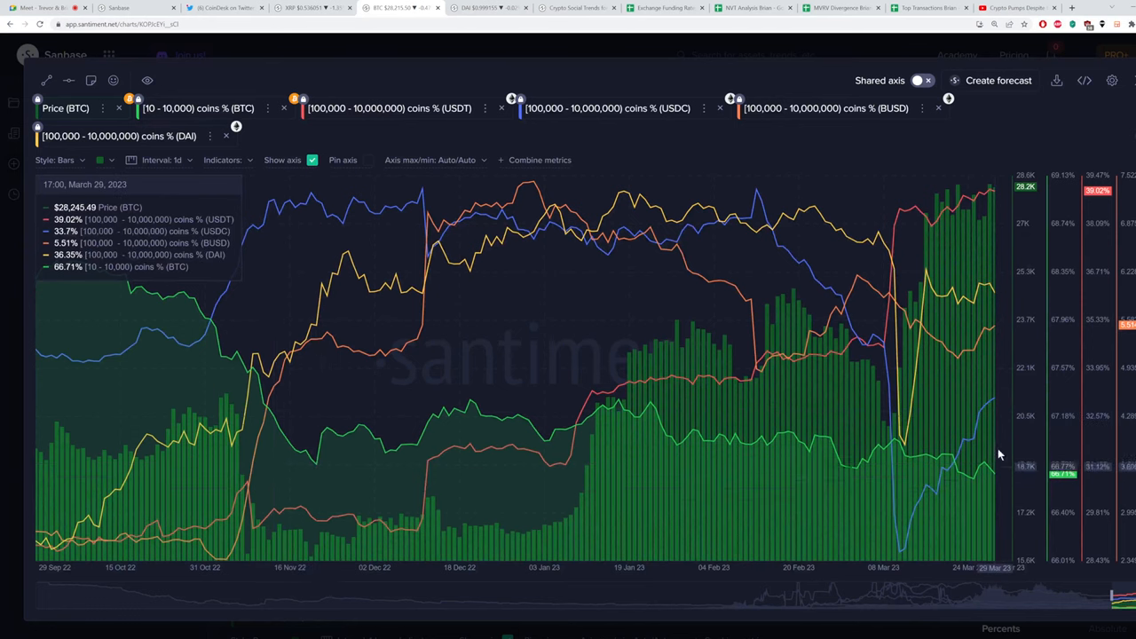
{"action": "mouse_move", "coordinate": [670, 91]}
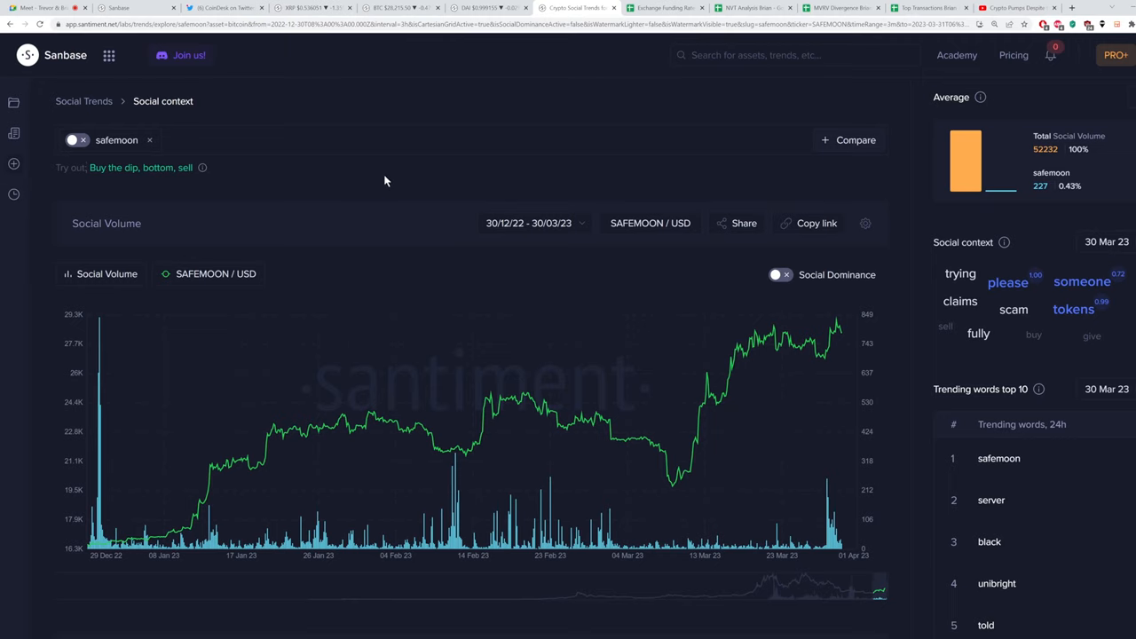
{"action": "mouse_move", "coordinate": [728, 198]}
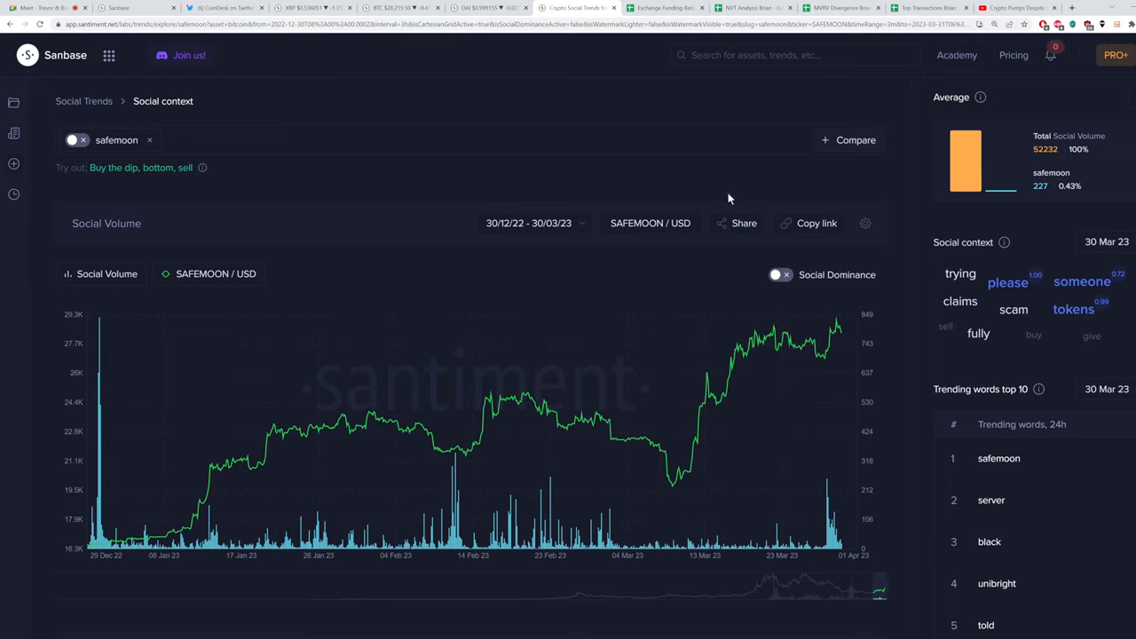
{"action": "mouse_move", "coordinate": [861, 181]}
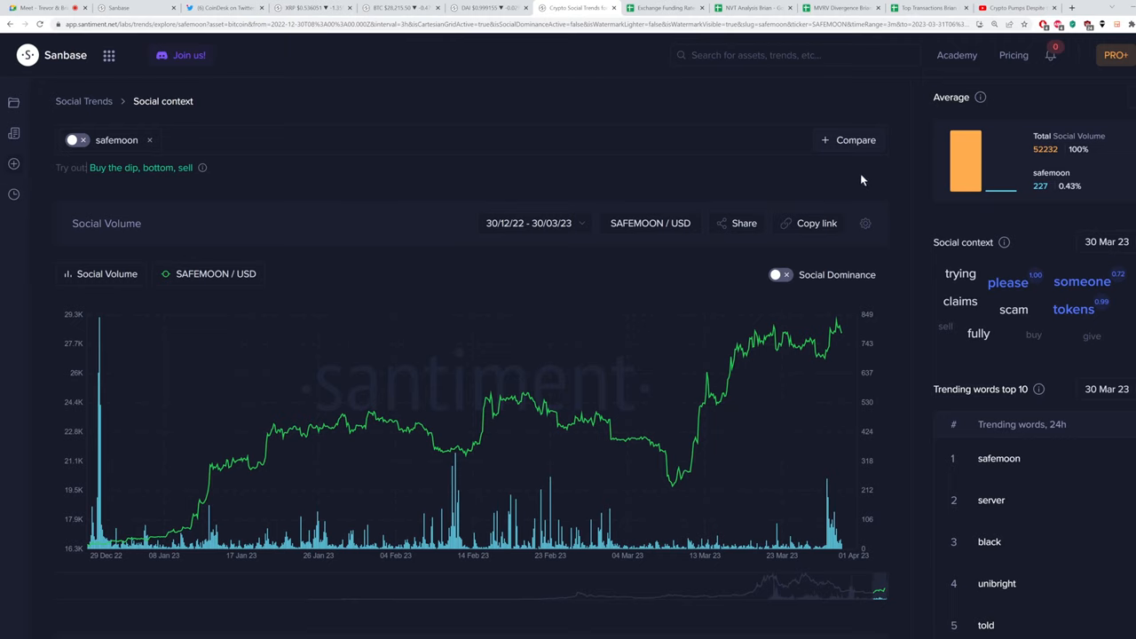
{"action": "mouse_move", "coordinate": [830, 523]}
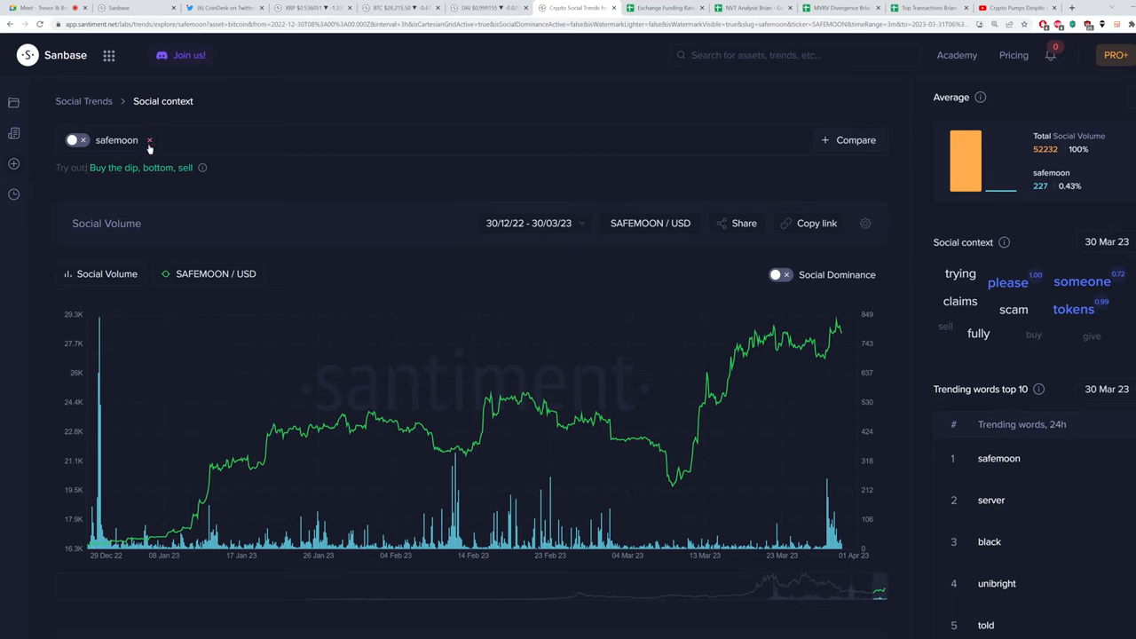
Show the Social Tool's 30 March 2023 hourly trending words, led by safemoon, server and black
{"action": "left_click", "coordinate": [149, 140]}
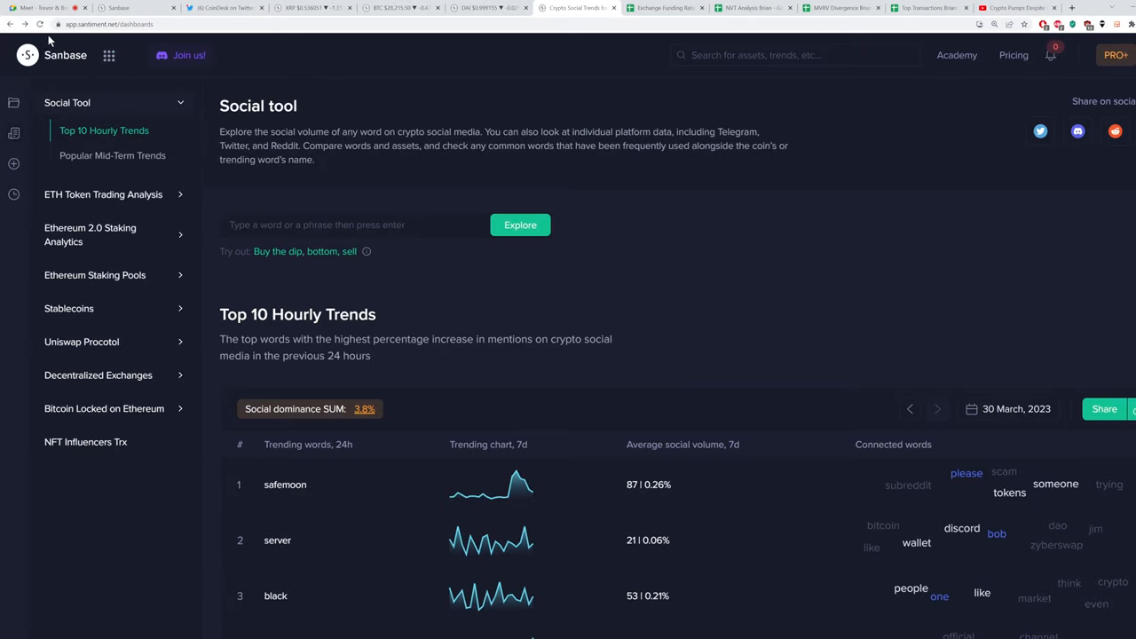
Scroll the hourly trends list down to china and xrp, with xrp at 753 average volume
{"action": "scroll", "scroll_direction": "down", "scroll_amount": 3}
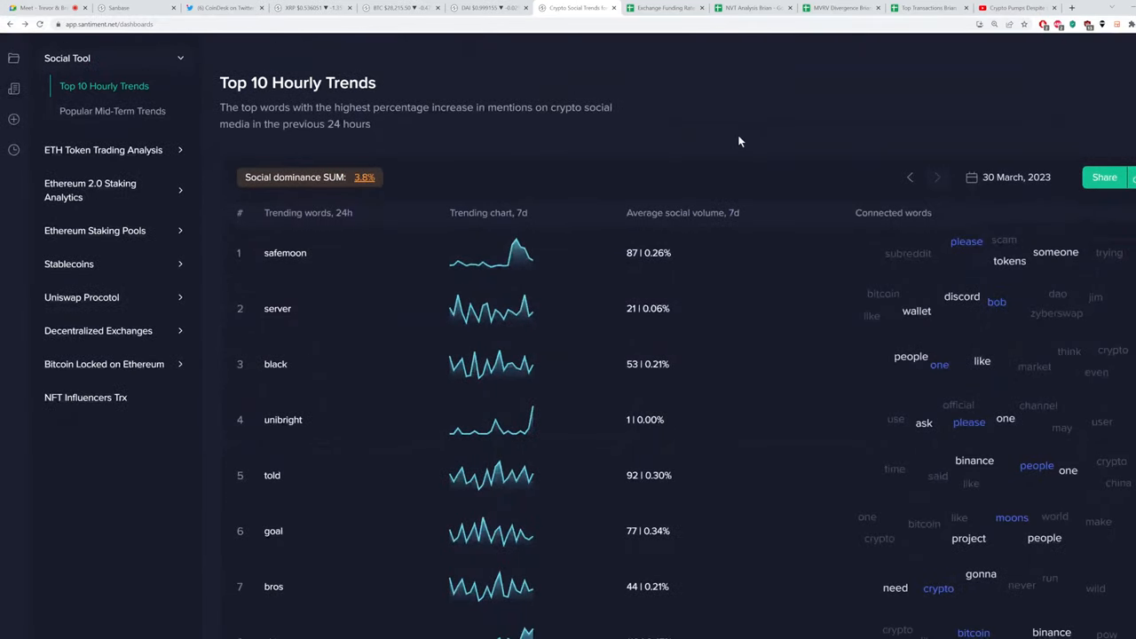
{"action": "scroll", "scroll_direction": "down", "scroll_amount": 3}
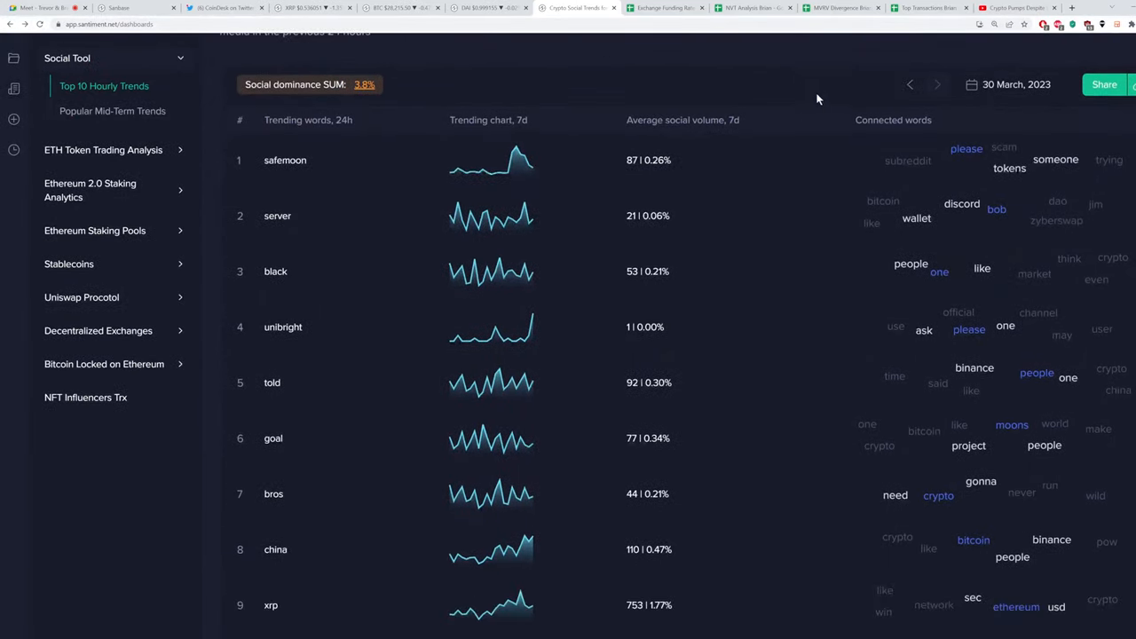
{"action": "mouse_move", "coordinate": [679, 80]}
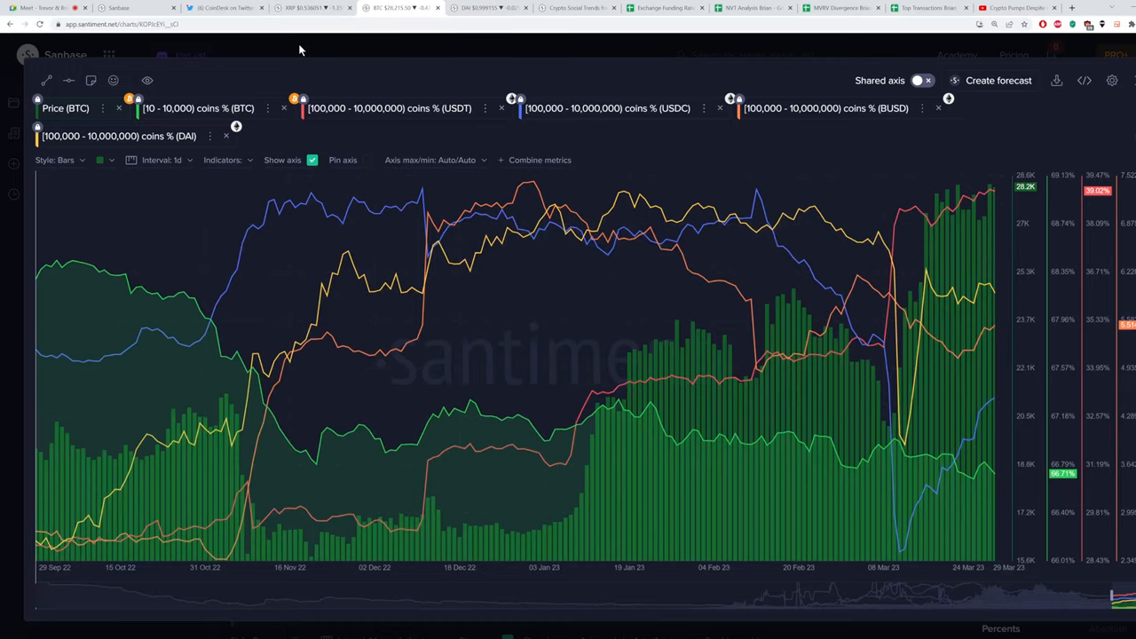
Chart SafeMoon from a 'safe' search, showing its $0.0000000065 price and $3.6M market cap
{"action": "type", "text": "safemoon"}
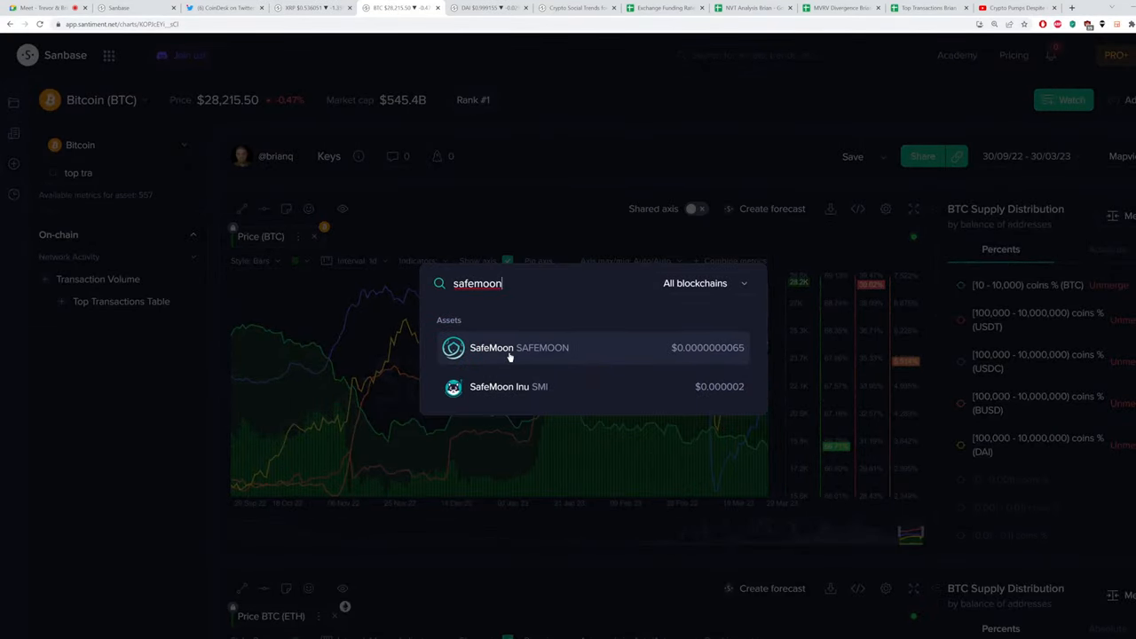
{"action": "left_click", "coordinate": [519, 347]}
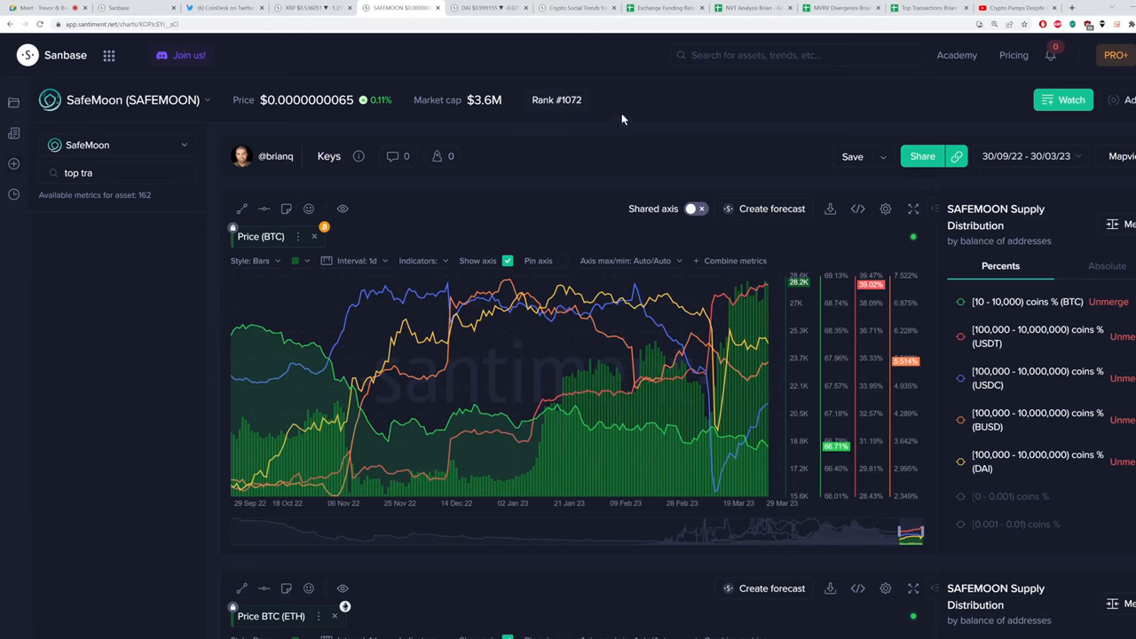
{"action": "mouse_move", "coordinate": [586, 132]}
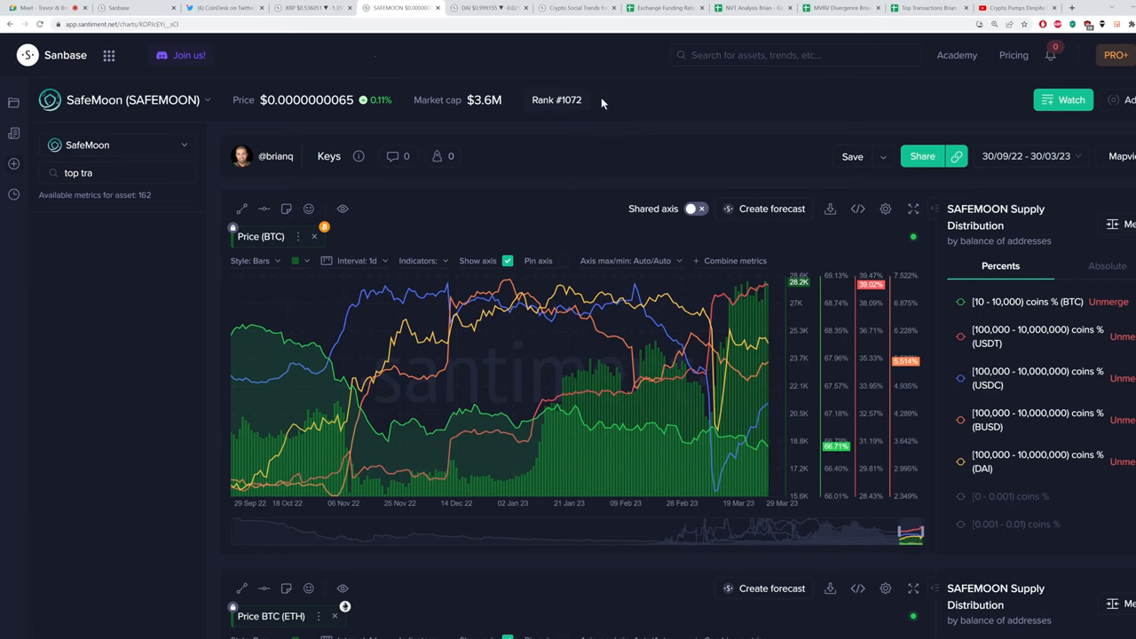
{"action": "left_click", "coordinate": [116, 172]}
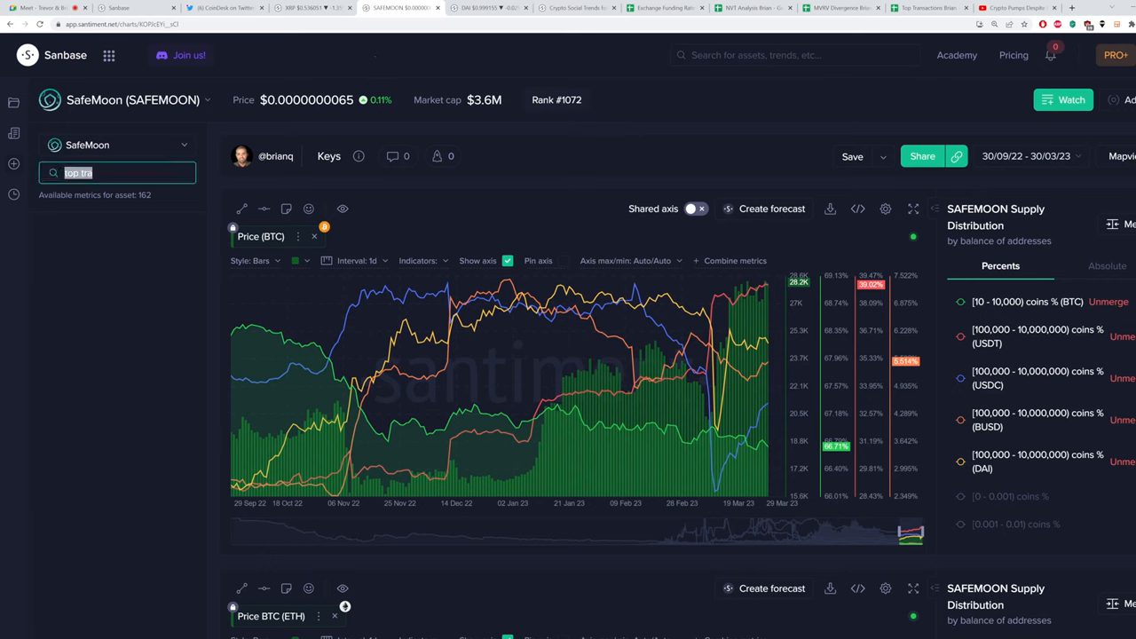
{"action": "left_click", "coordinate": [577, 8]}
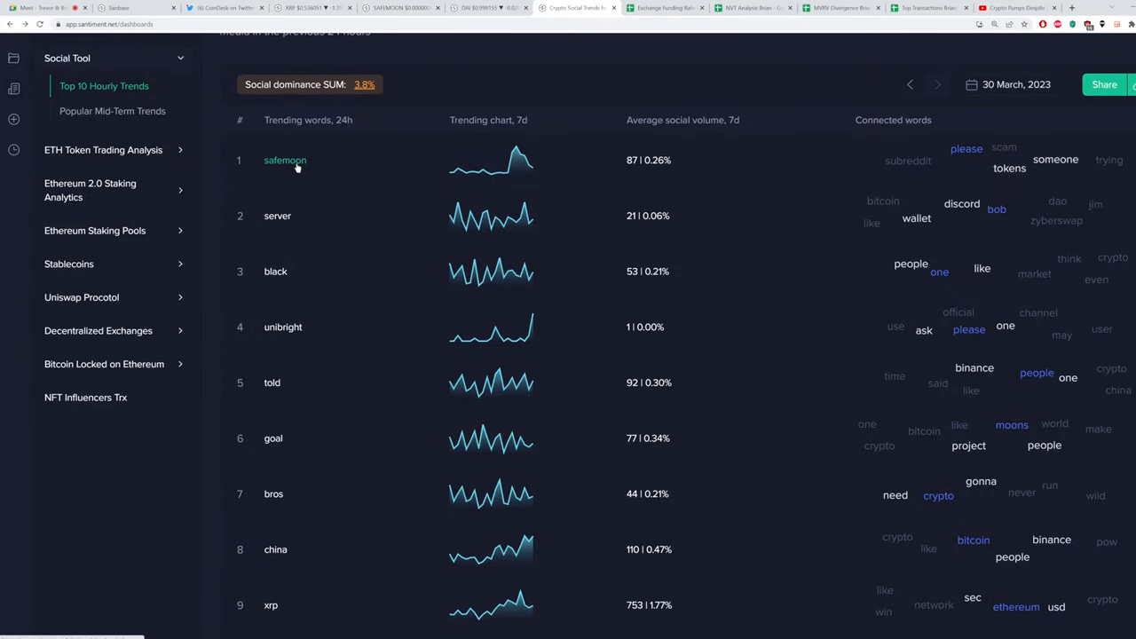
{"action": "mouse_move", "coordinate": [302, 165]}
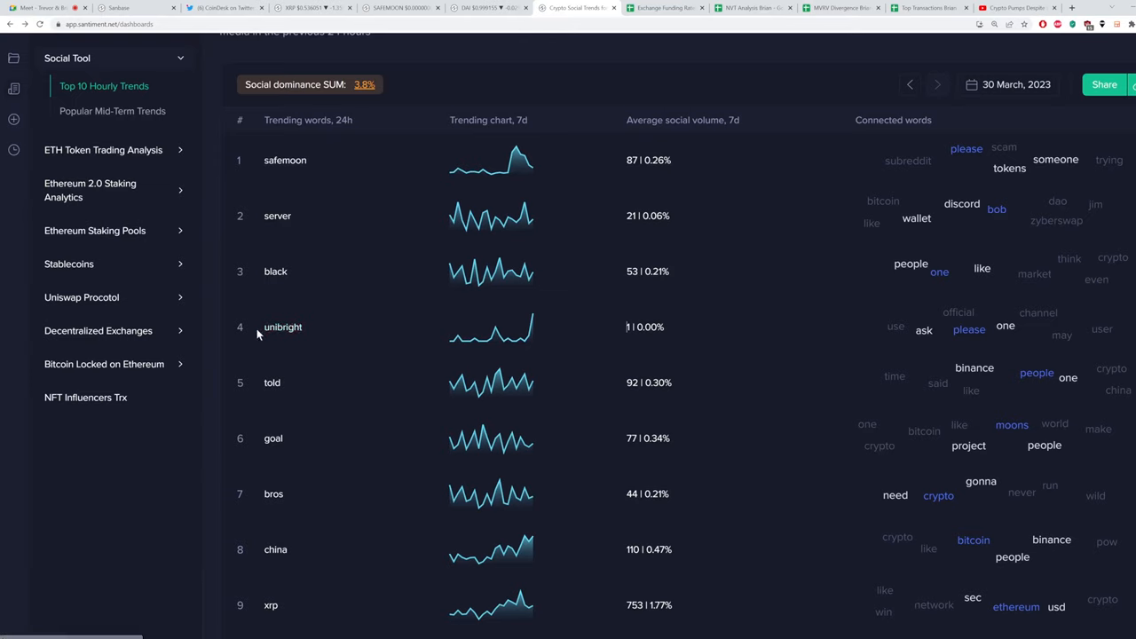
{"action": "mouse_move", "coordinate": [324, 332]}
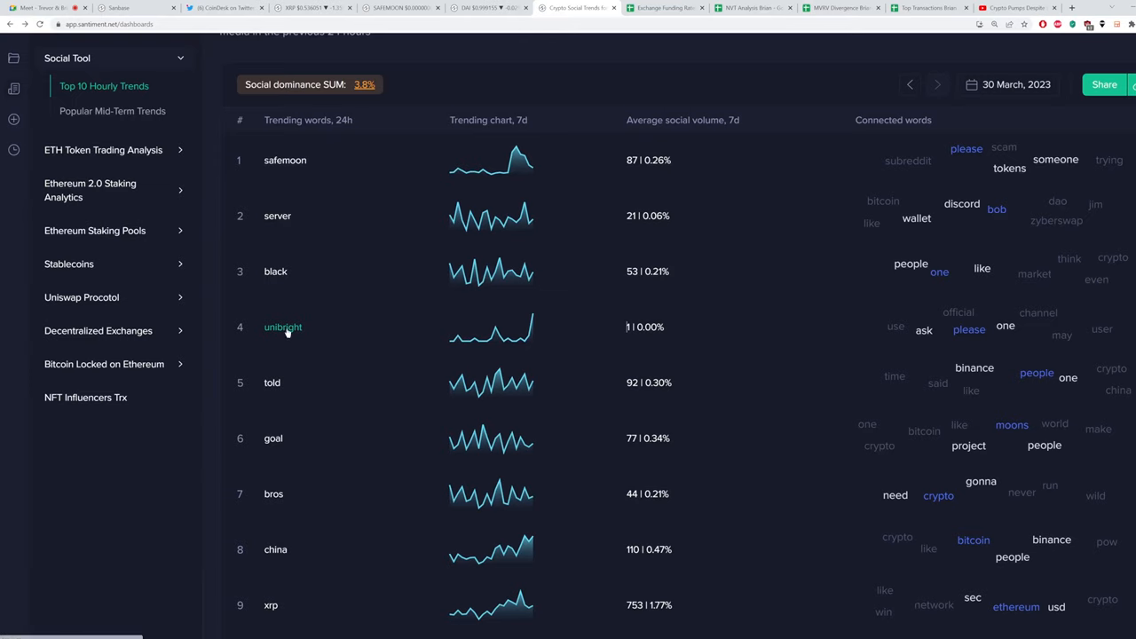
Open unibright's social trends: 6 mentions (0.01%) of 50,525 against BTC/USD, plus social context words
{"action": "left_click", "coordinate": [283, 327]}
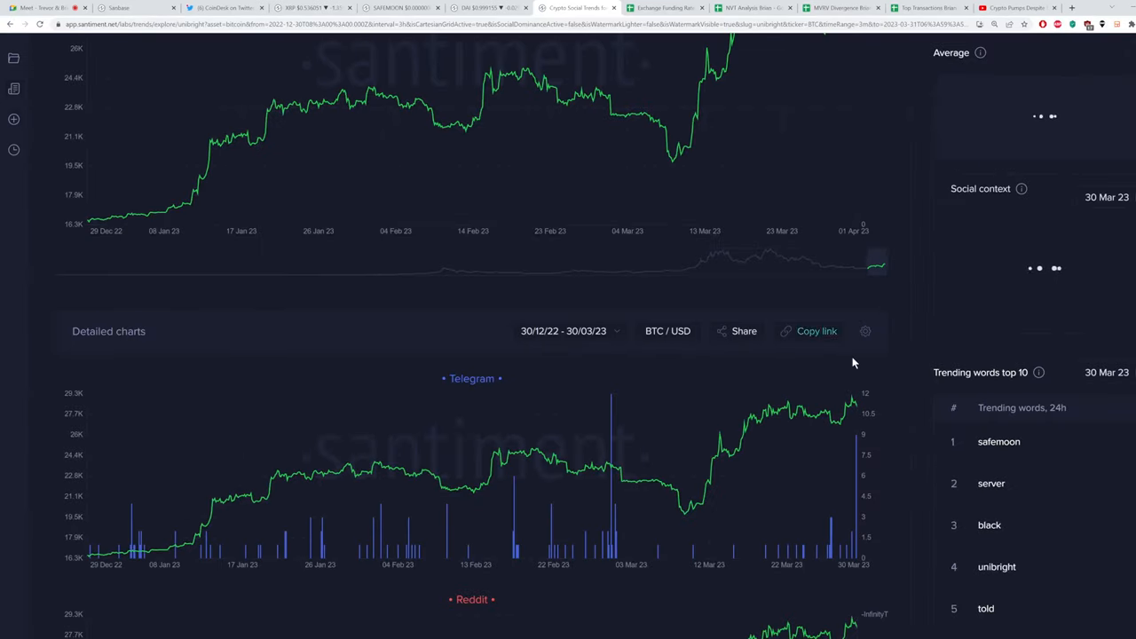
{"action": "scroll", "scroll_direction": "up", "scroll_amount": 3}
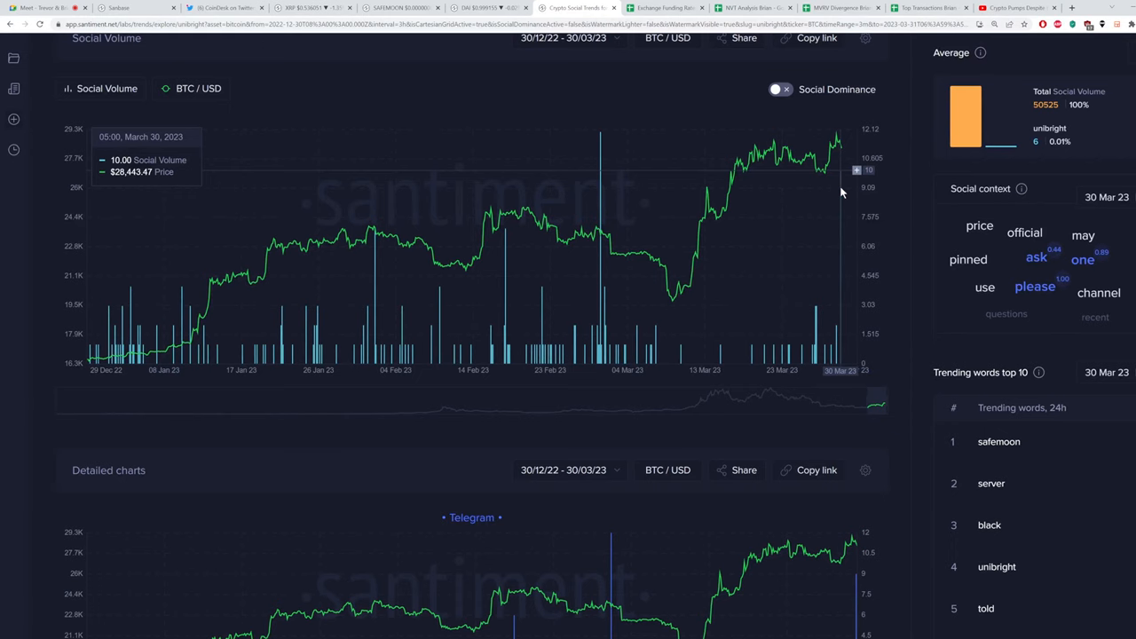
{"action": "mouse_move", "coordinate": [409, 77]}
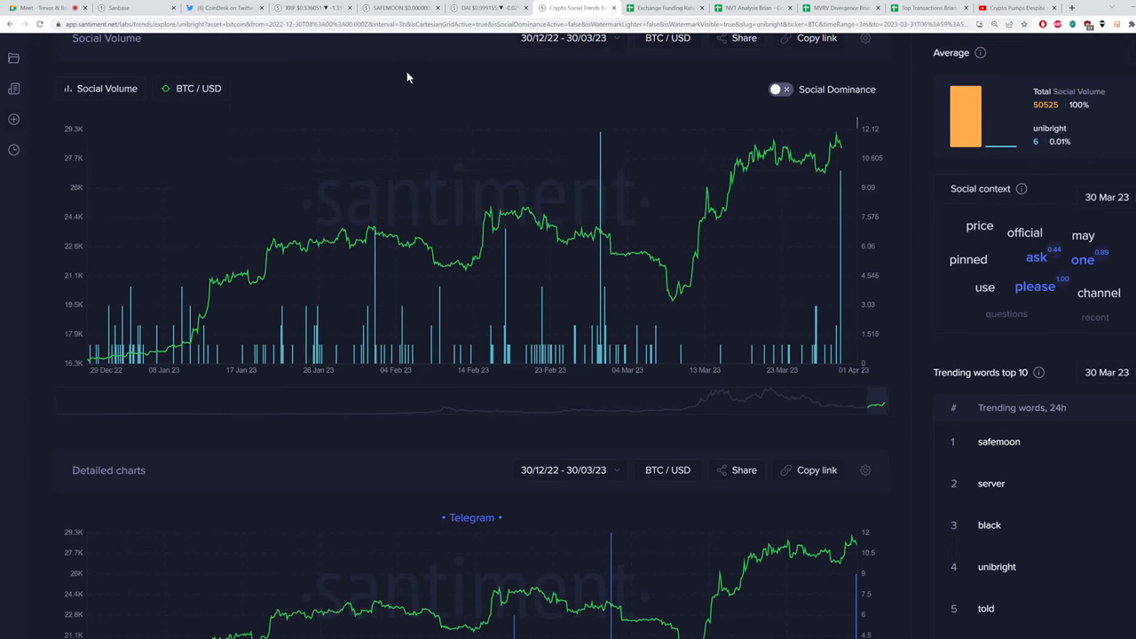
{"action": "scroll", "scroll_direction": "down", "scroll_amount": 3}
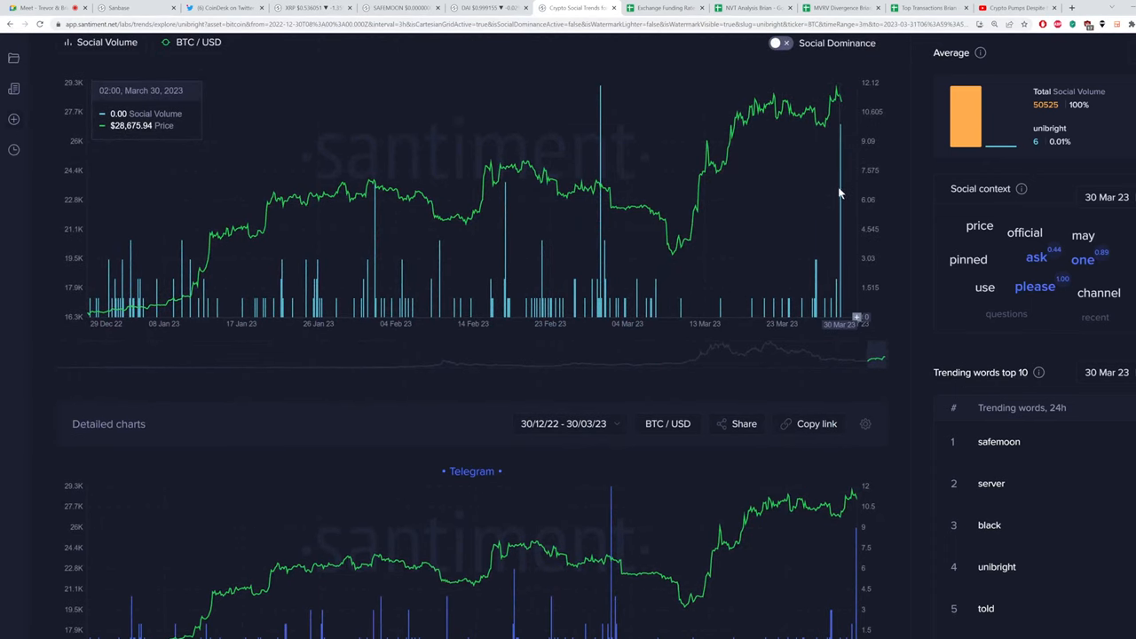
{"action": "mouse_move", "coordinate": [841, 286]}
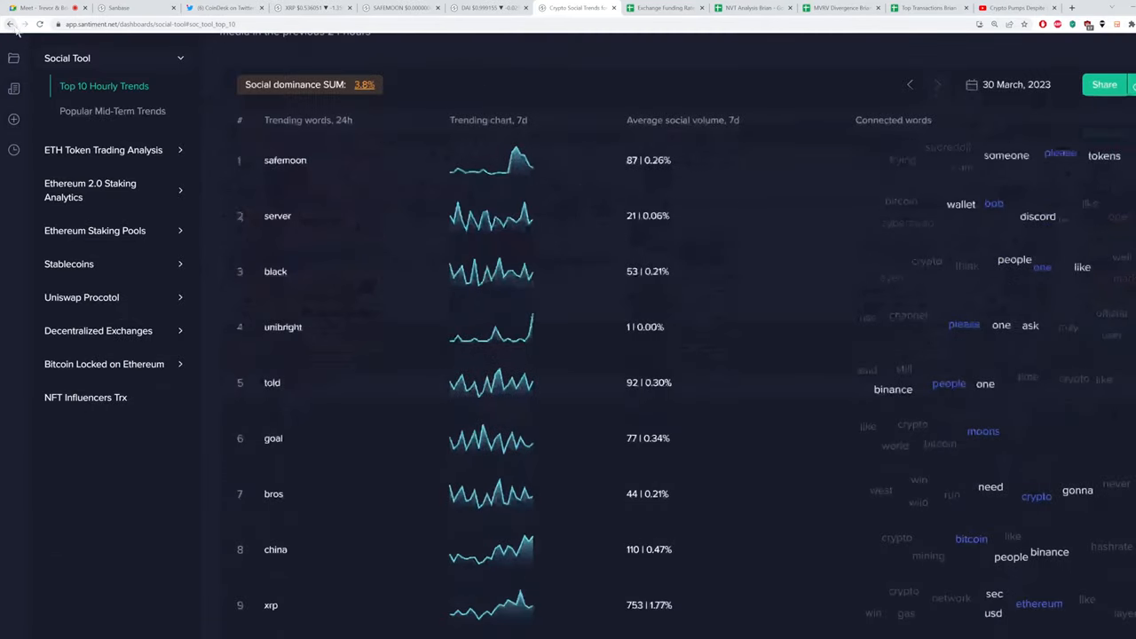
Scroll the hourly trends list down to row 10, view, at 82 average volume
{"action": "scroll", "scroll_direction": "down", "scroll_amount": 3}
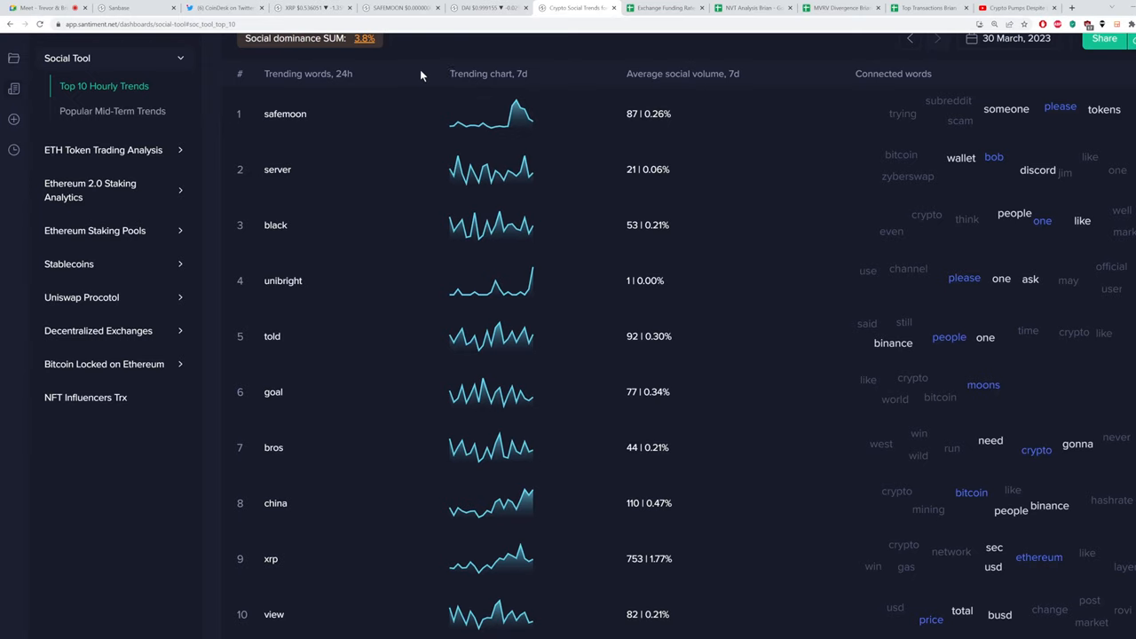
{"action": "mouse_move", "coordinate": [420, 56]}
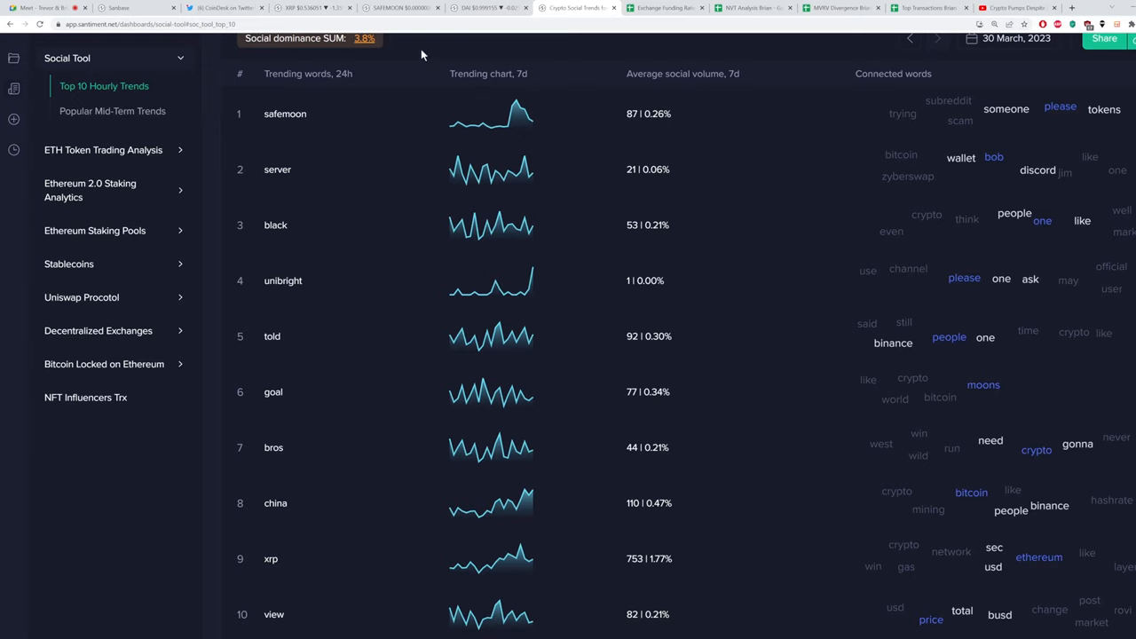